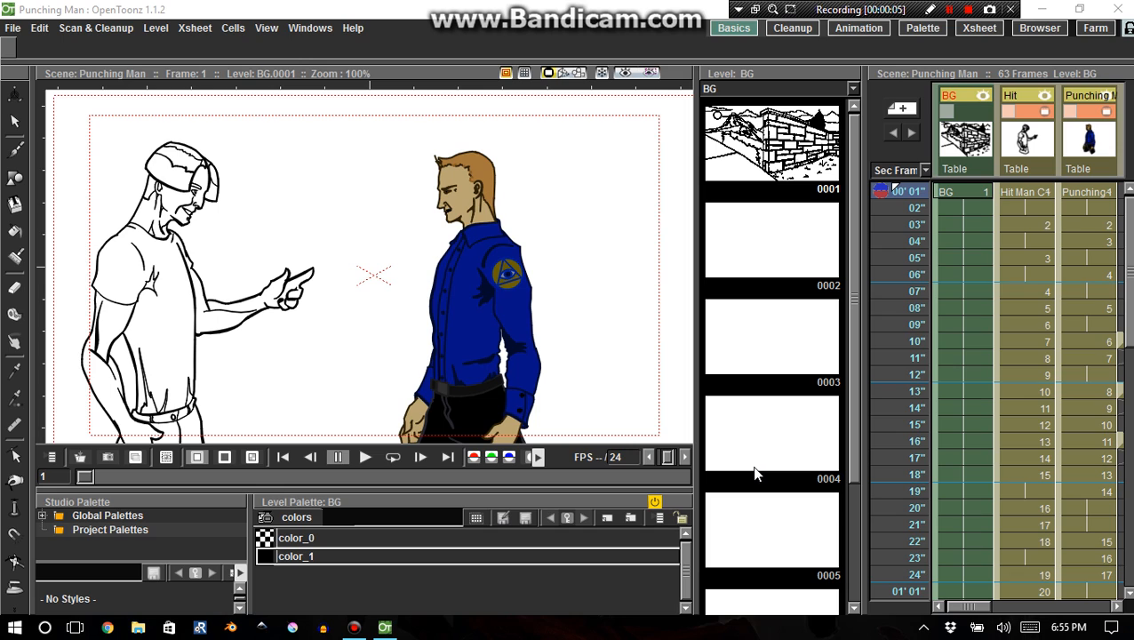
pyautogui.moveTo(778, 450)
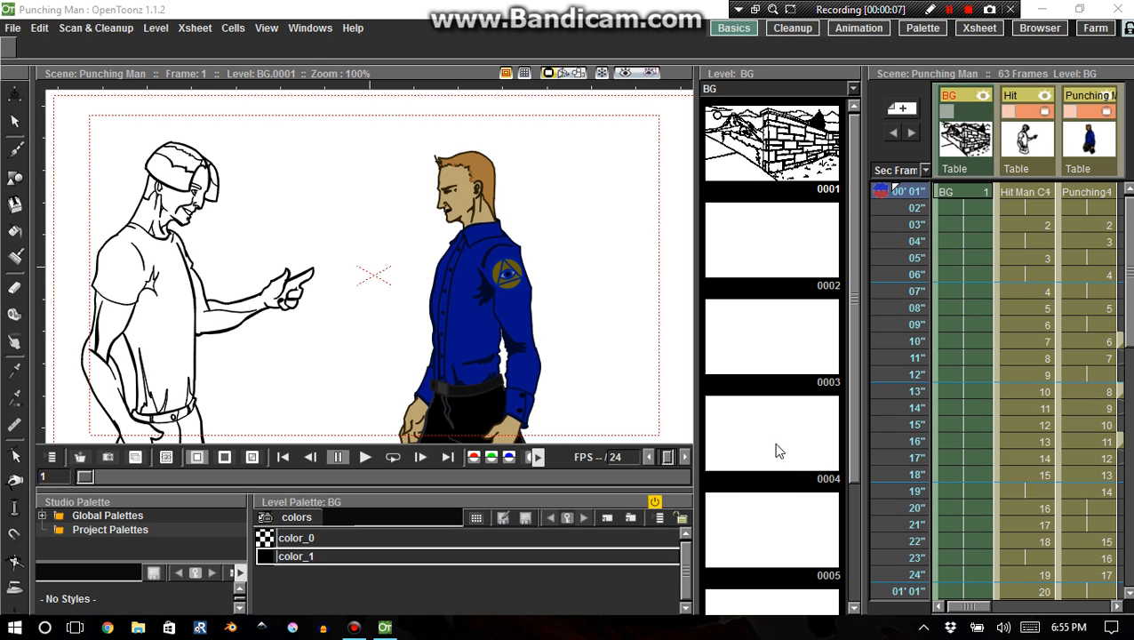
# Cycle through the Animation, Palette and Xsheet rooms, then return to Basic.
pyautogui.click(858, 28)
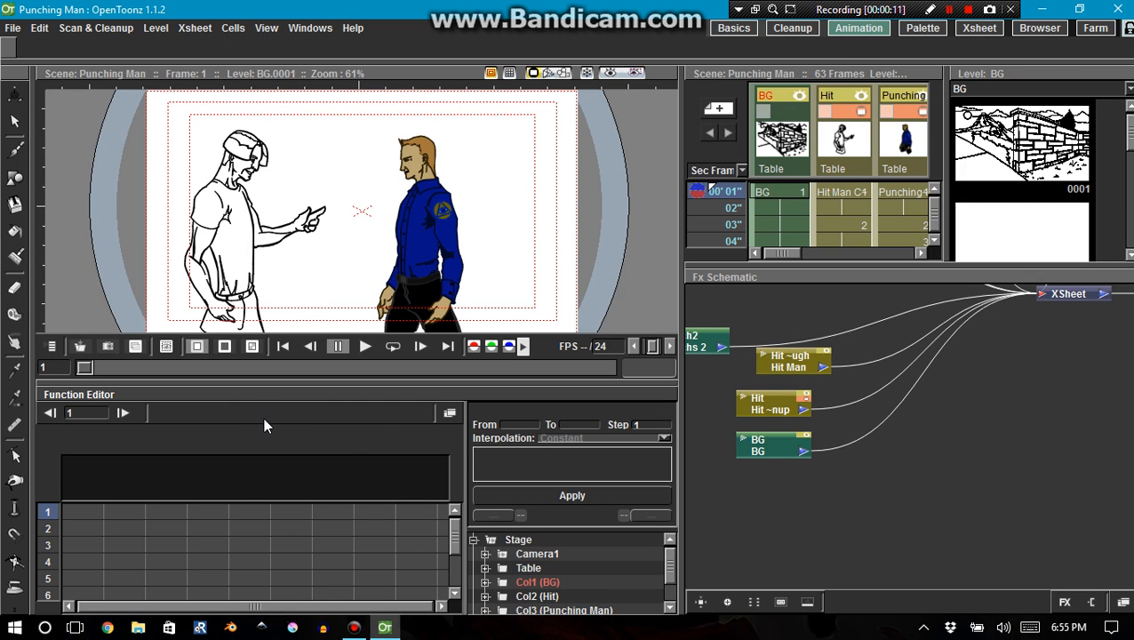
pyautogui.click(922, 27)
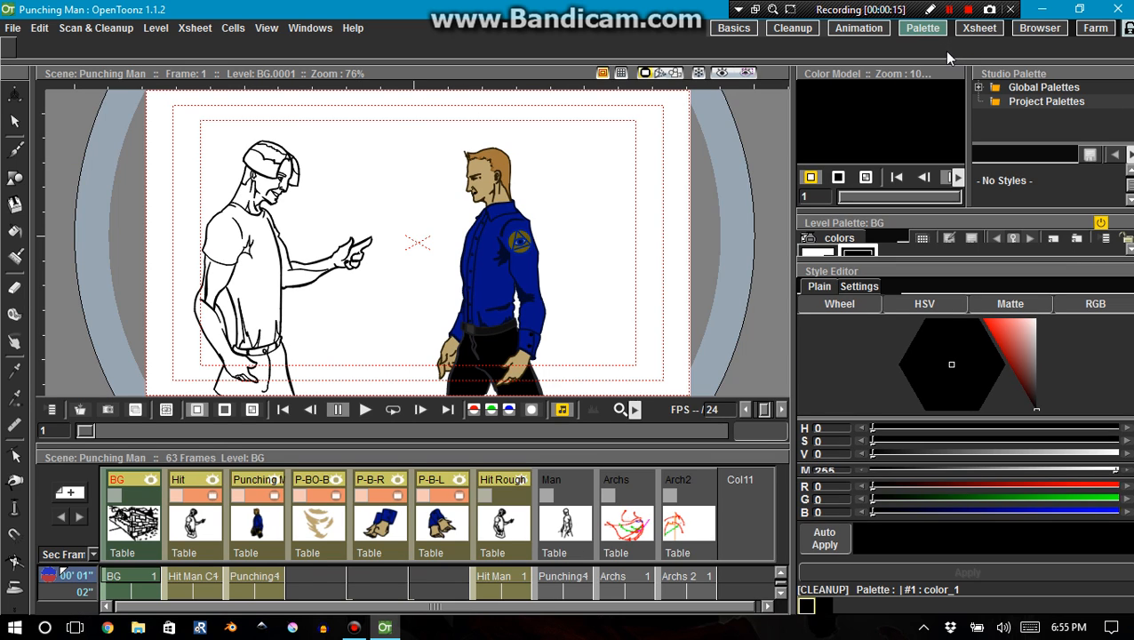
pyautogui.click(978, 28)
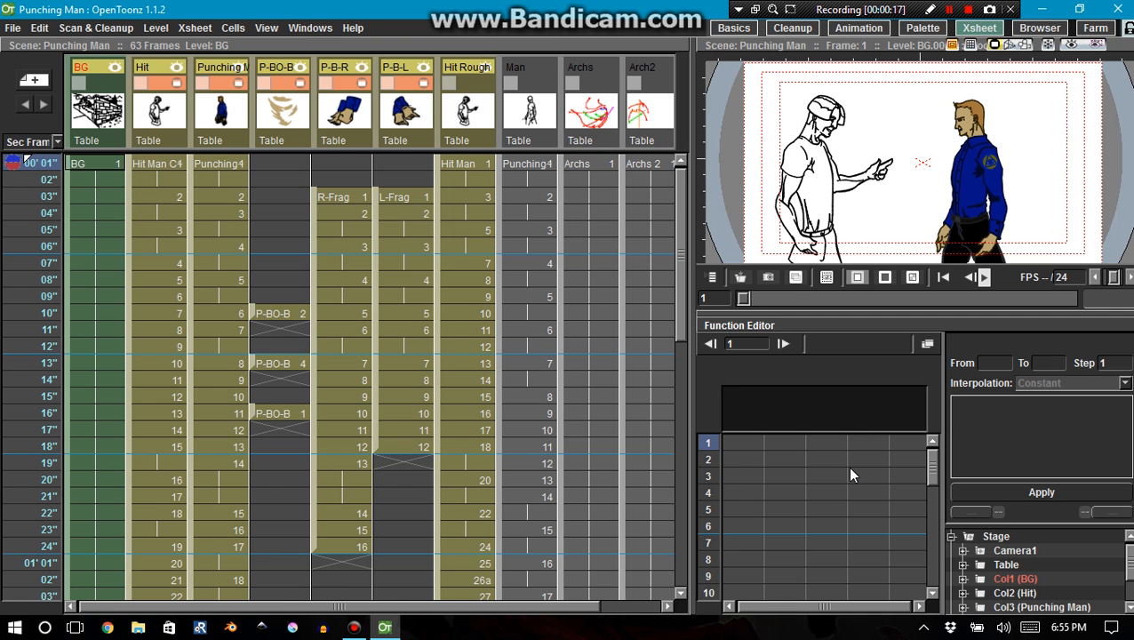
pyautogui.moveTo(854, 532)
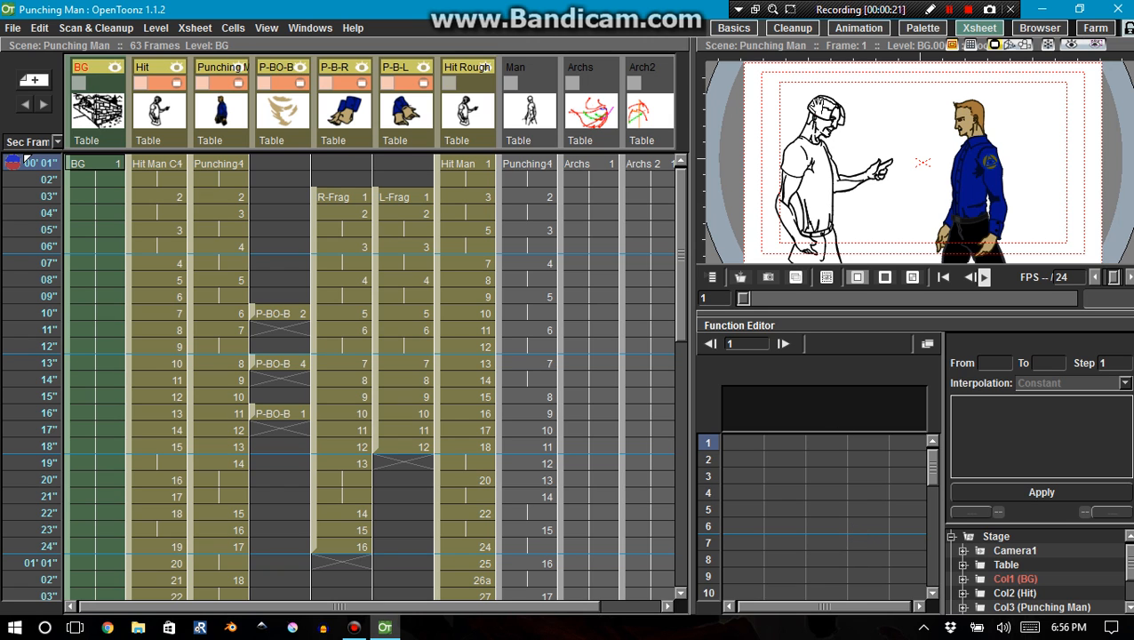
pyautogui.click(858, 27)
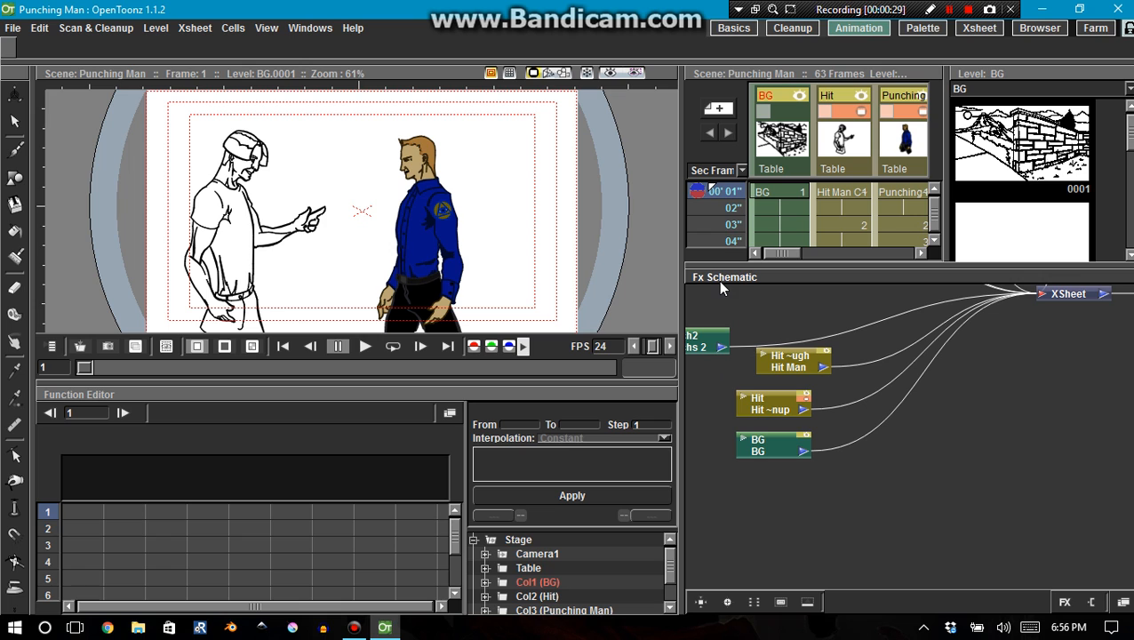
pyautogui.click(733, 27)
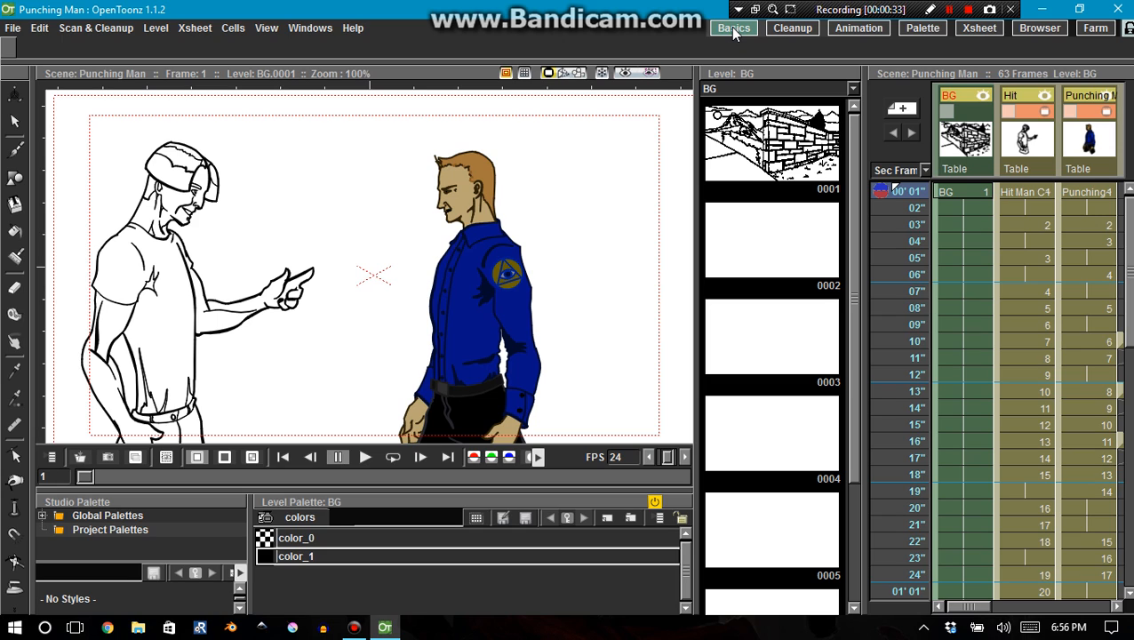
pyautogui.moveTo(417, 377)
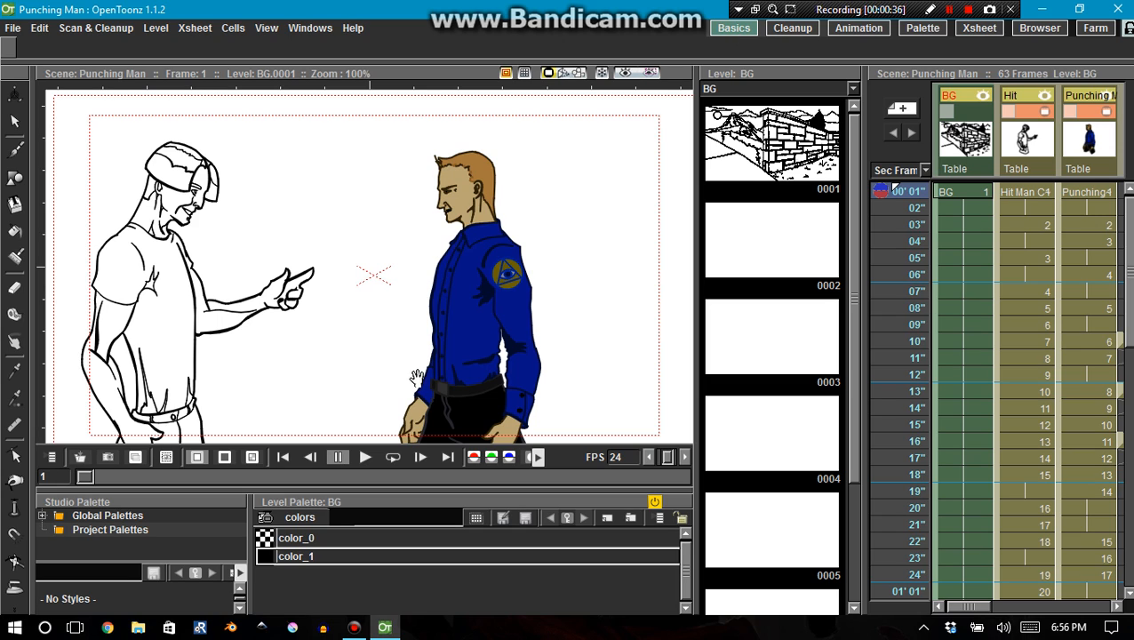
pyautogui.moveTo(917, 275)
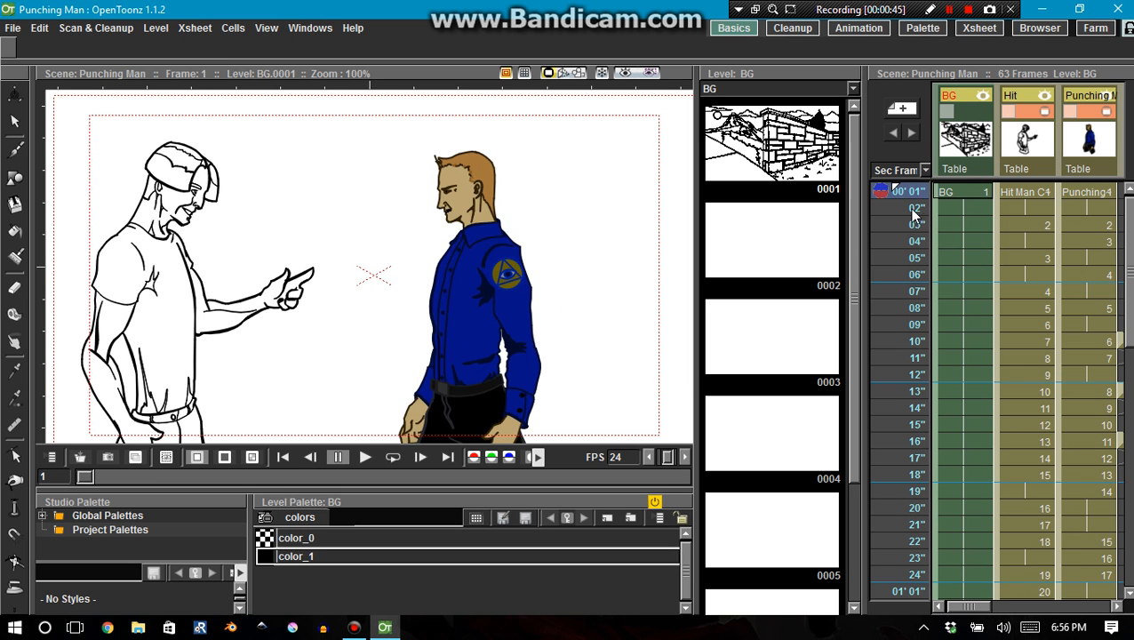
# Jump to frame 21 and scrub through the scene's frames.
pyautogui.click(900, 524)
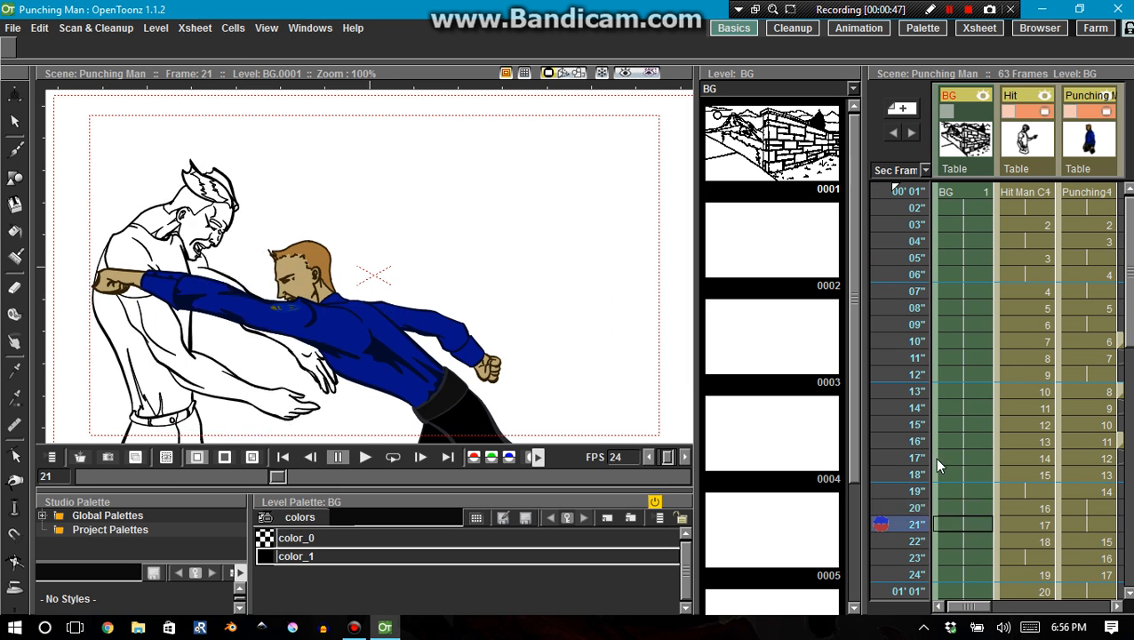
pyautogui.click(923, 27)
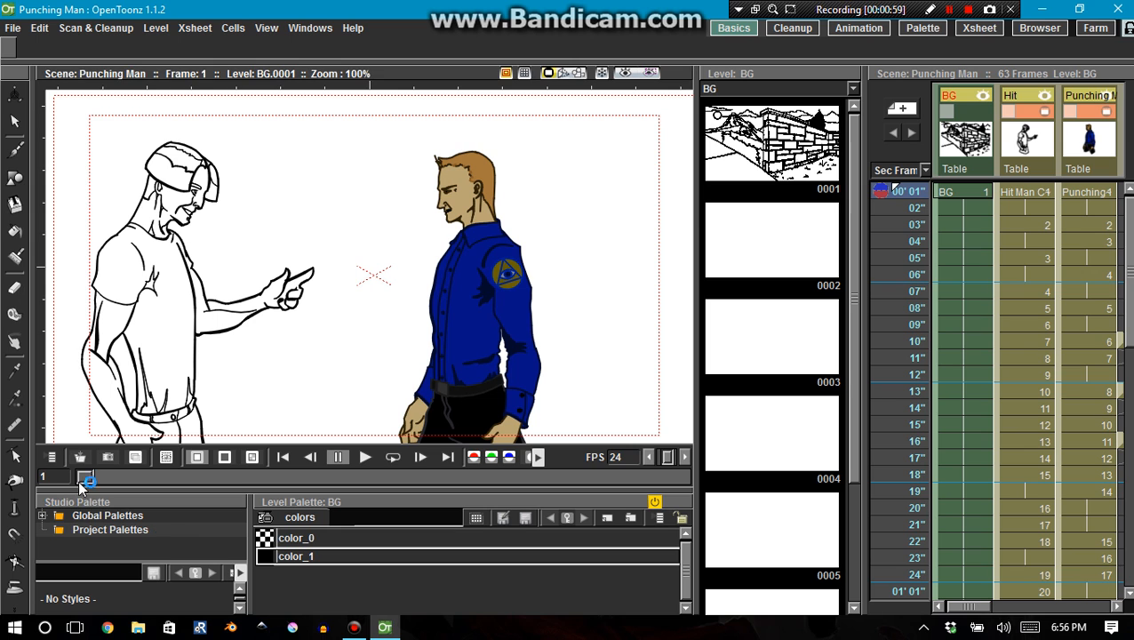
pyautogui.moveTo(85, 478); pyautogui.dragTo(222, 477)
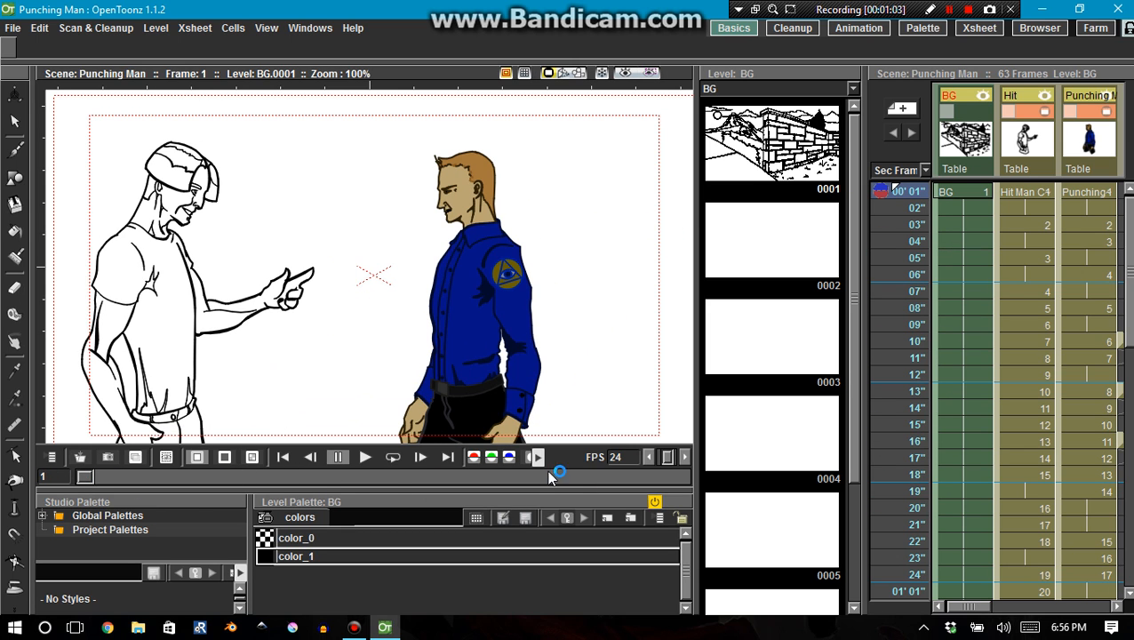
pyautogui.moveTo(172, 483)
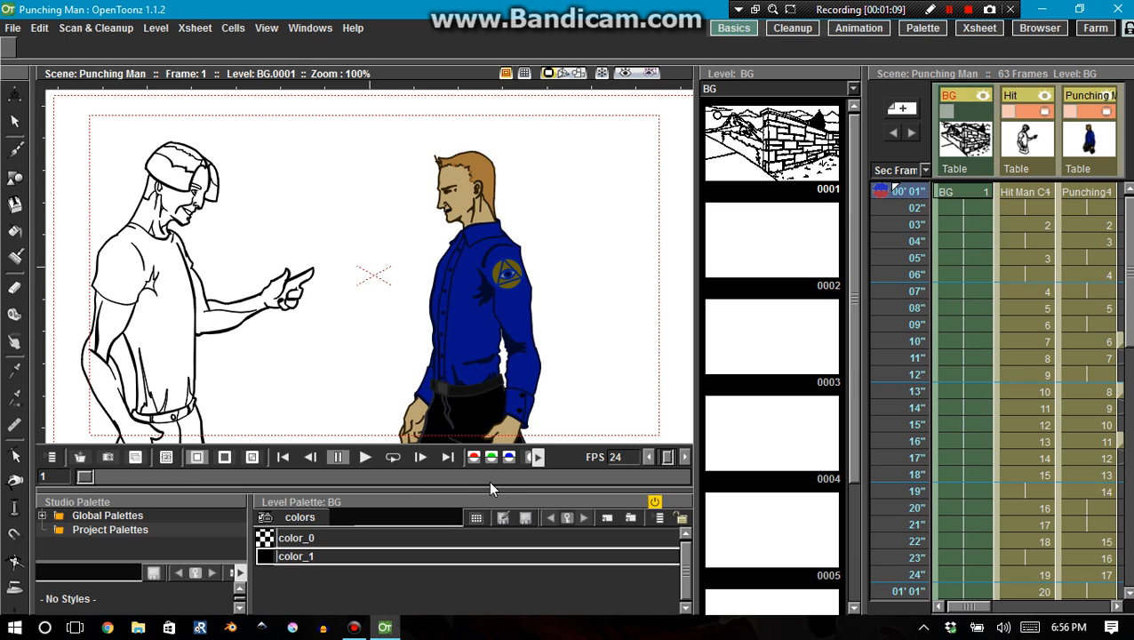
# Enable viewer Preview, loop playback, and stop partway through the punch near frame 16.
pyautogui.click(625, 73)
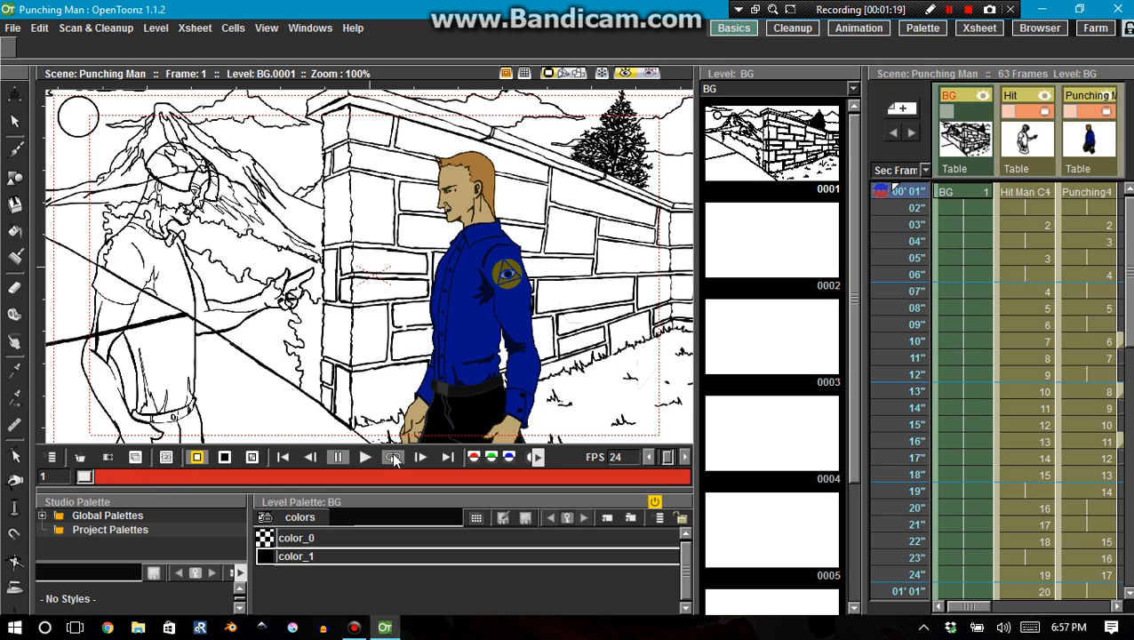
pyautogui.click(392, 456)
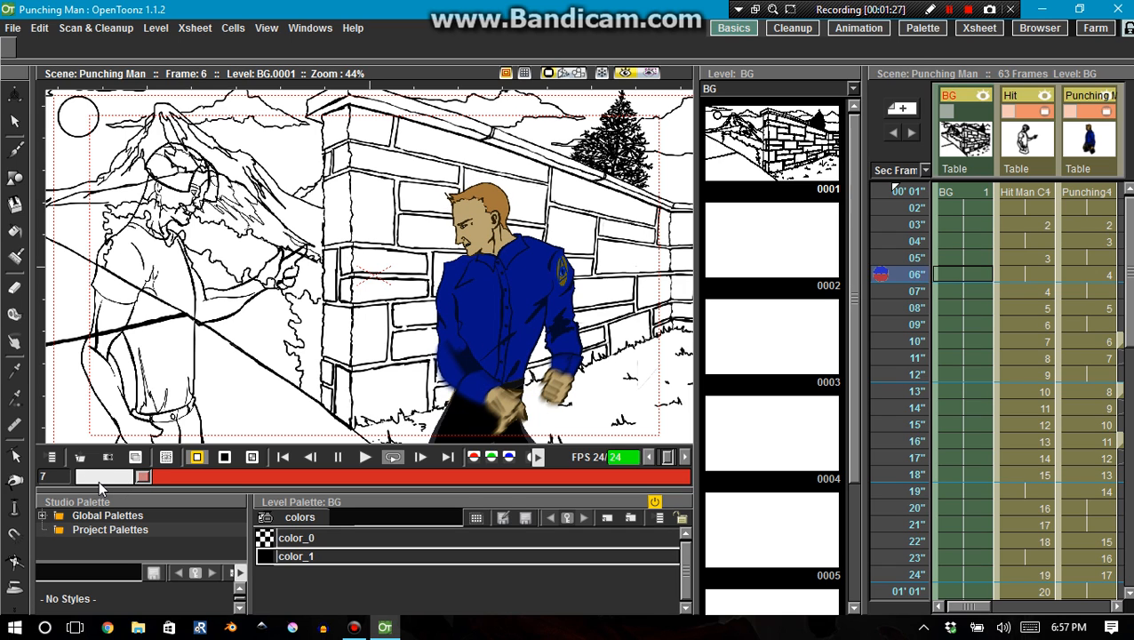
pyautogui.click(283, 456)
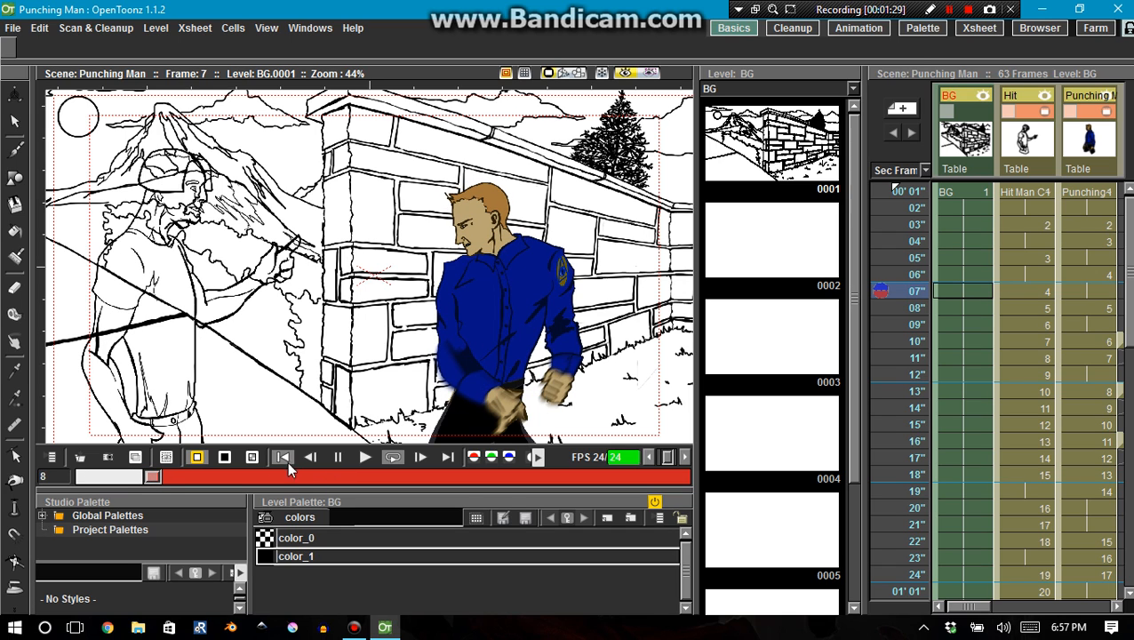
pyautogui.click(283, 456)
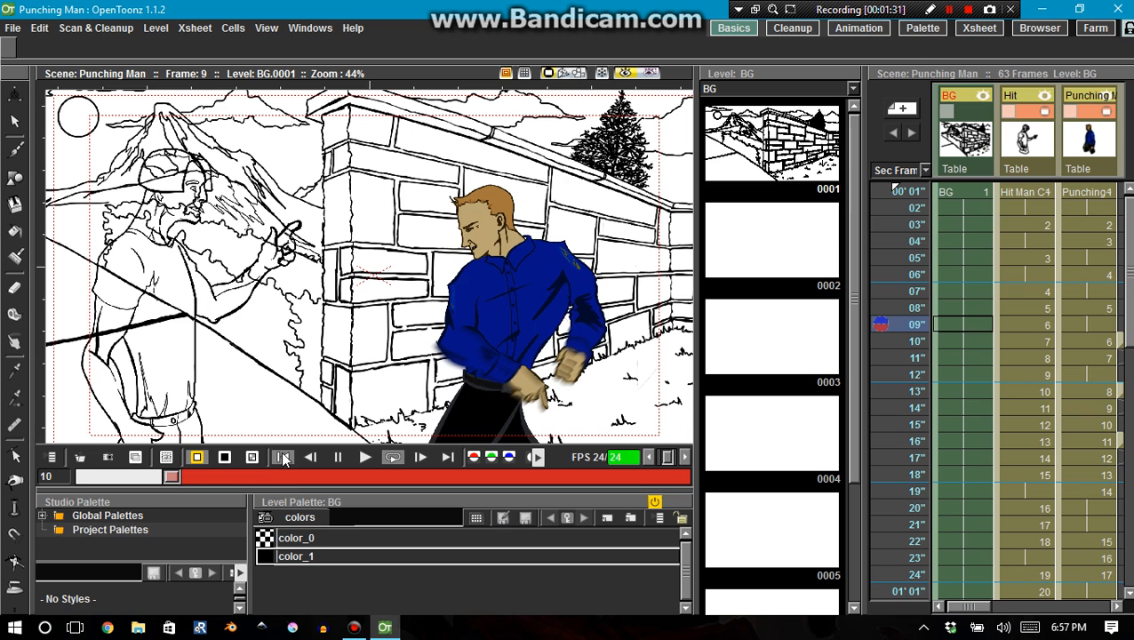
pyautogui.click(309, 457)
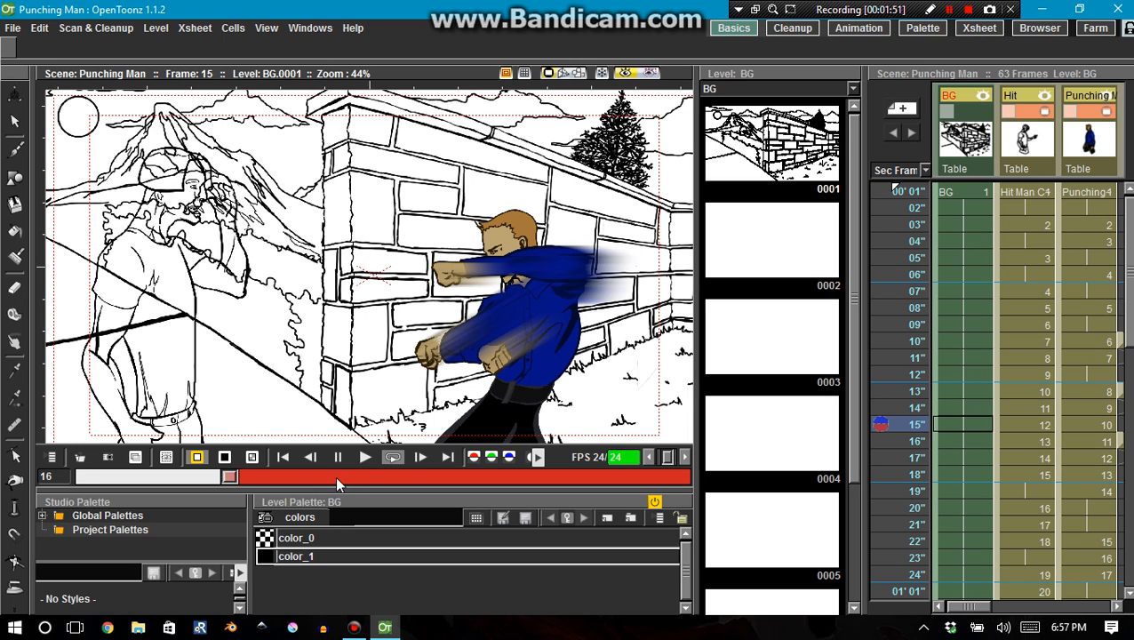
pyautogui.moveTo(480, 489)
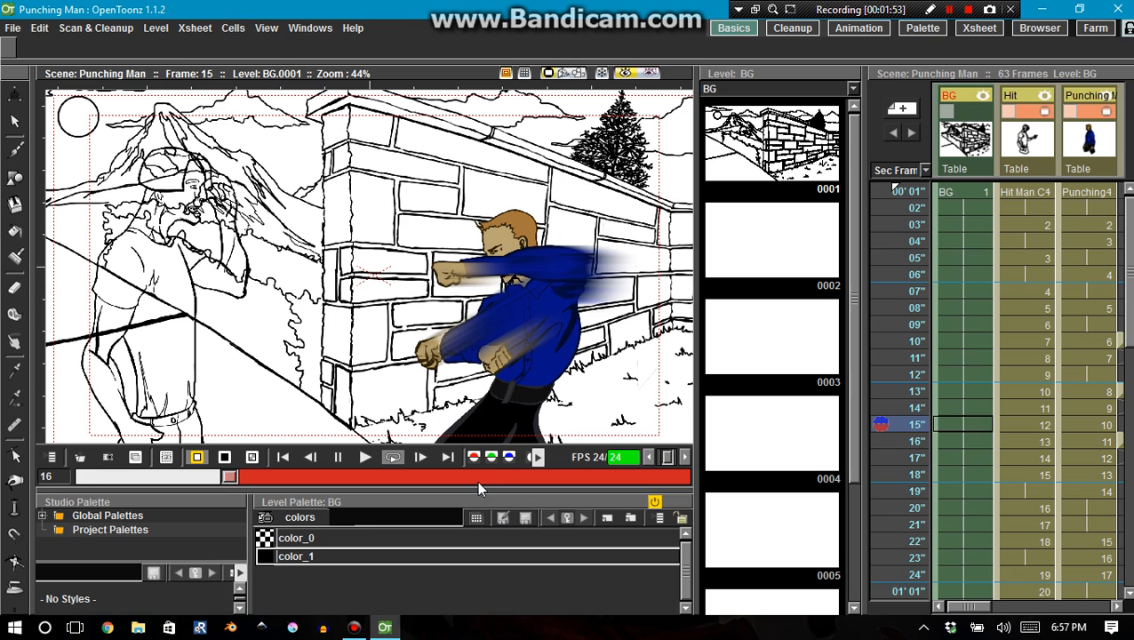
pyautogui.moveTo(129, 483)
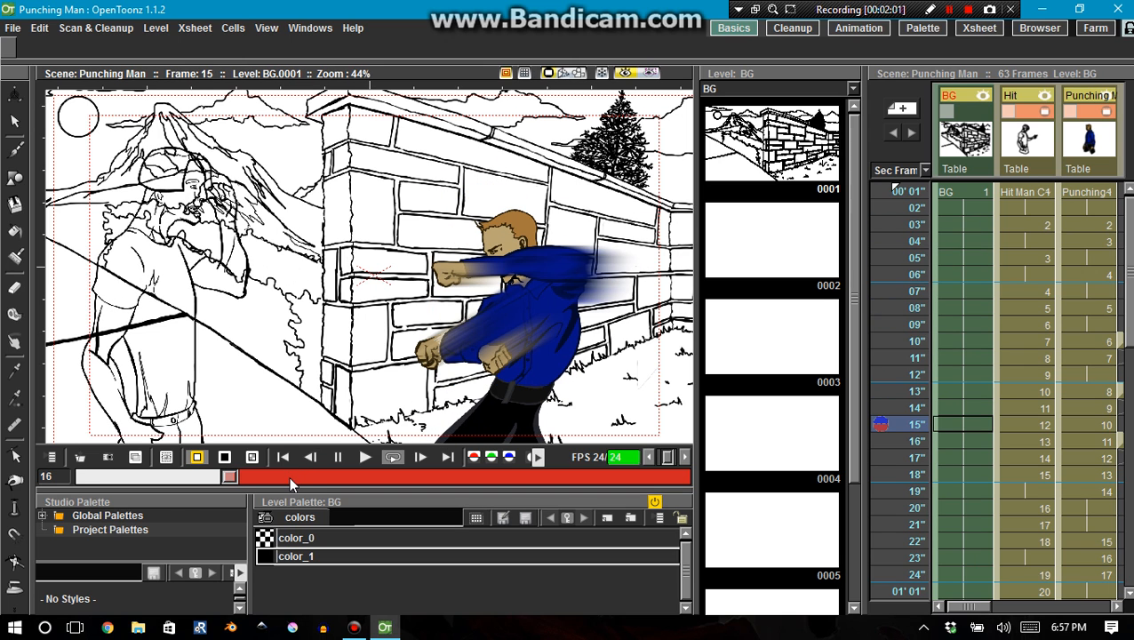
pyautogui.moveTo(289, 478)
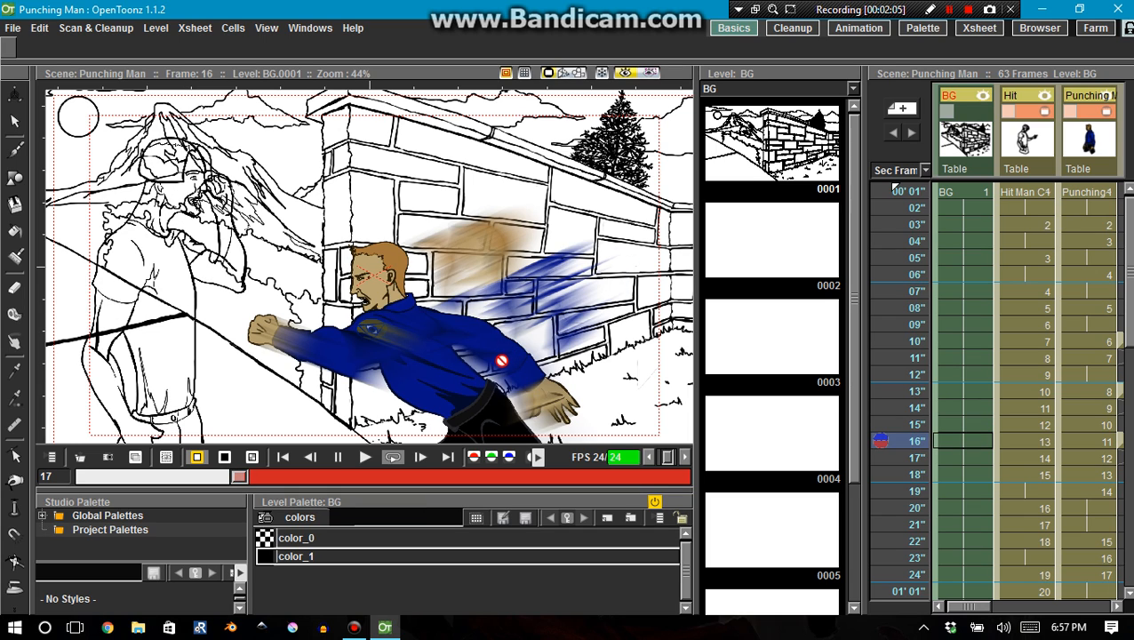
pyautogui.moveTo(511, 368)
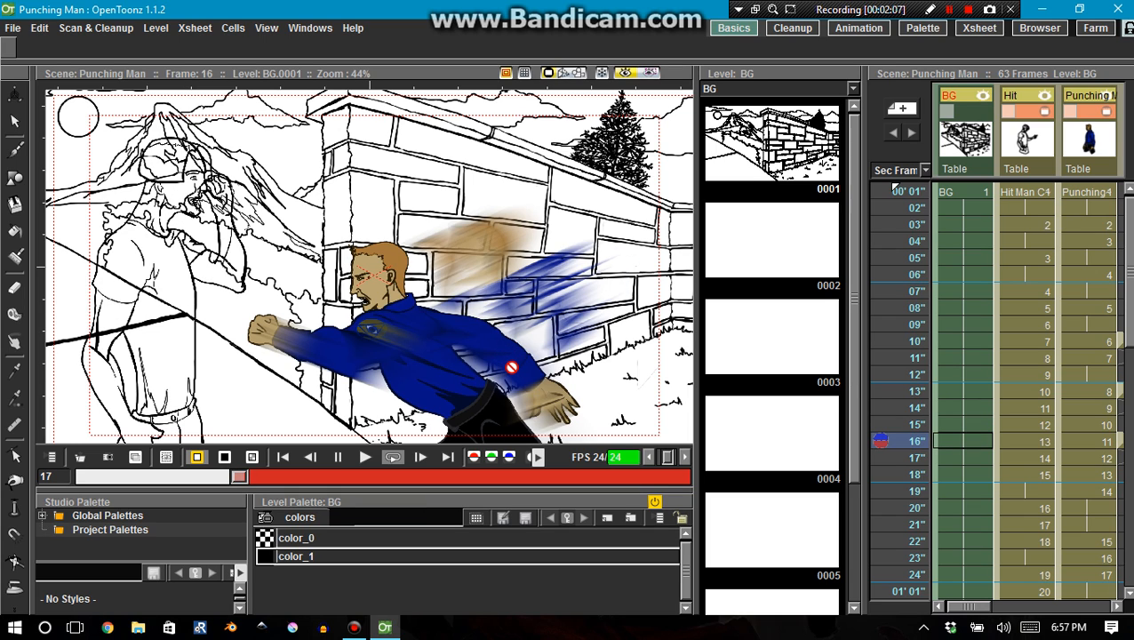
# Step and play the scene with viewer controls, advancing past the punch to frame 32.
pyautogui.click(447, 456)
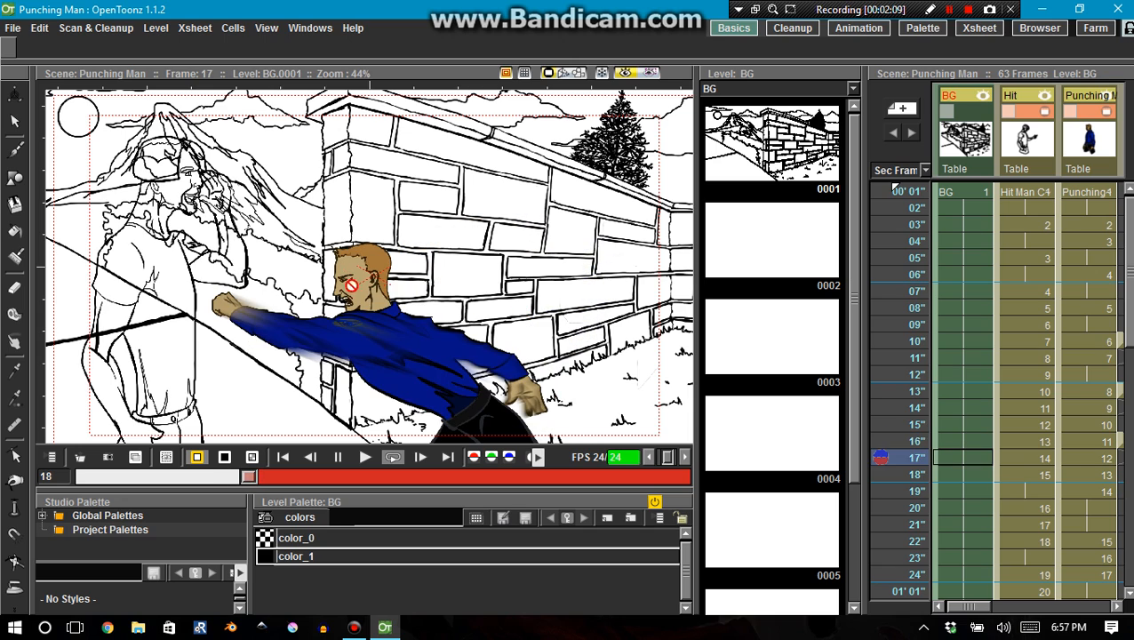
pyautogui.click(251, 456)
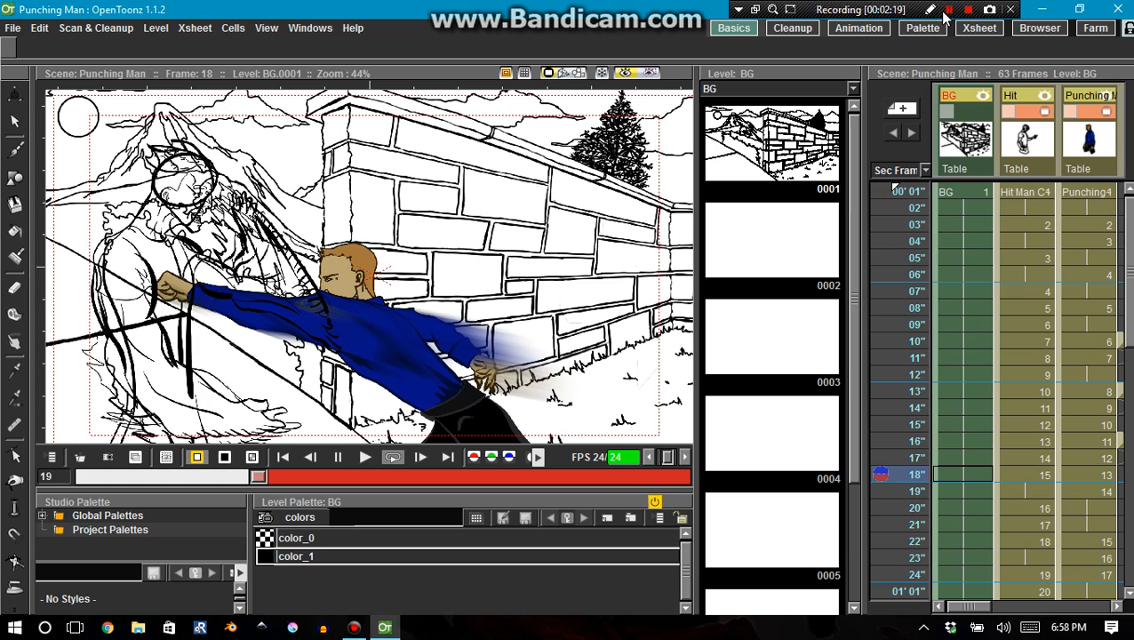
pyautogui.click(947, 10)
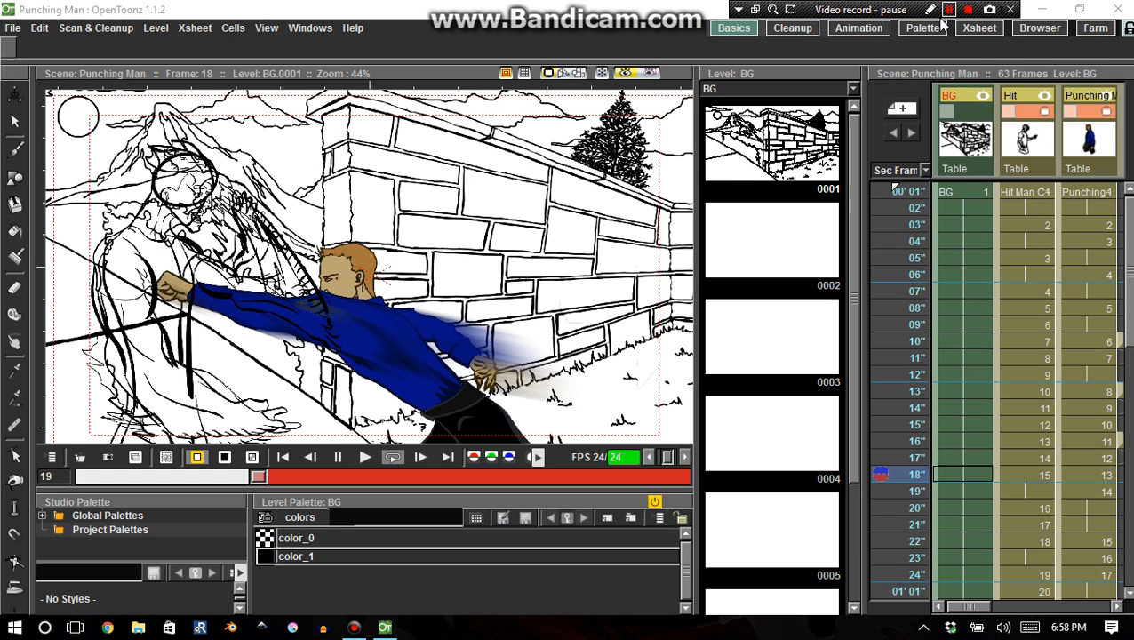
pyautogui.click(948, 10)
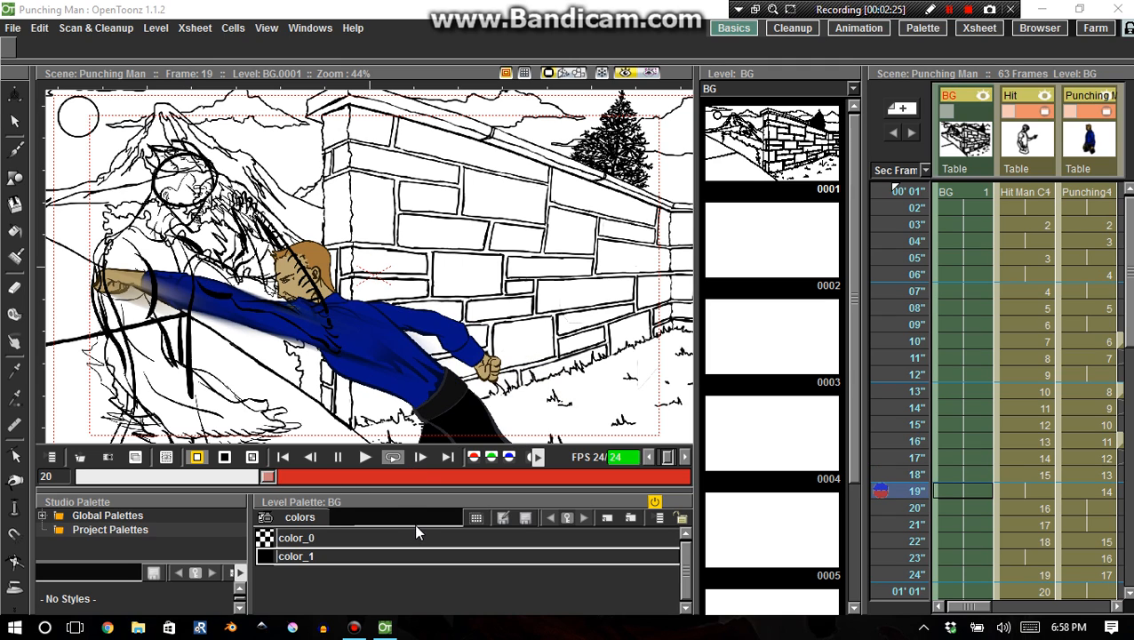
pyautogui.moveTo(859, 28)
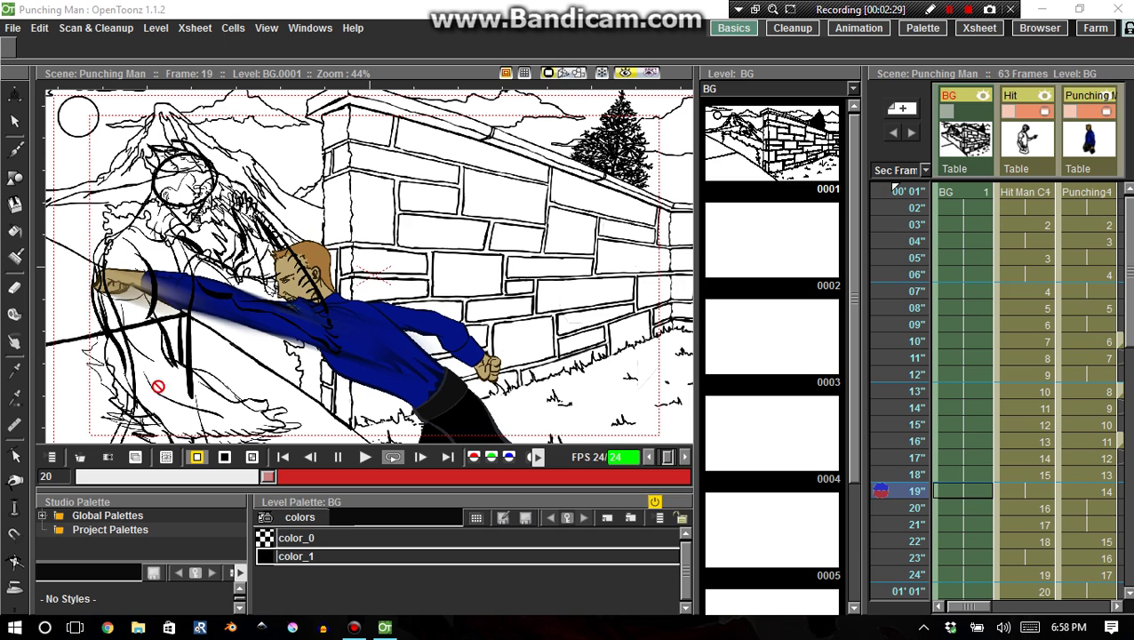
pyautogui.moveTo(581, 259)
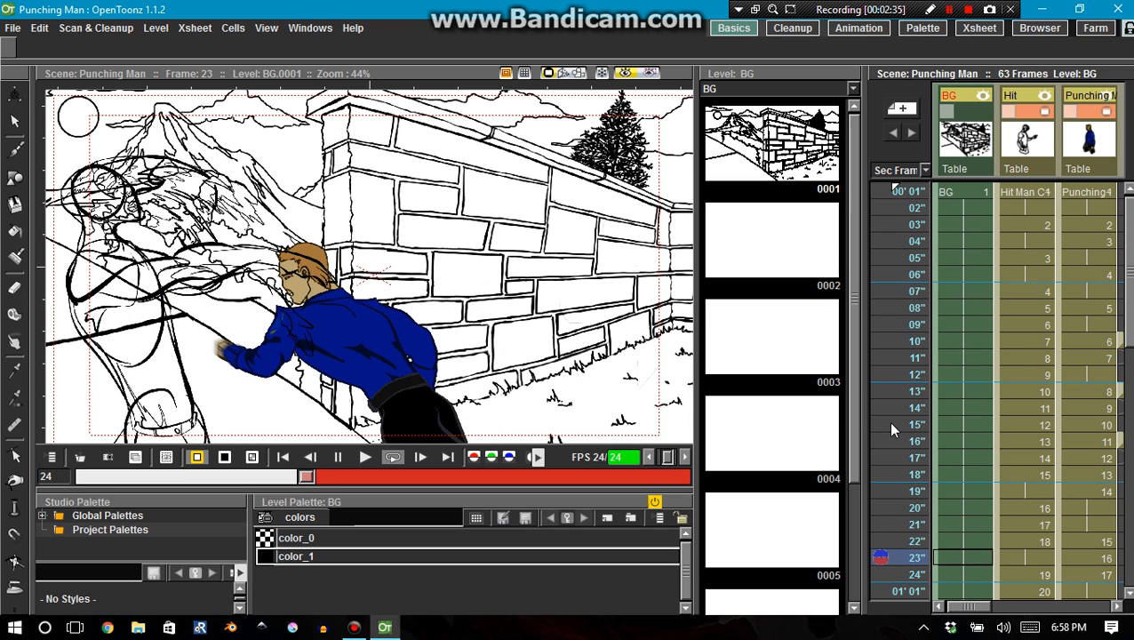
pyautogui.click(447, 456)
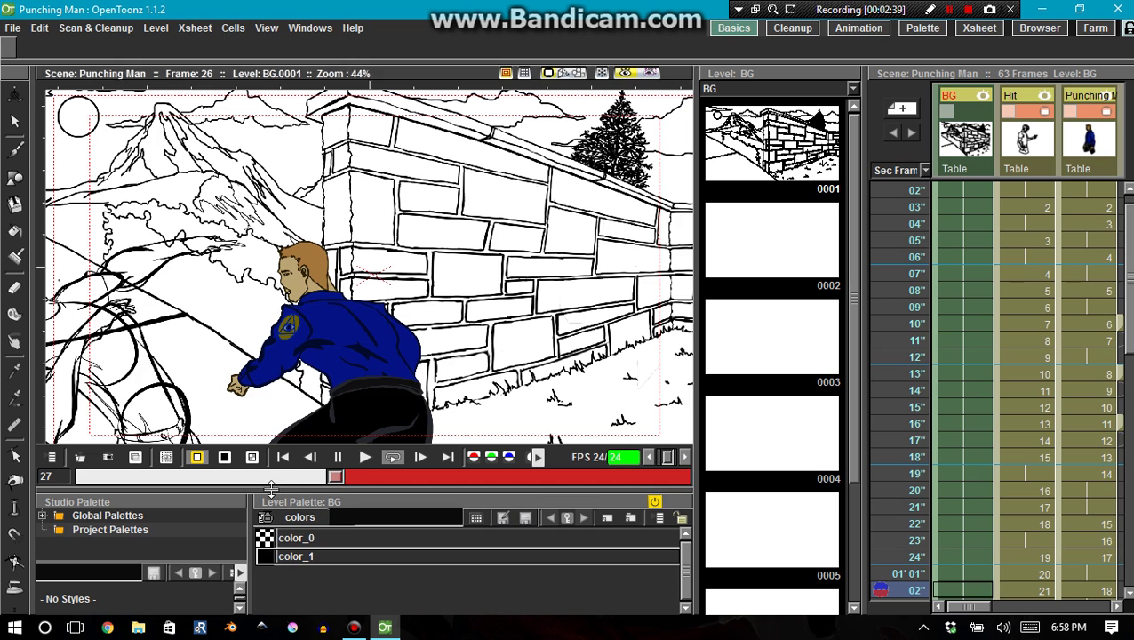
pyautogui.click(309, 456)
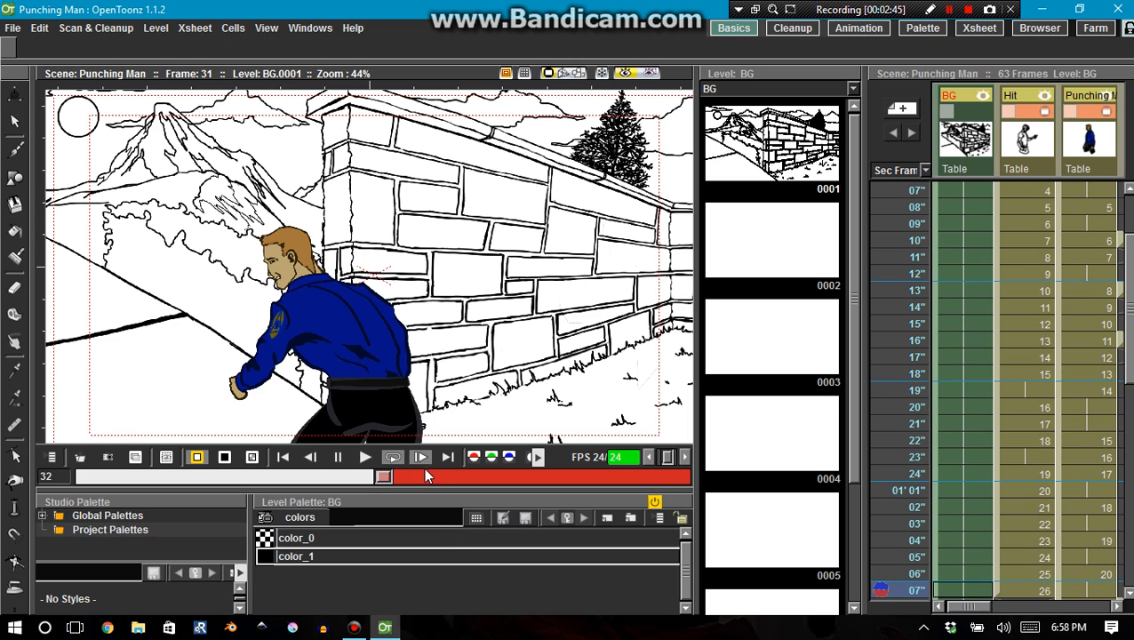
pyautogui.click(419, 456)
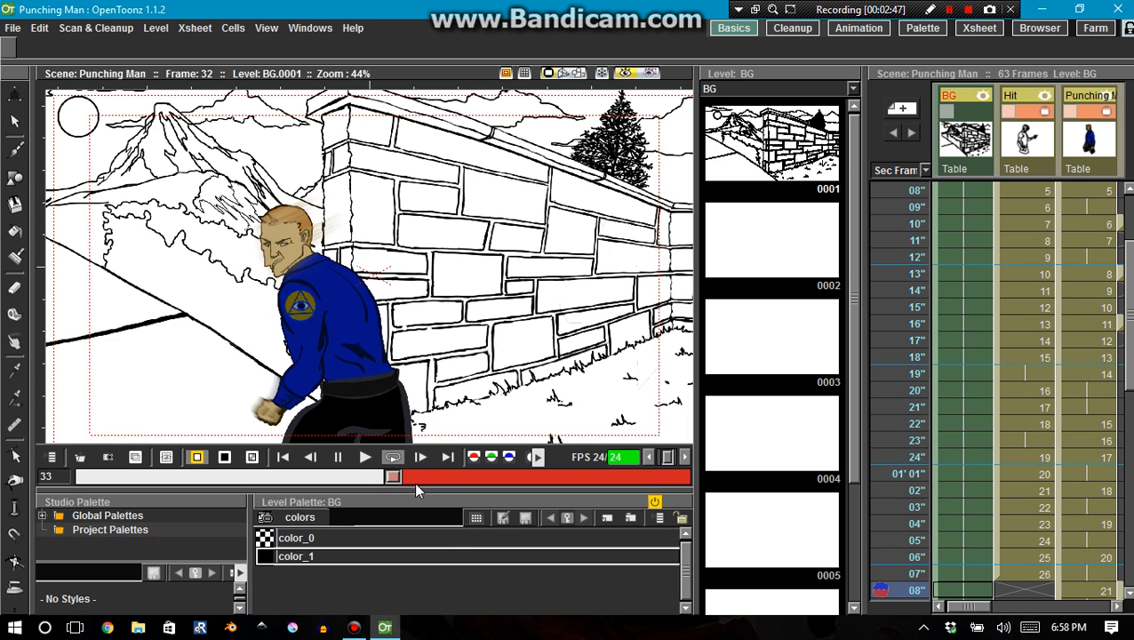
pyautogui.moveTo(414, 491)
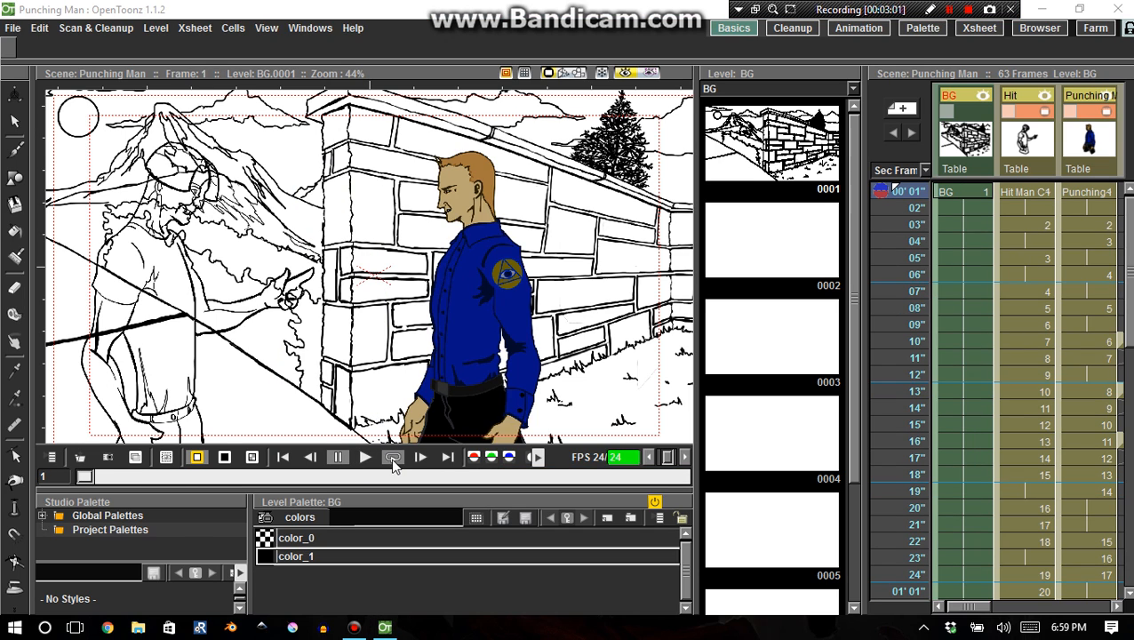
# Replay the scene, rewind to frame 1, and hide the rendered background.
pyautogui.click(393, 456)
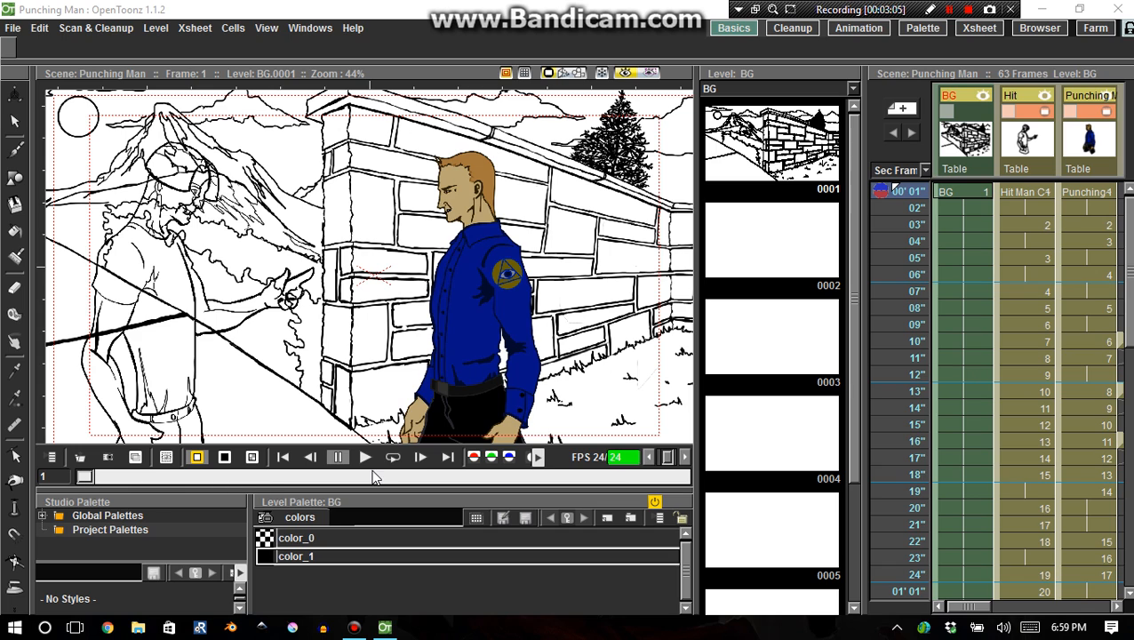
pyautogui.moveTo(624, 83)
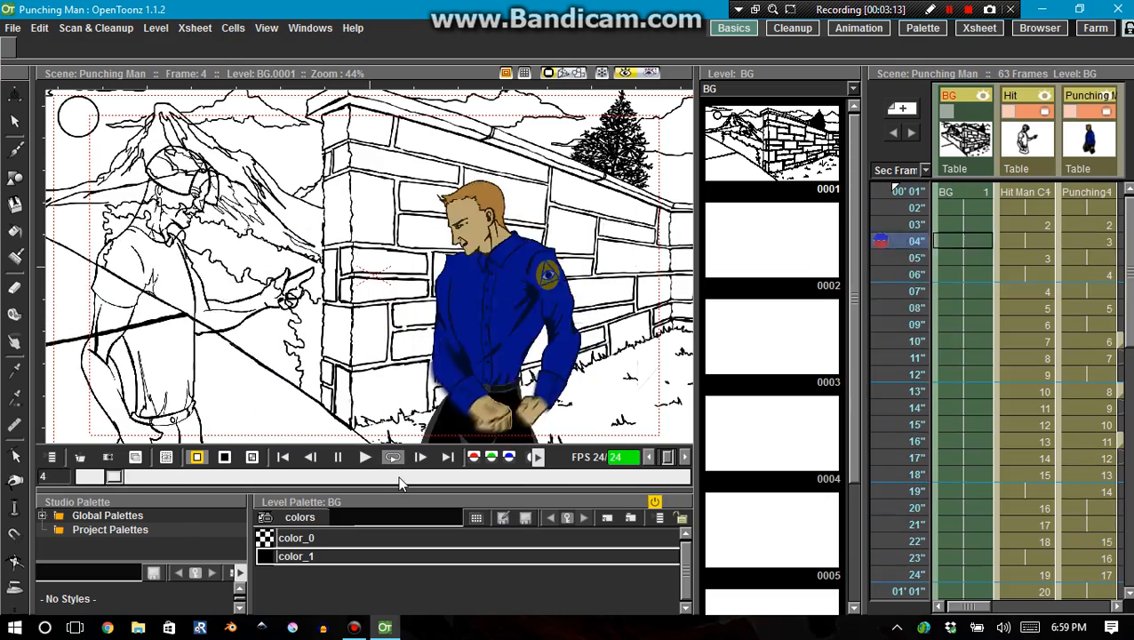
pyautogui.click(392, 457)
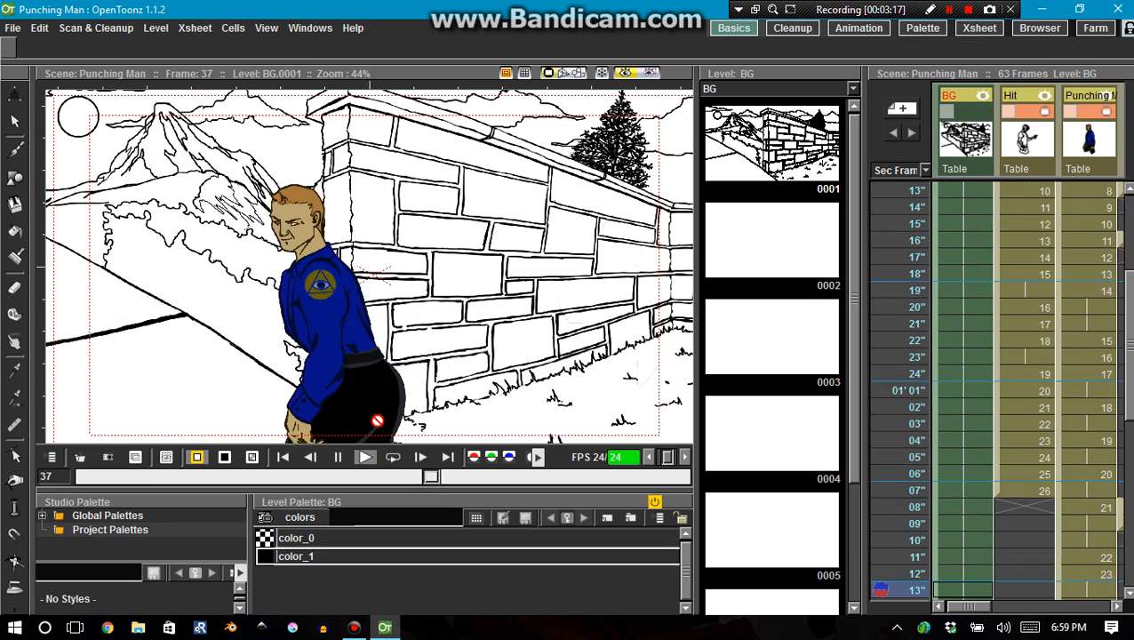
pyautogui.click(283, 457)
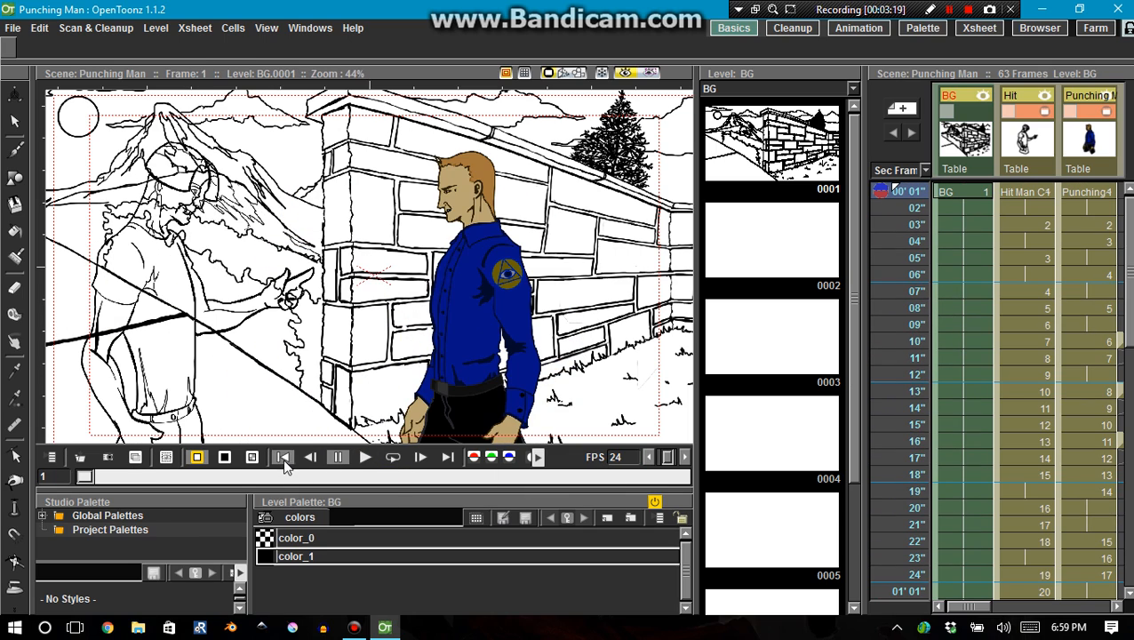
pyautogui.click(283, 455)
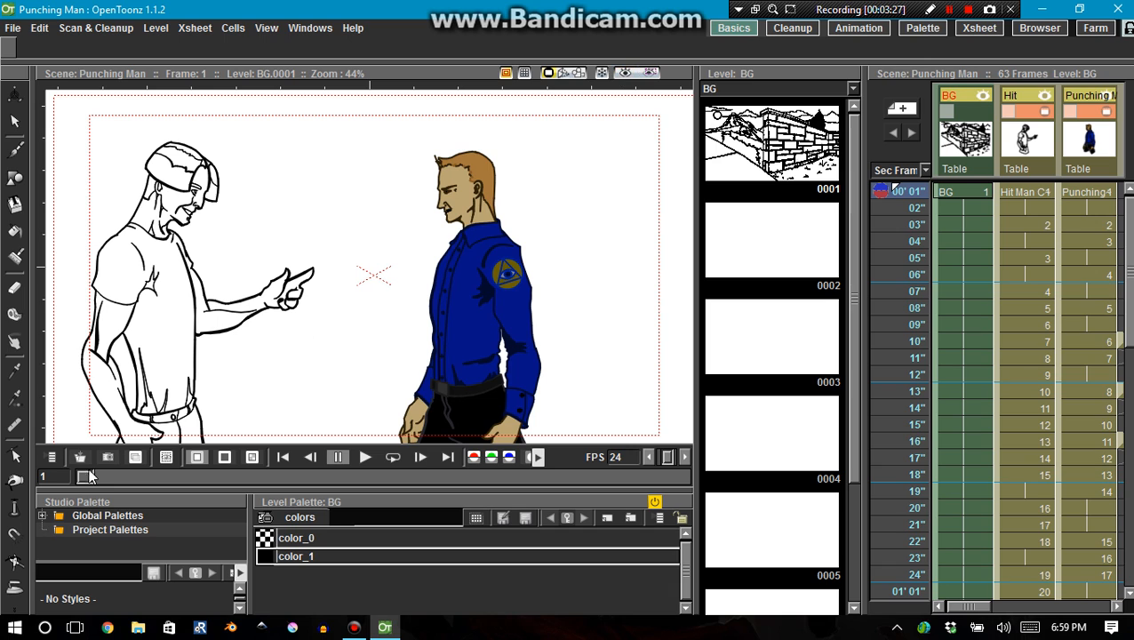
# Advance the scene to frame 2 and dismiss the Filmora advertisement.
pyautogui.click(916, 224)
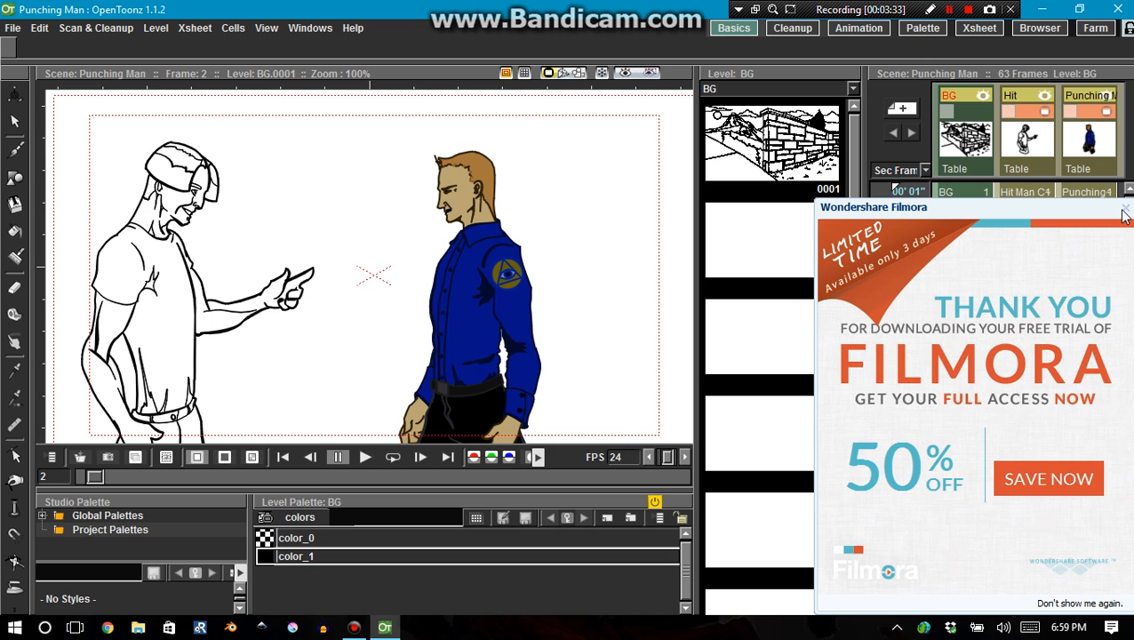
pyautogui.click(1126, 210)
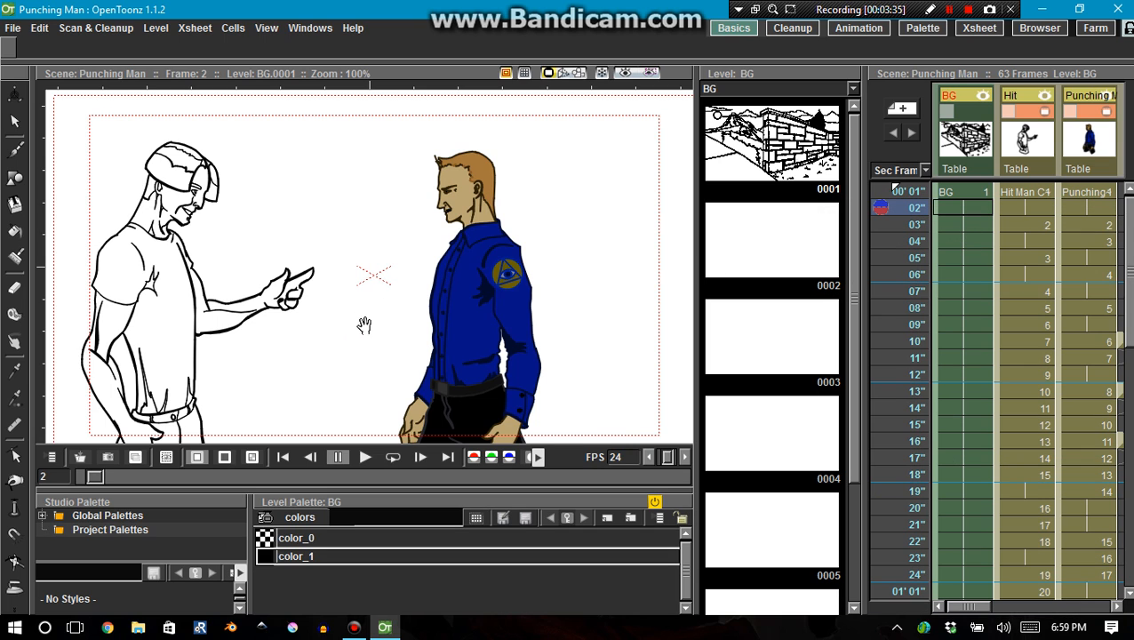
pyautogui.moveTo(384, 363)
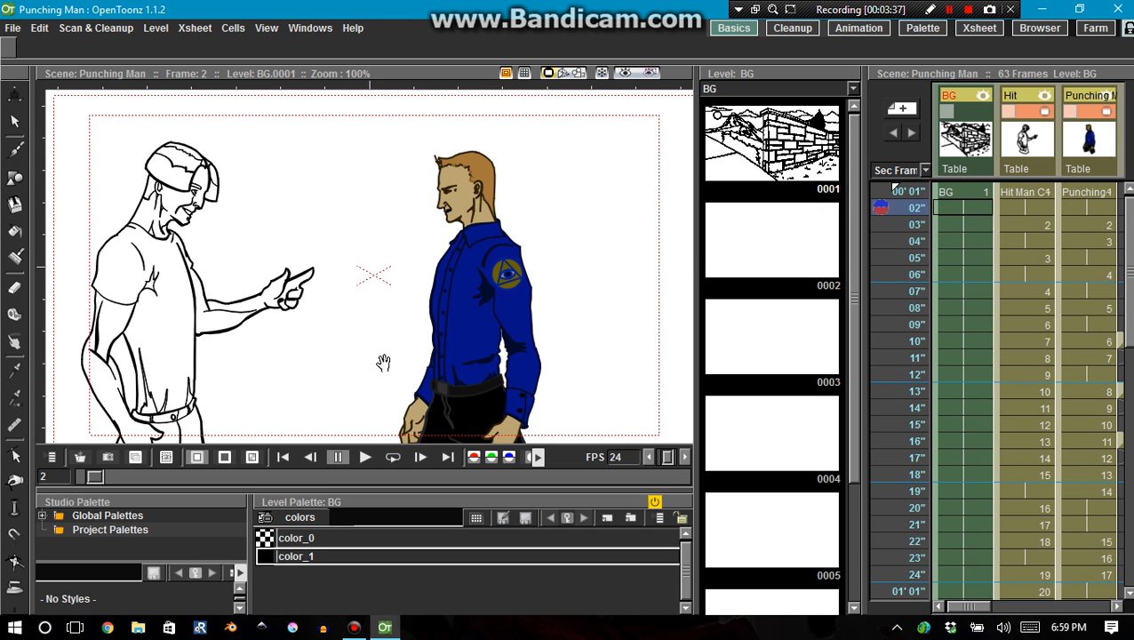
pyautogui.moveTo(379, 375)
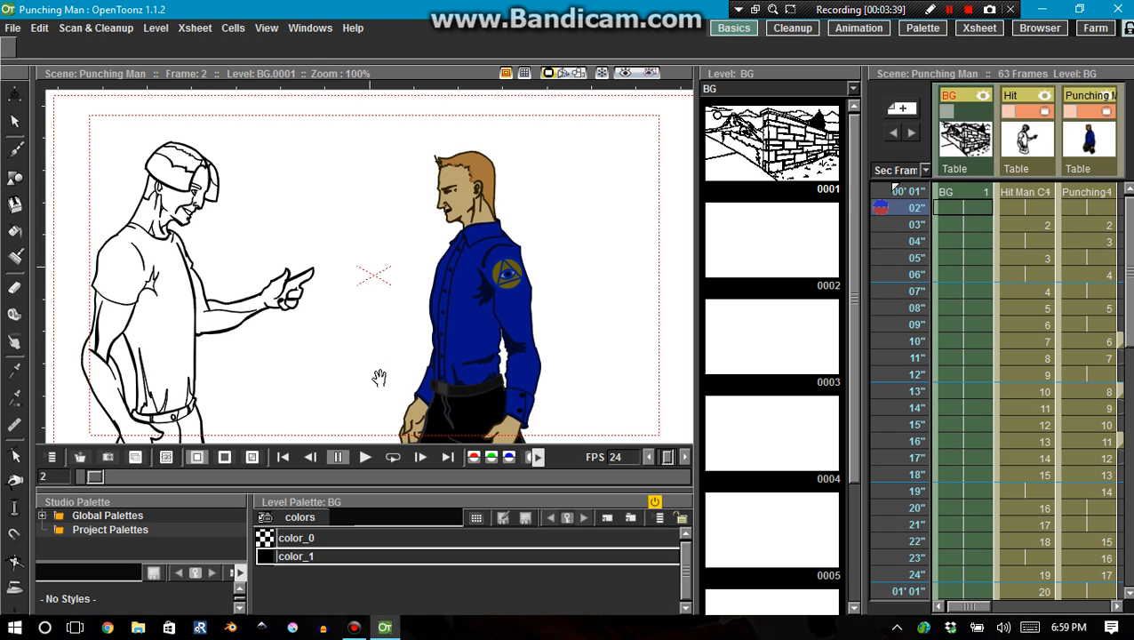
pyautogui.moveTo(468, 385)
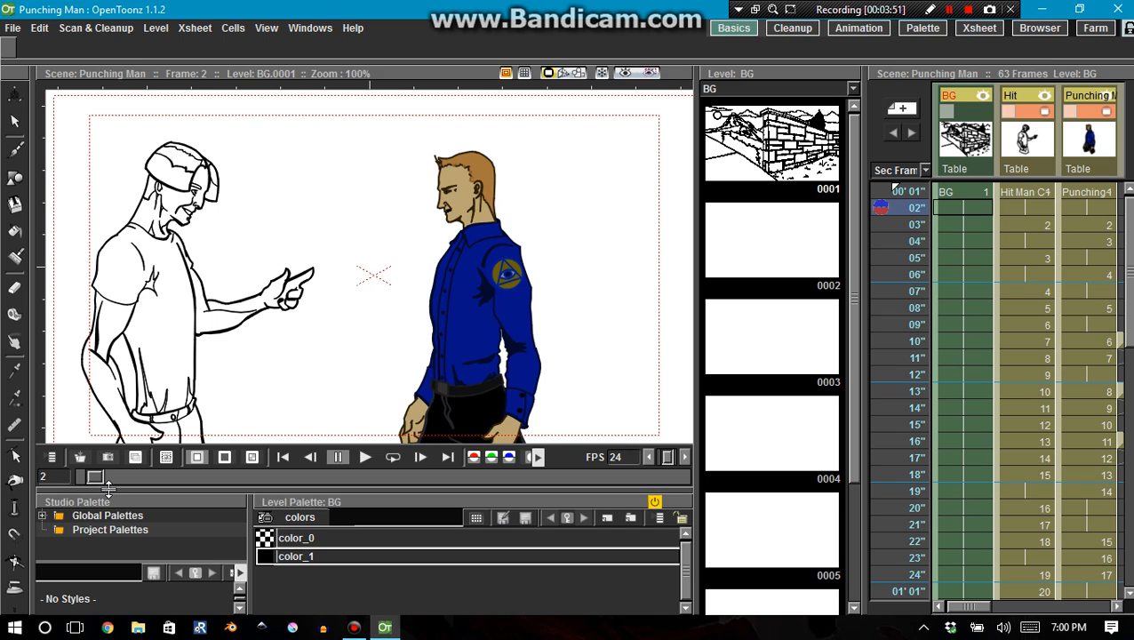
pyautogui.moveTo(115, 502)
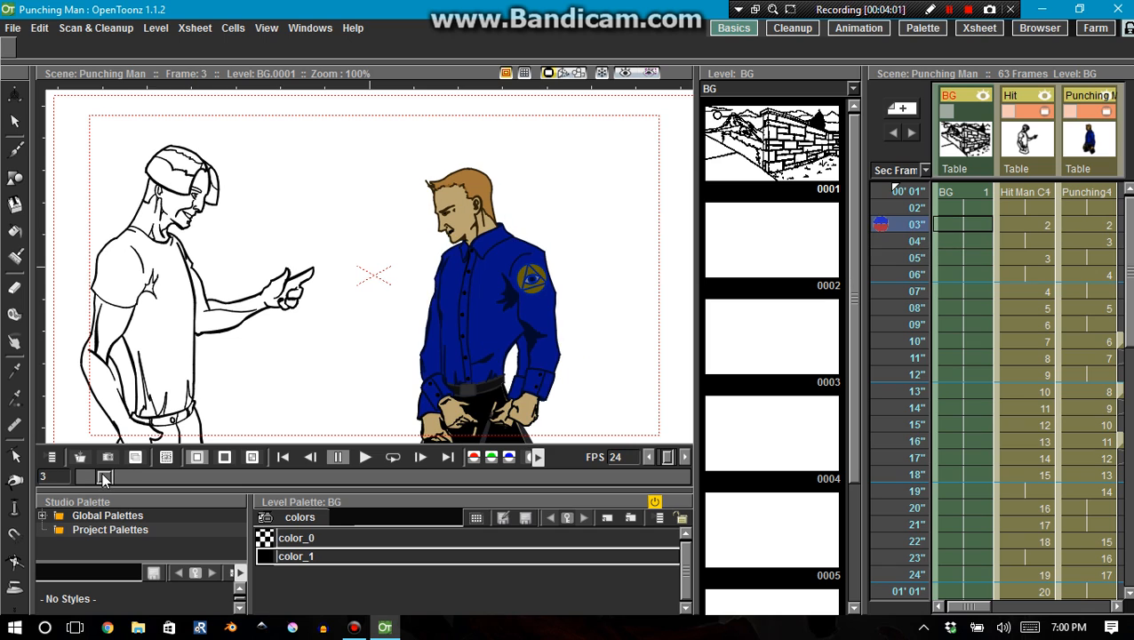
pyautogui.moveTo(184, 480)
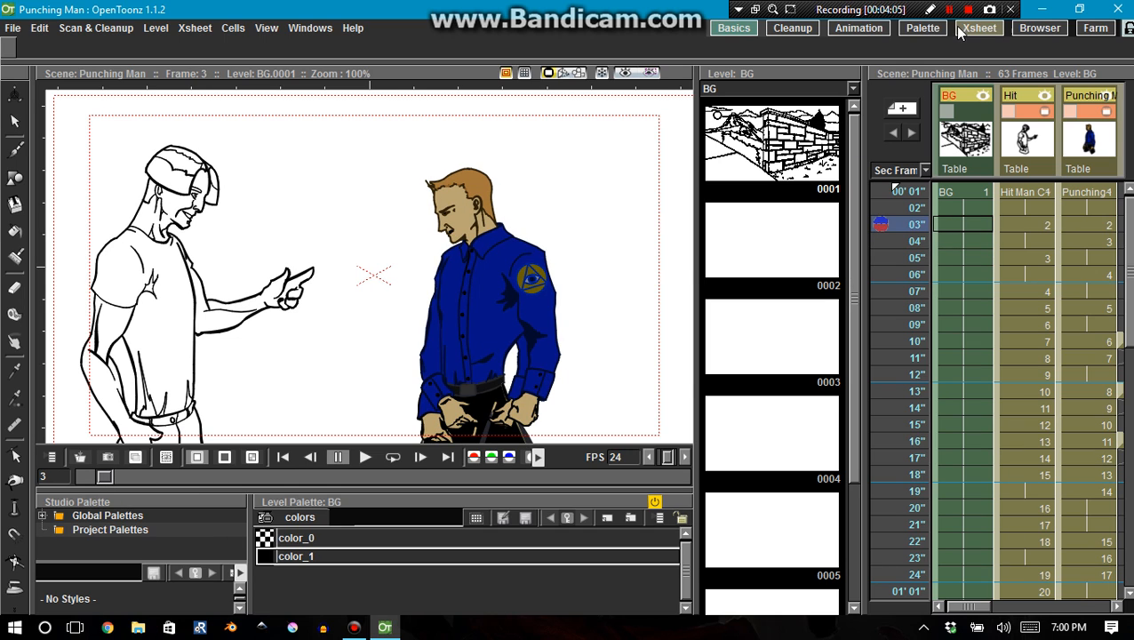
# Move to the next Pinterest motion-blur example in the Google Images preview.
pyautogui.click(948, 10)
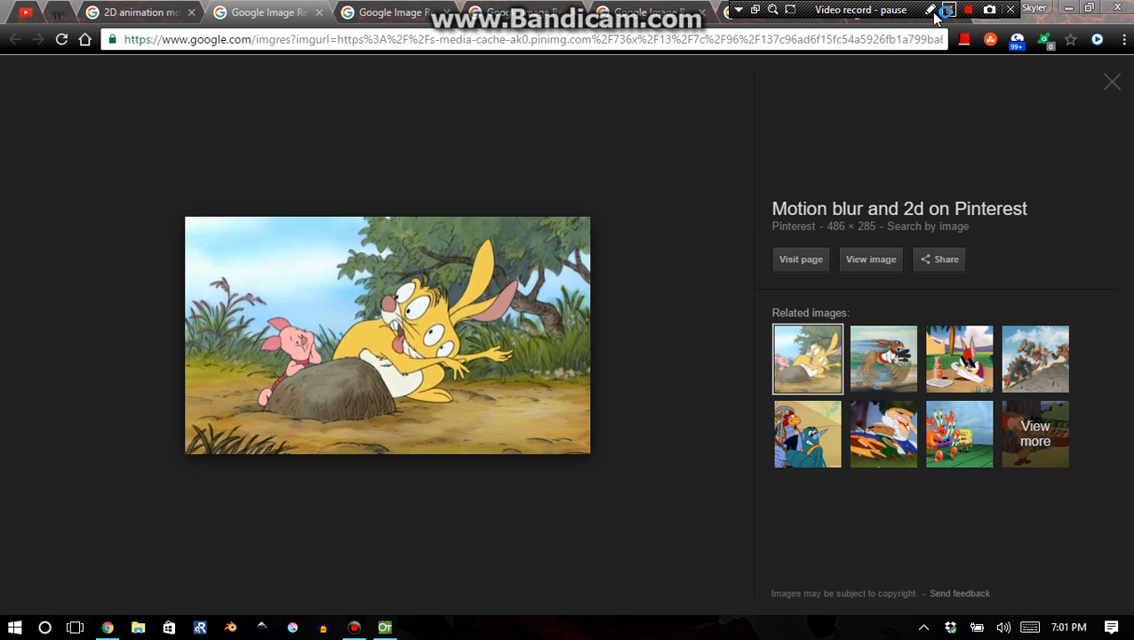
pyautogui.click(945, 10)
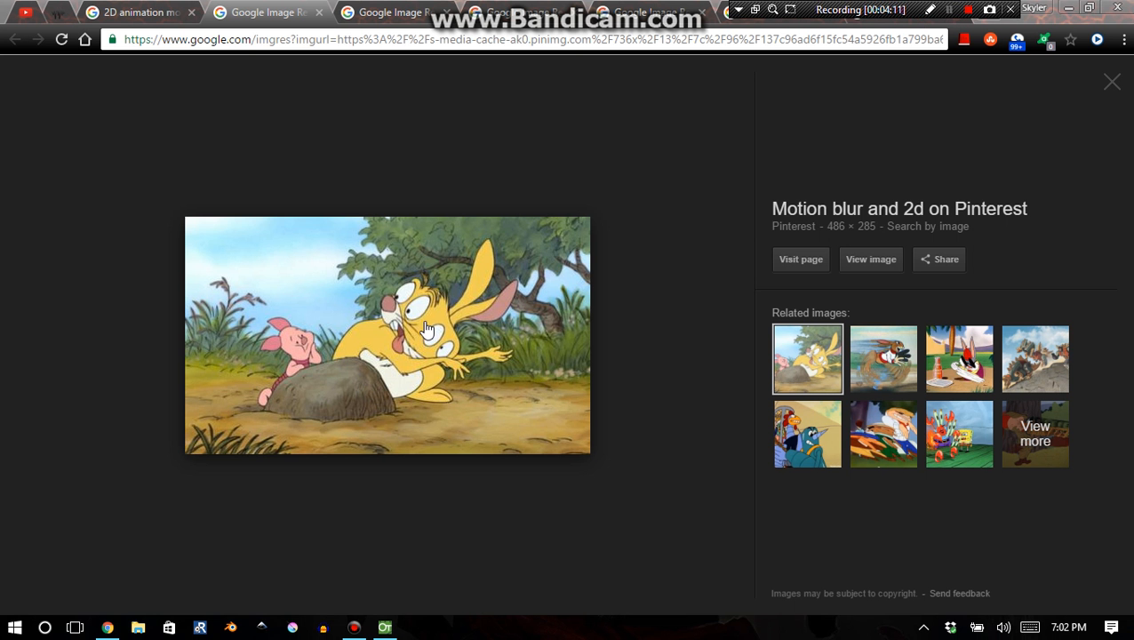
pyautogui.moveTo(394, 344)
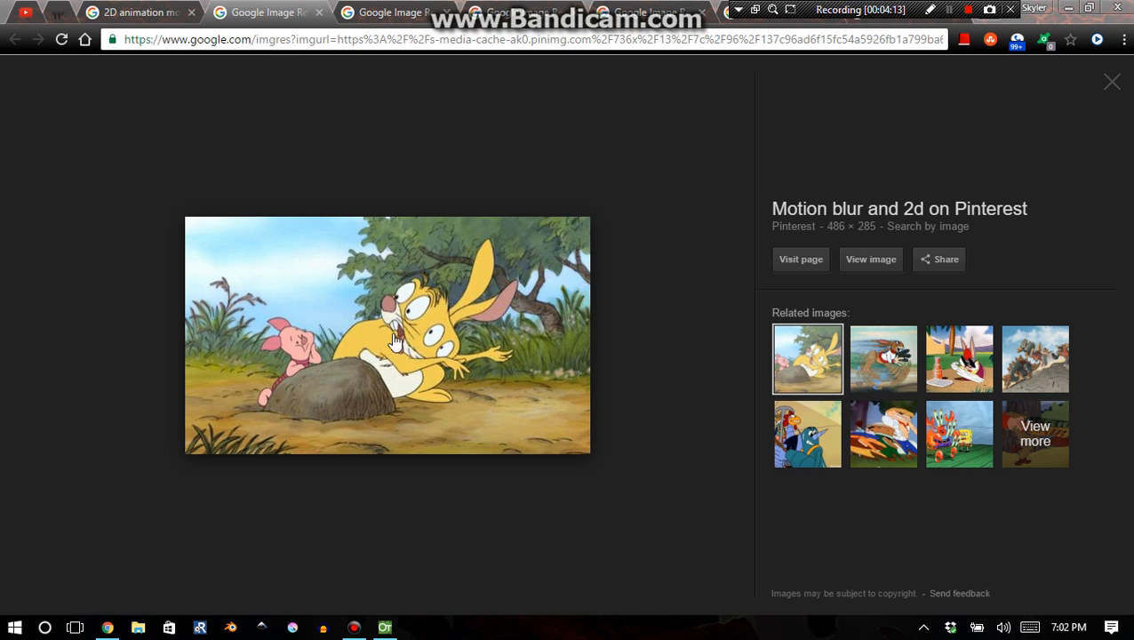
pyautogui.moveTo(425, 286)
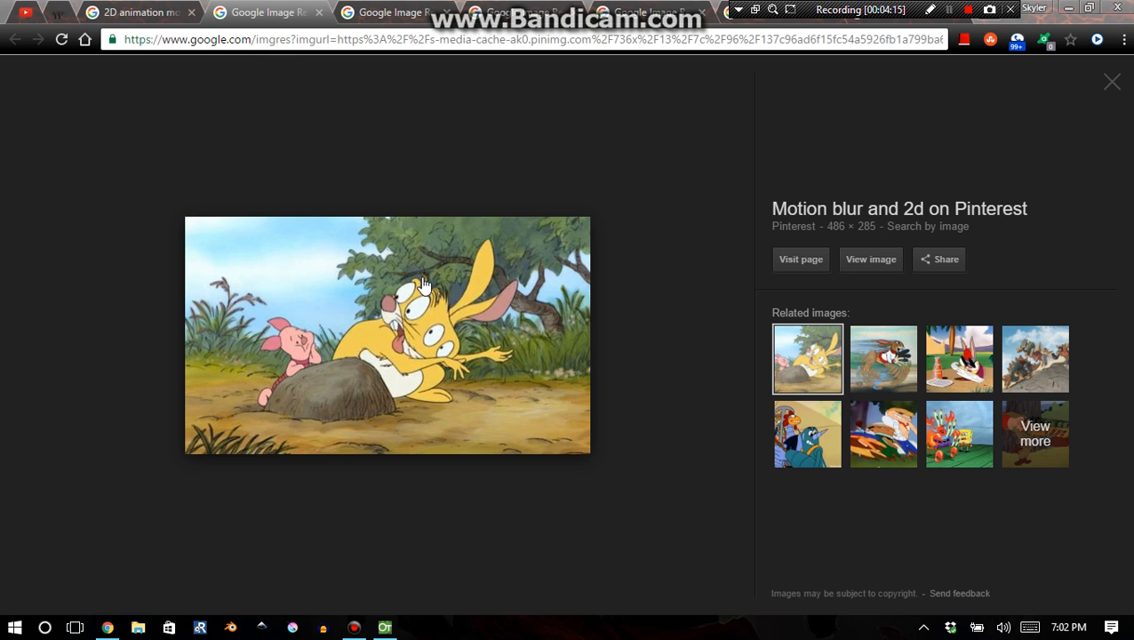
pyautogui.click(806, 359)
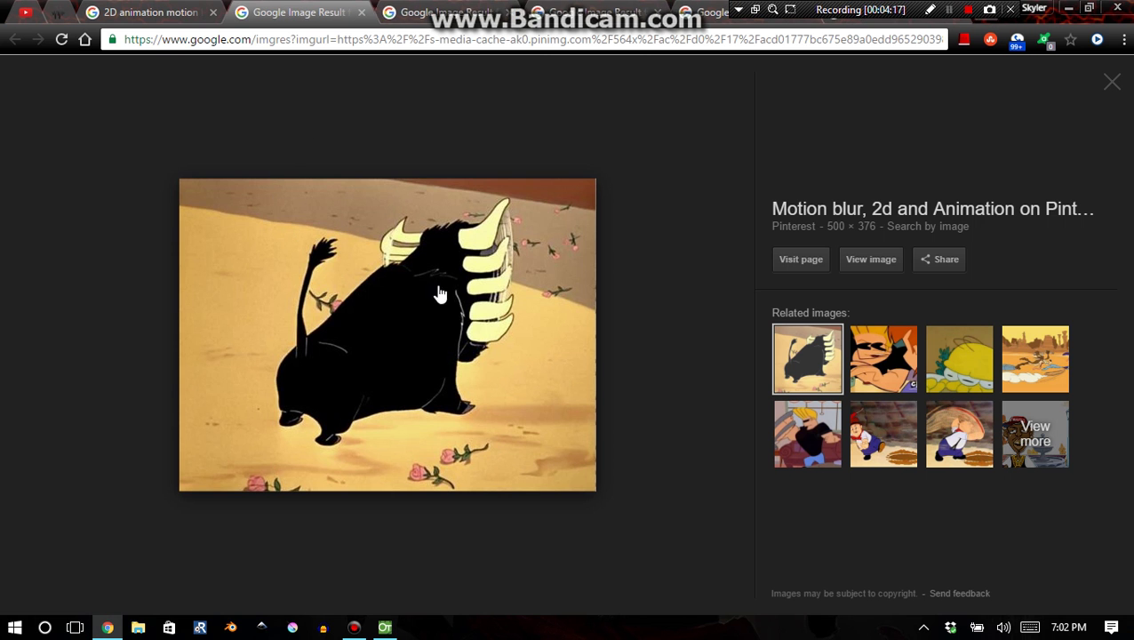
pyautogui.moveTo(491, 229)
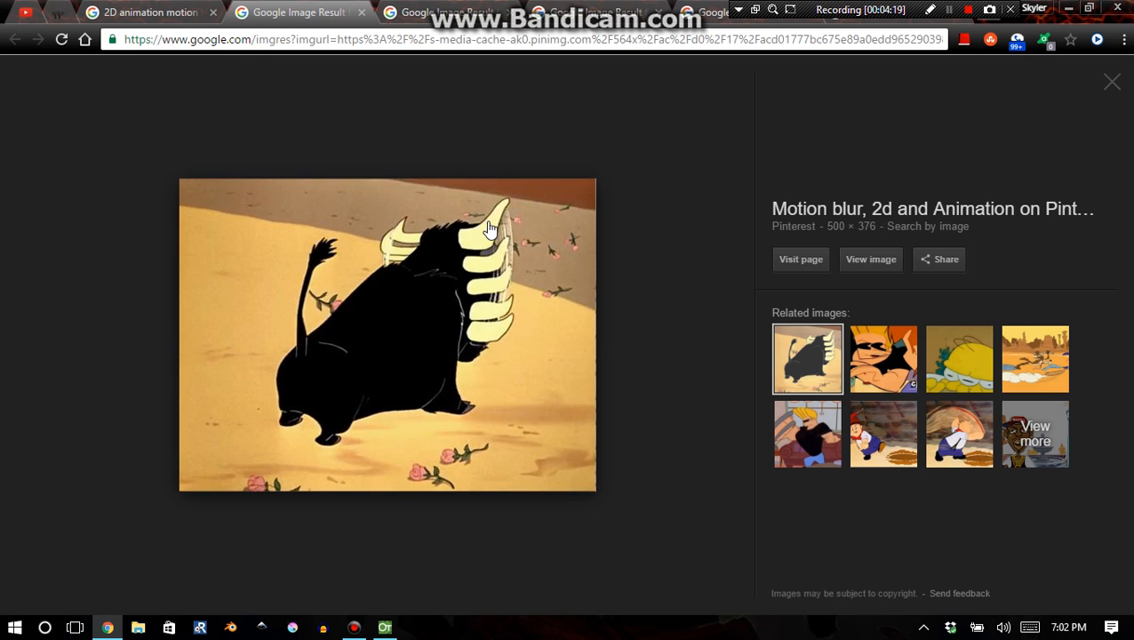
pyautogui.moveTo(487, 341)
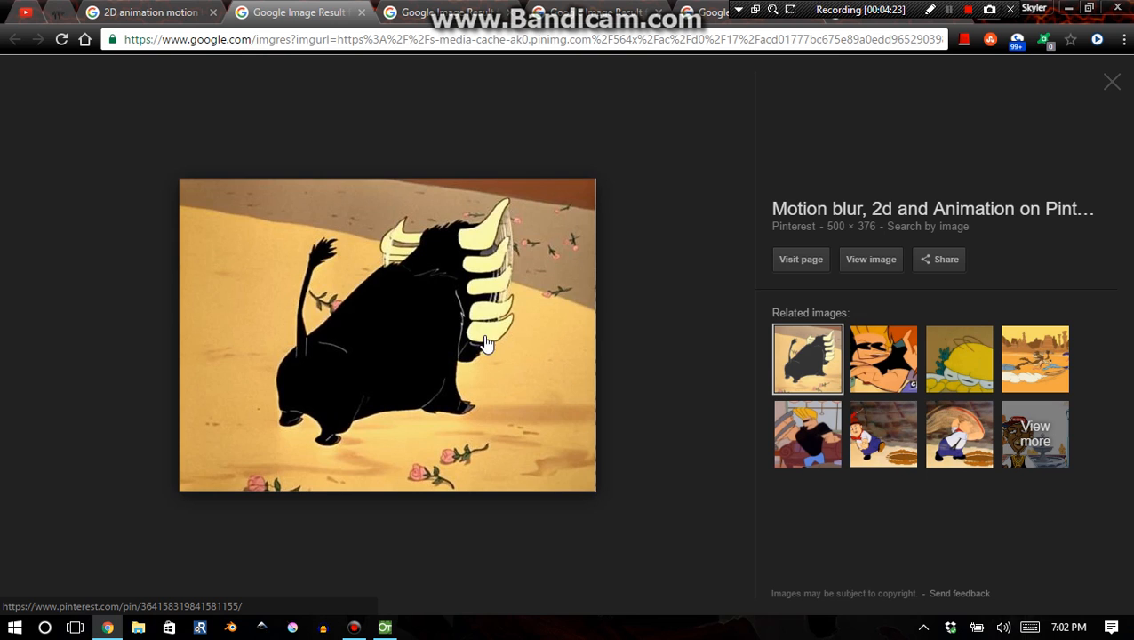
pyautogui.moveTo(493, 270)
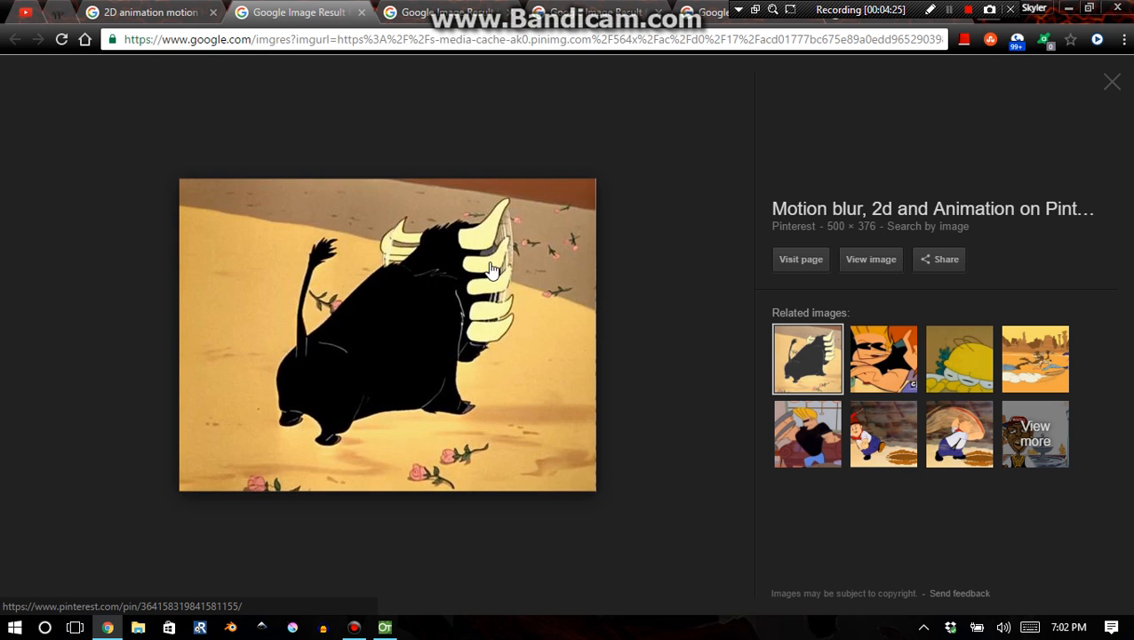
pyautogui.moveTo(460, 372)
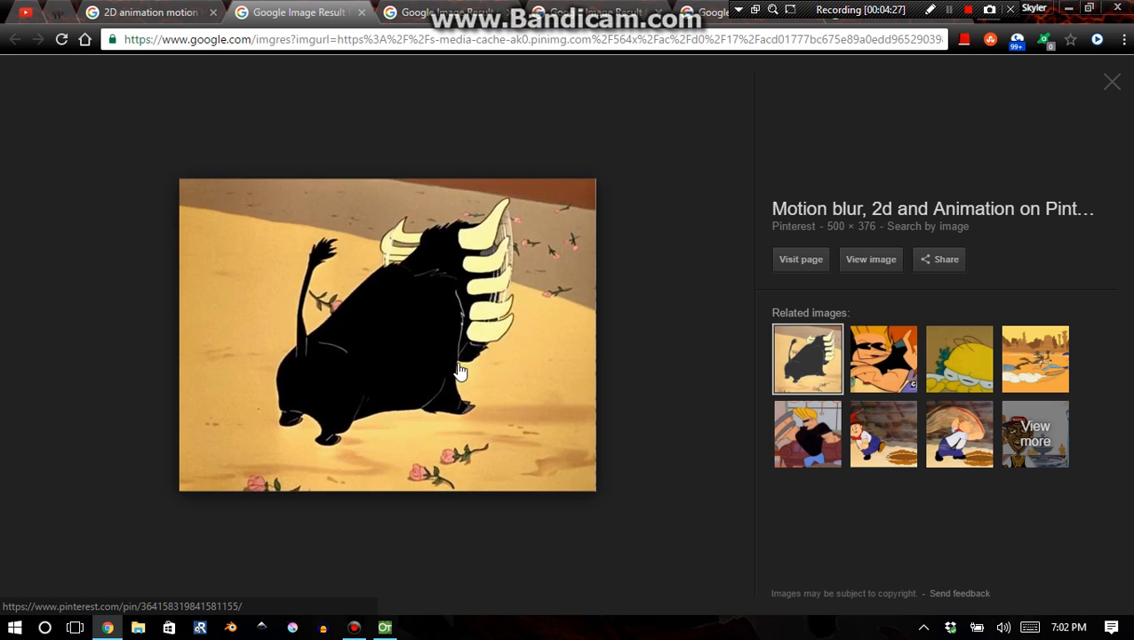
pyautogui.moveTo(478, 286)
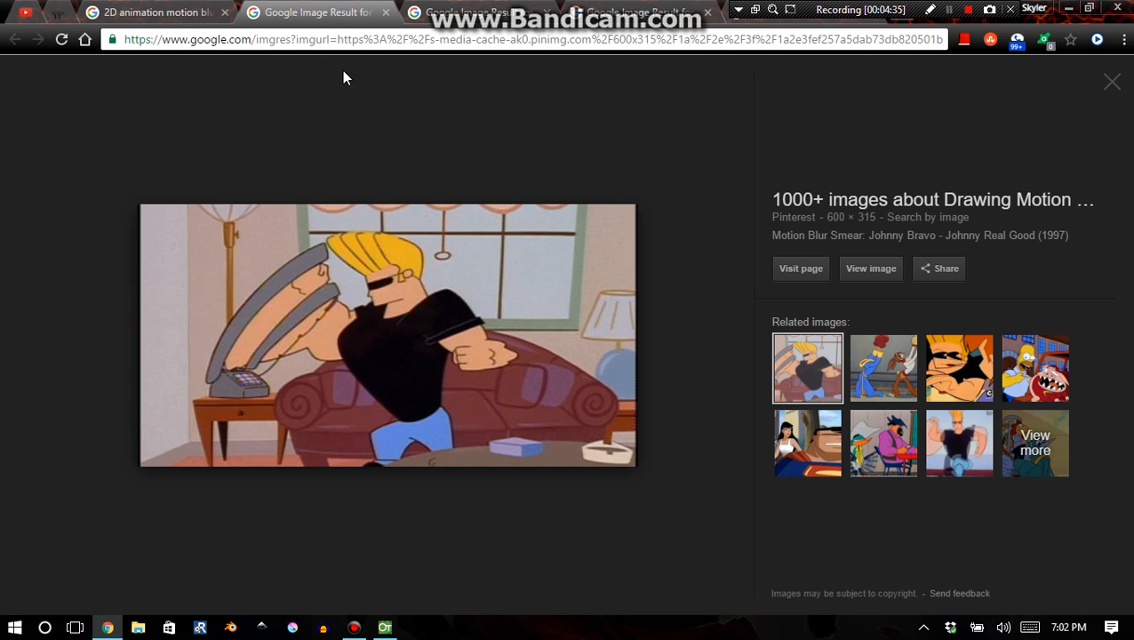
pyautogui.moveTo(286, 367)
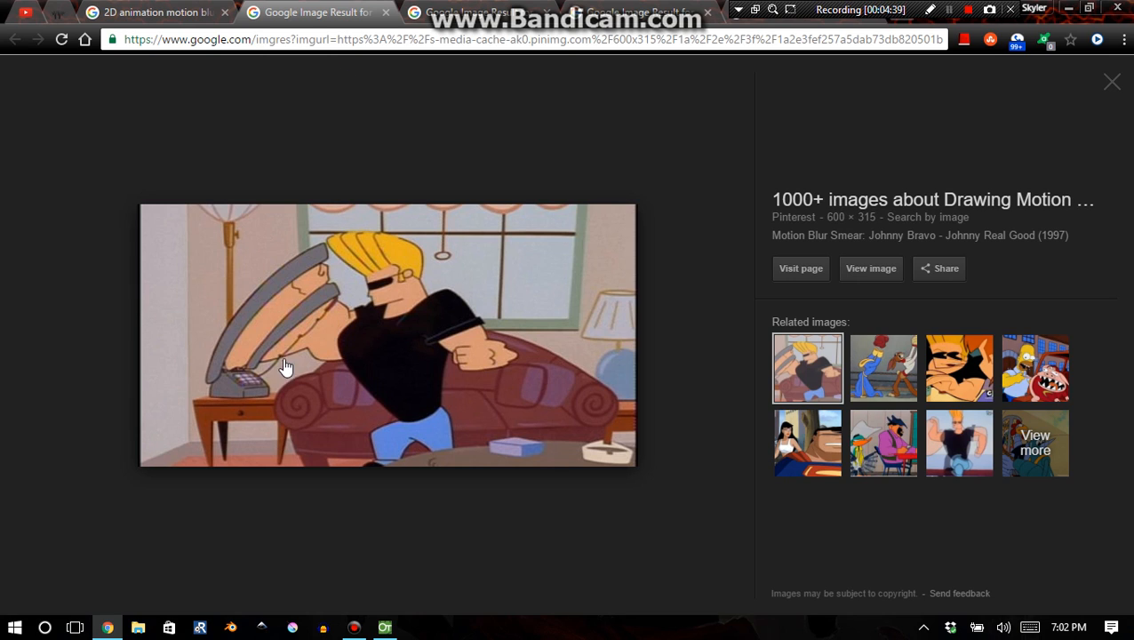
pyautogui.moveTo(342, 275)
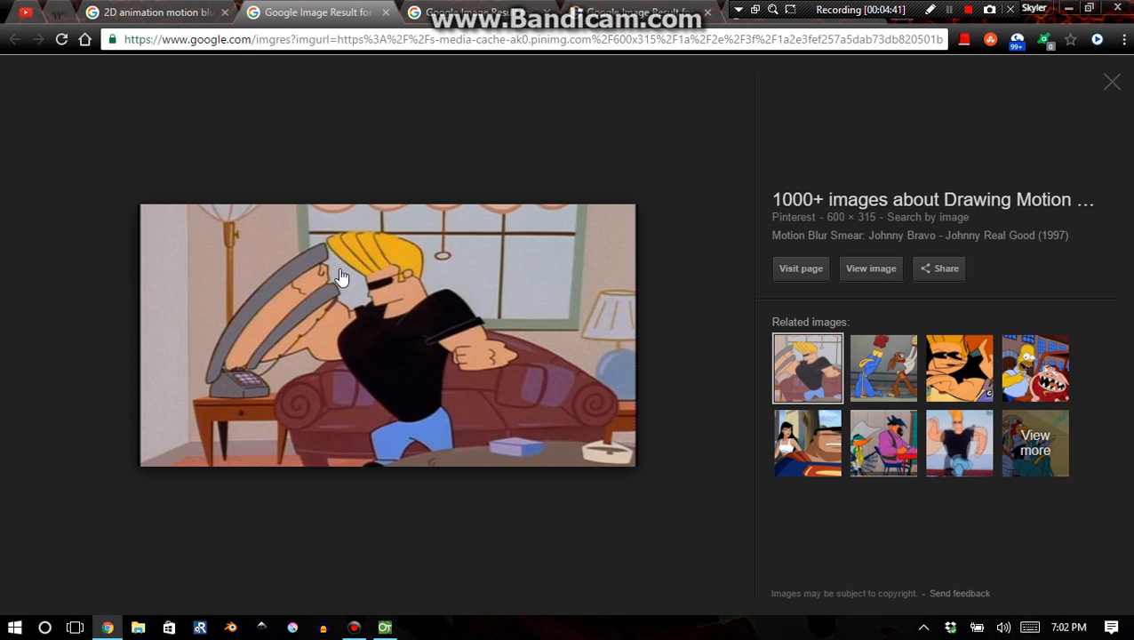
pyautogui.moveTo(504, 362)
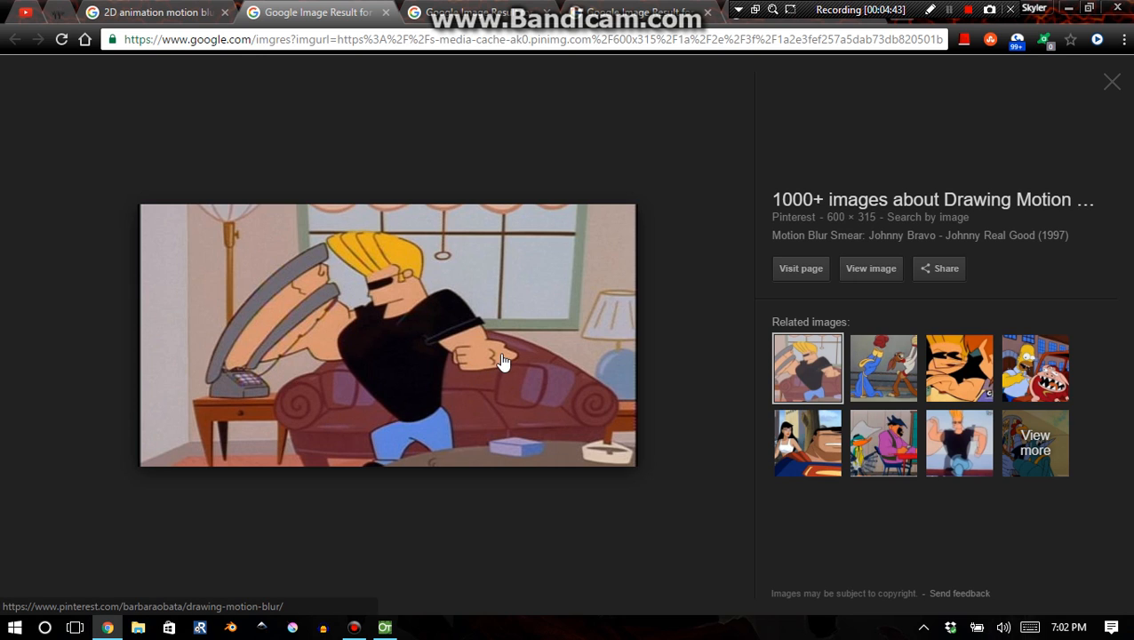
pyautogui.moveTo(465, 364)
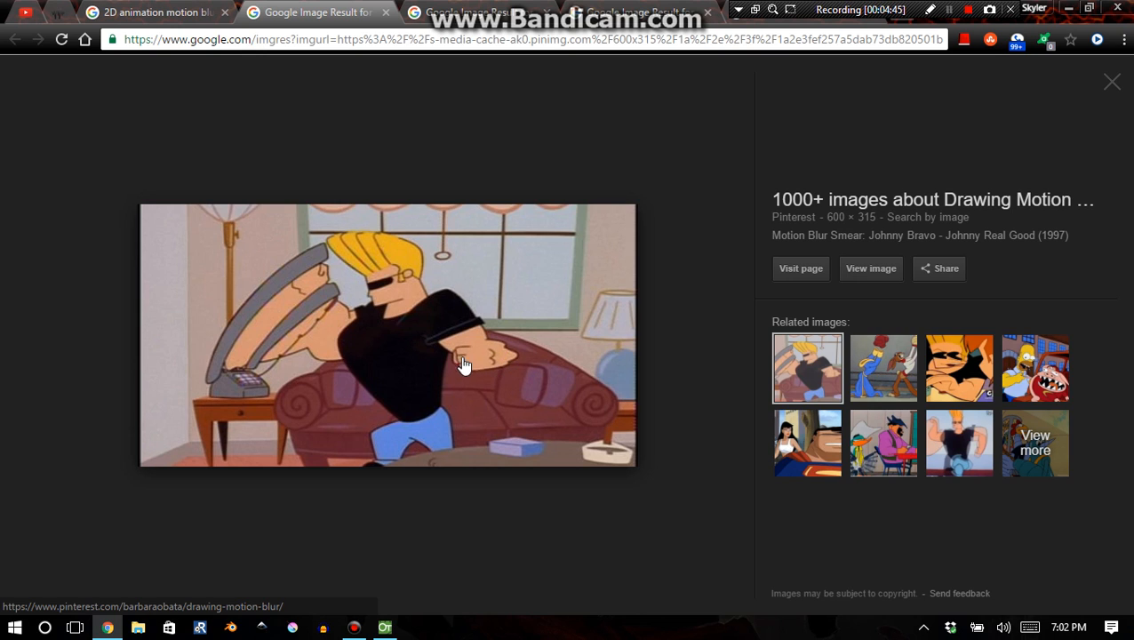
pyautogui.moveTo(608, 347)
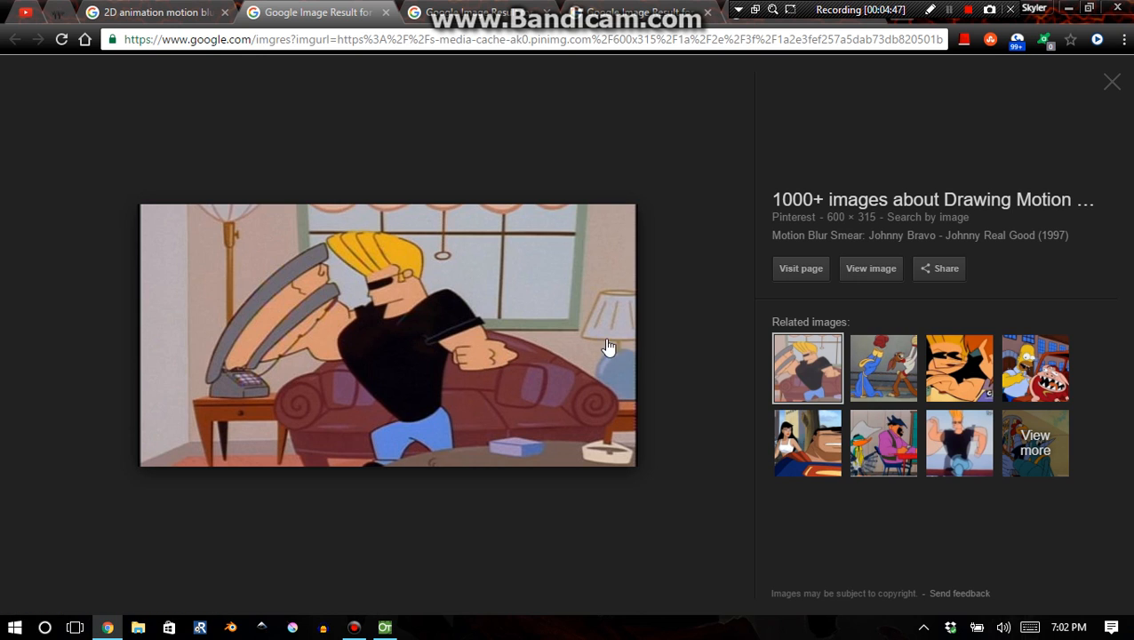
pyautogui.moveTo(399, 247)
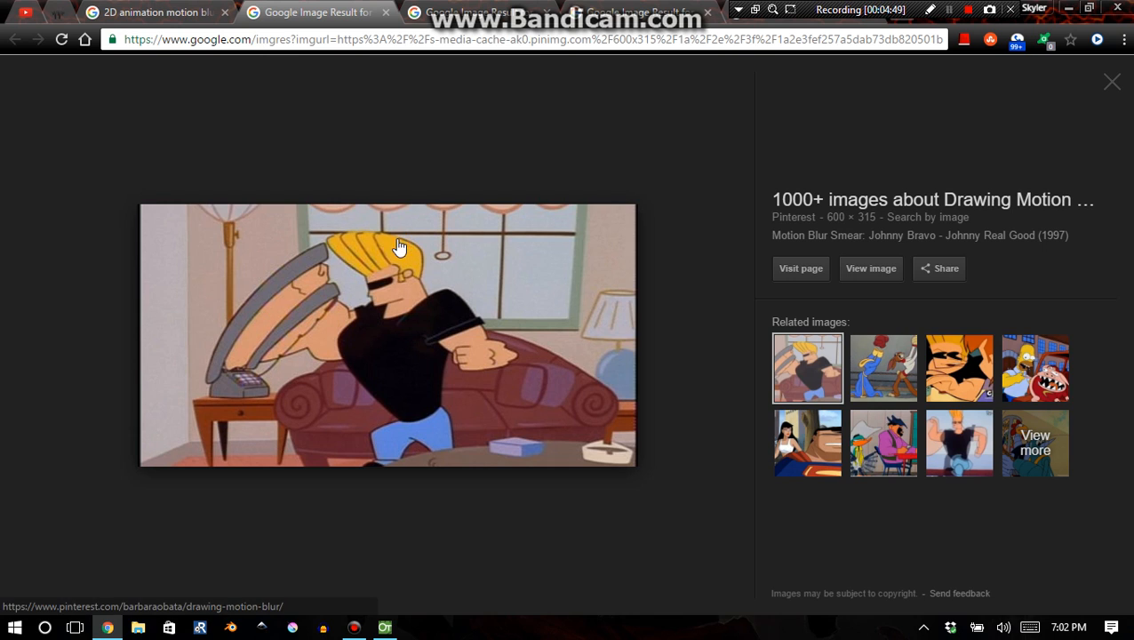
pyautogui.moveTo(362, 203)
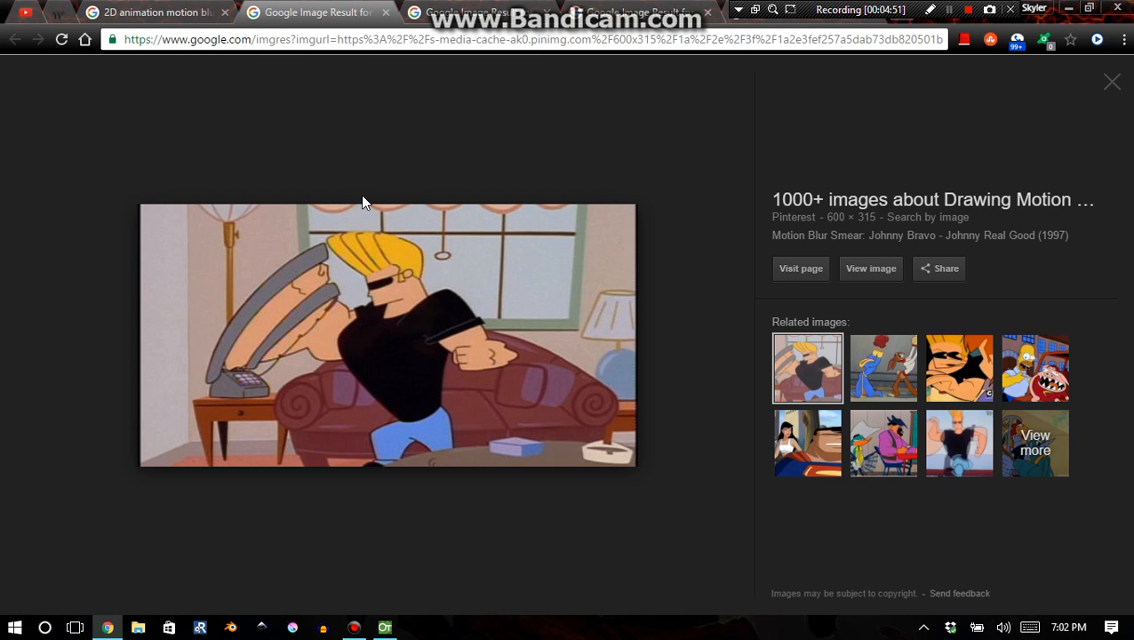
pyautogui.moveTo(375, 292)
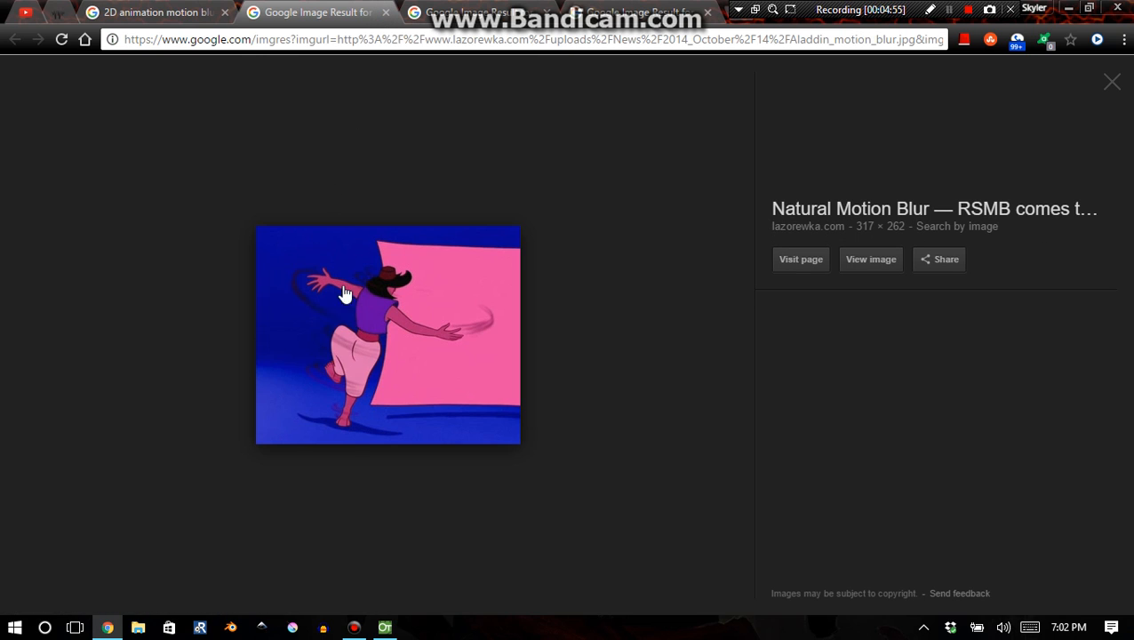
pyautogui.moveTo(326, 323)
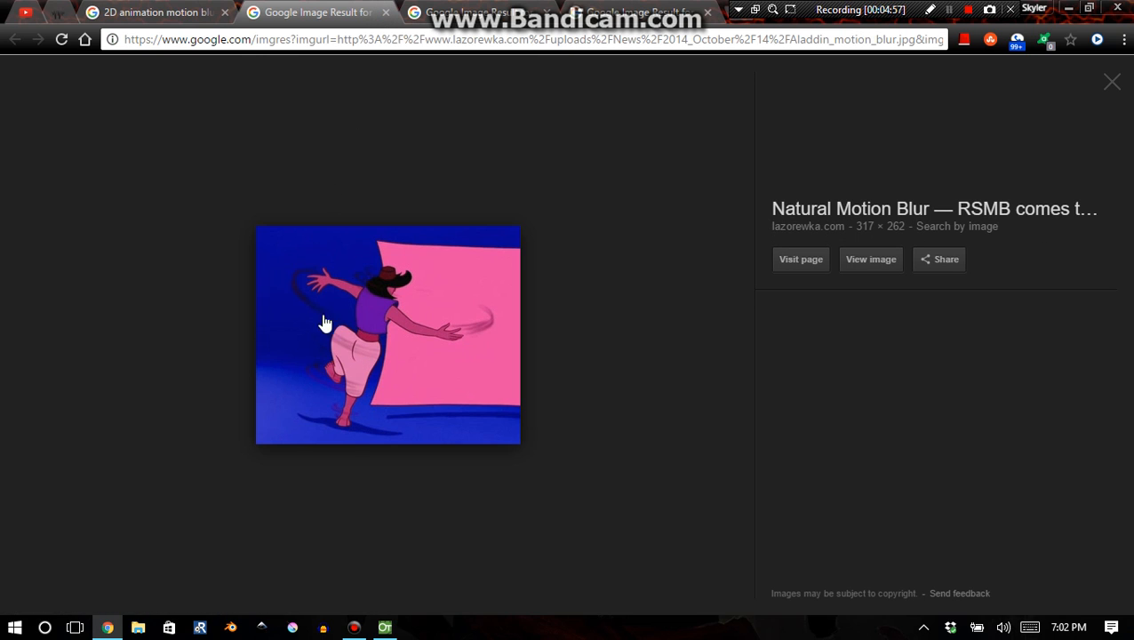
pyautogui.moveTo(369, 220)
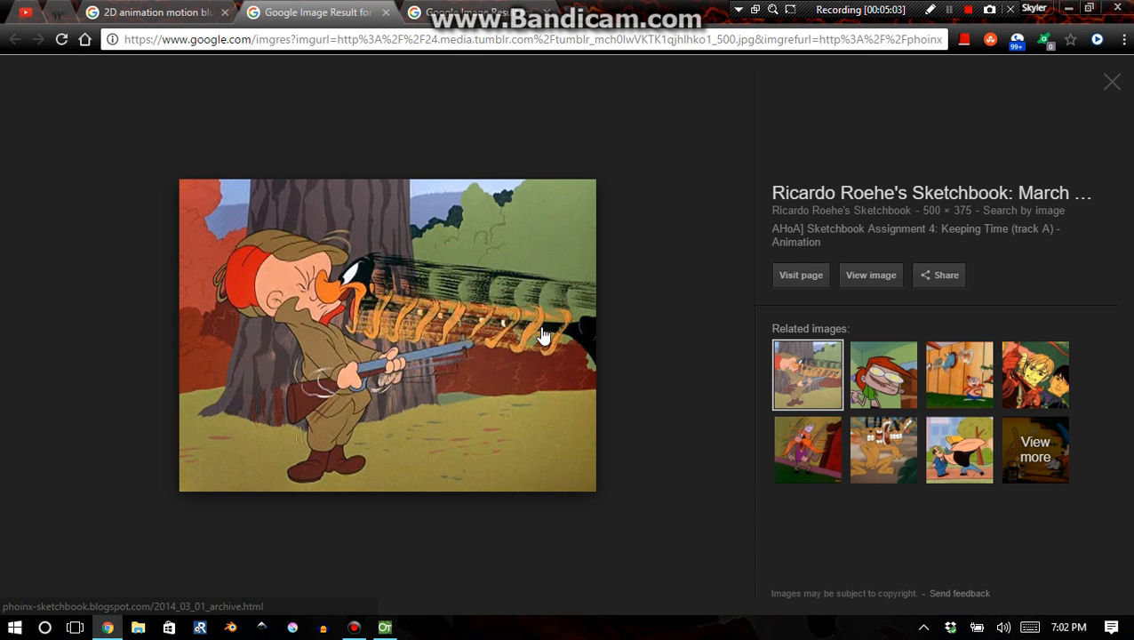
pyautogui.moveTo(356, 280)
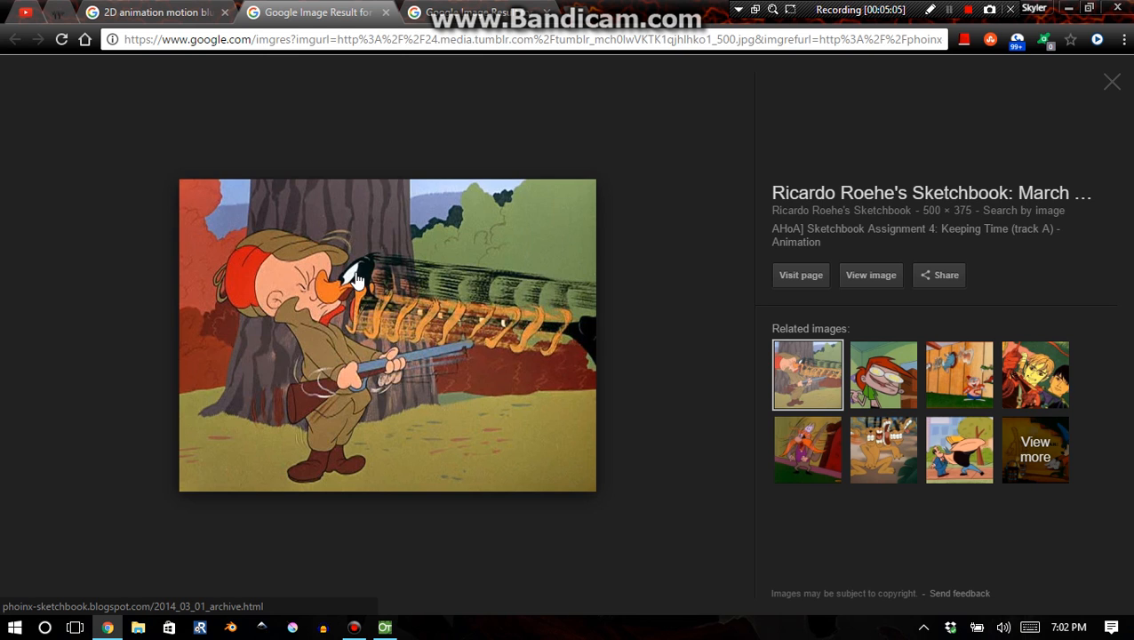
pyautogui.moveTo(377, 318)
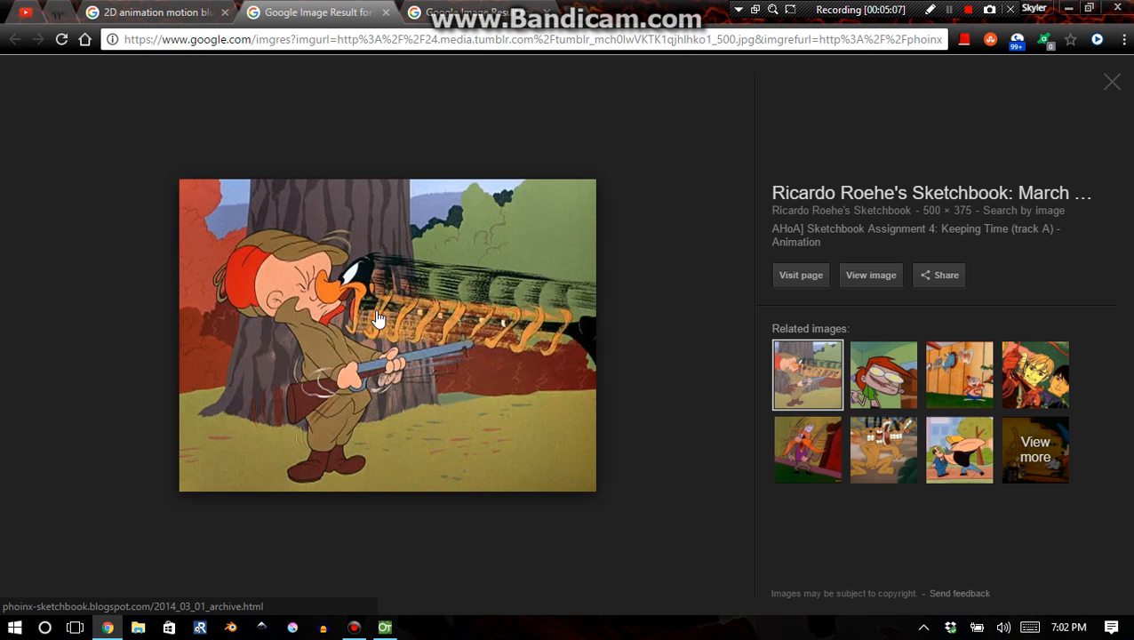
pyautogui.moveTo(391, 289)
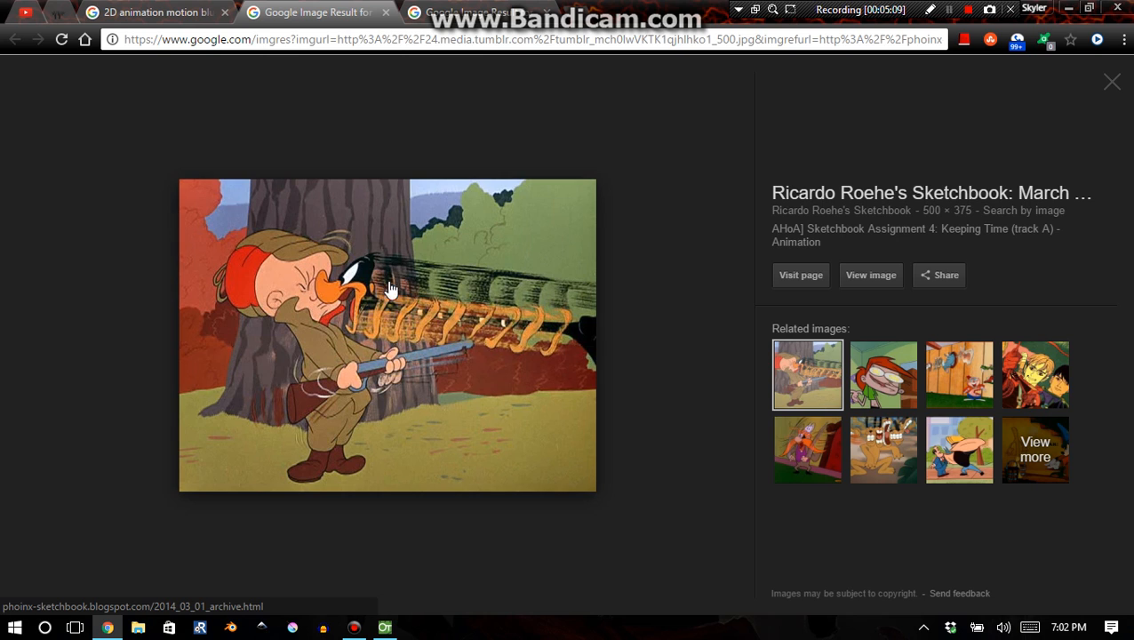
pyautogui.moveTo(599, 310)
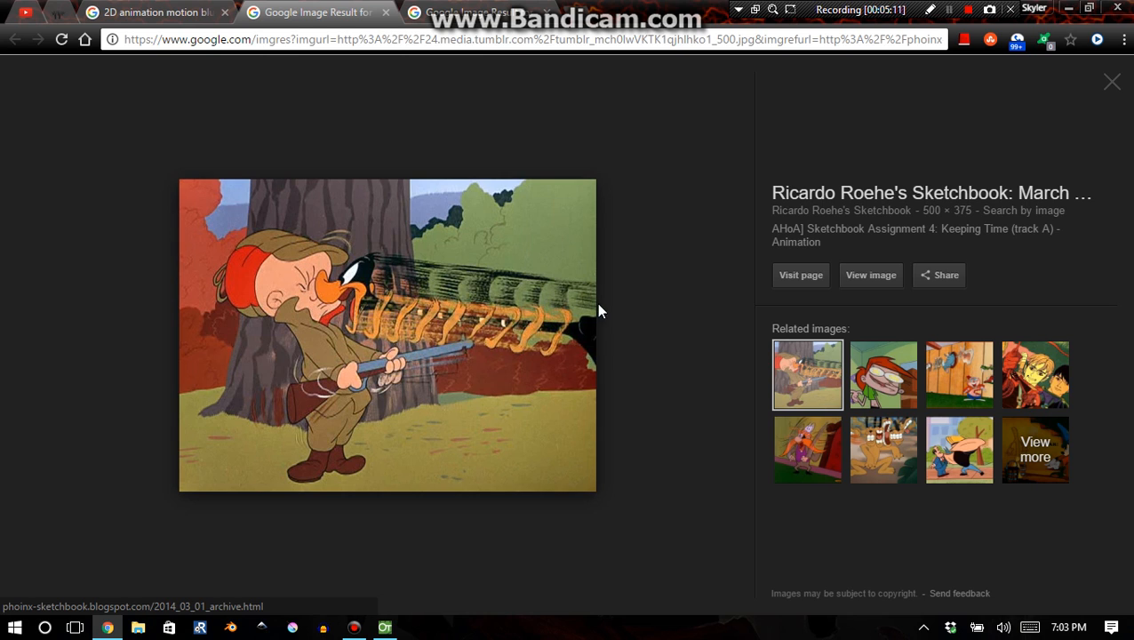
pyautogui.moveTo(593, 342)
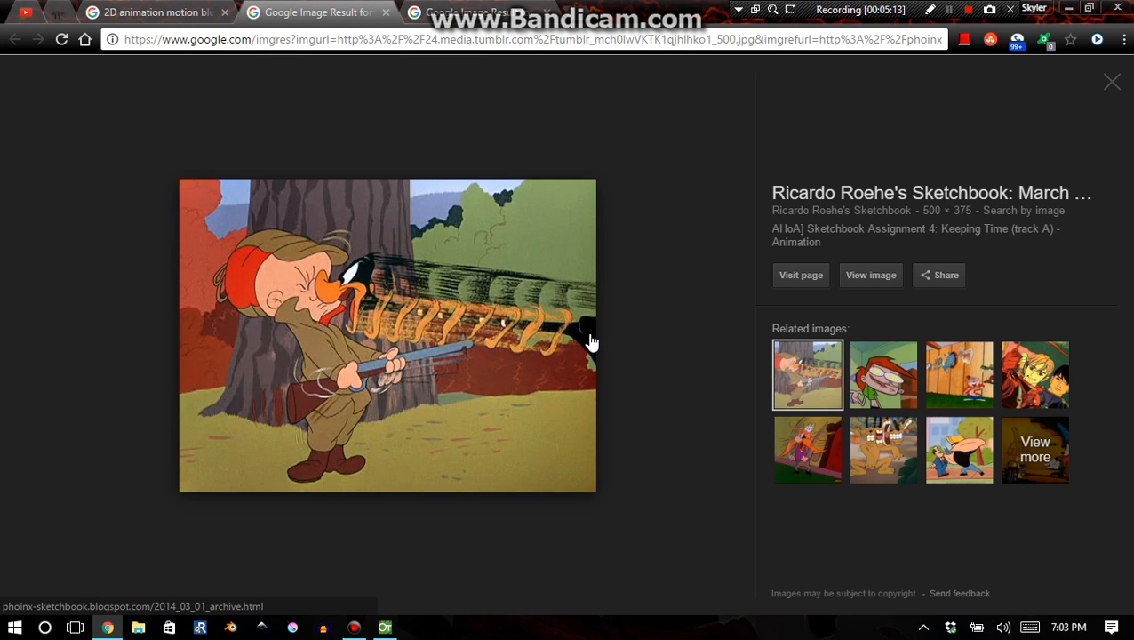
pyautogui.moveTo(382, 293)
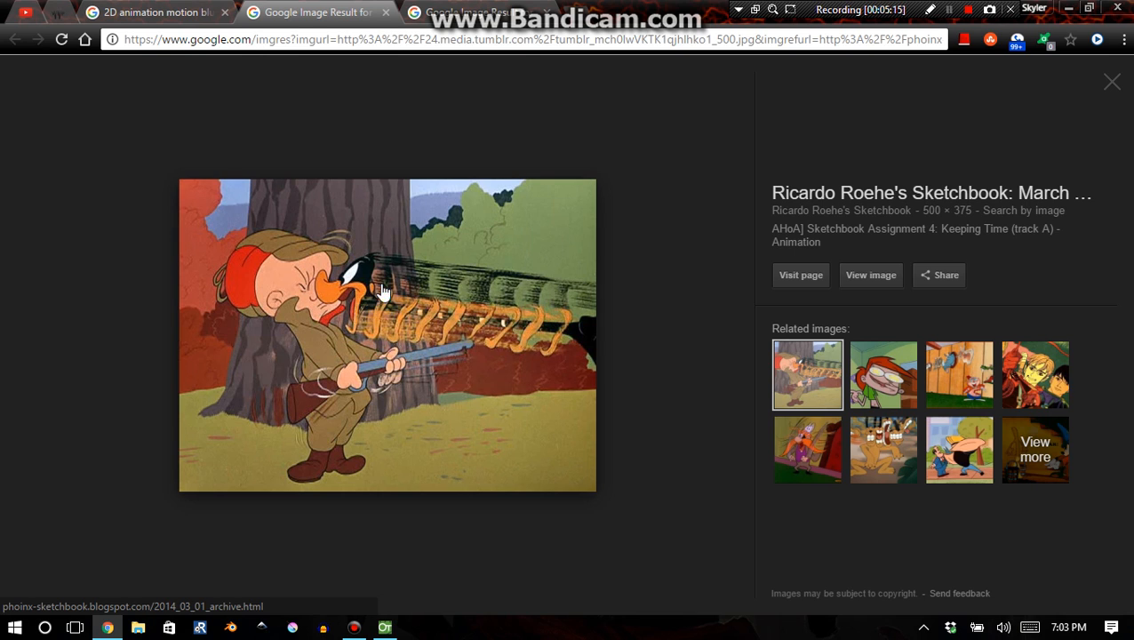
pyautogui.moveTo(353, 294)
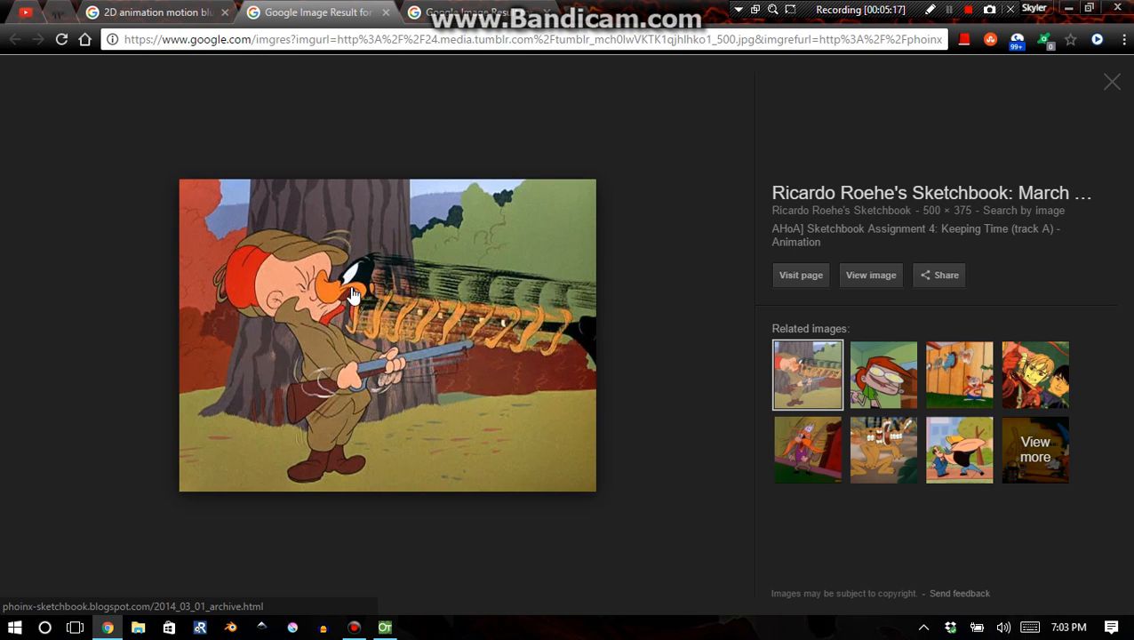
pyautogui.moveTo(420, 372)
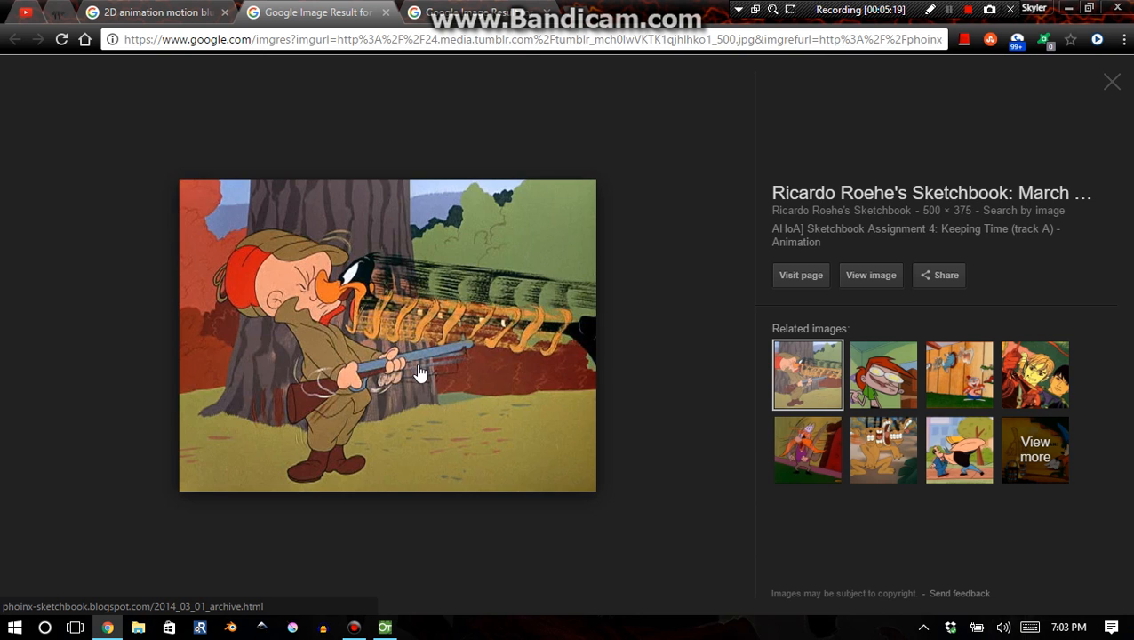
pyautogui.moveTo(446, 380)
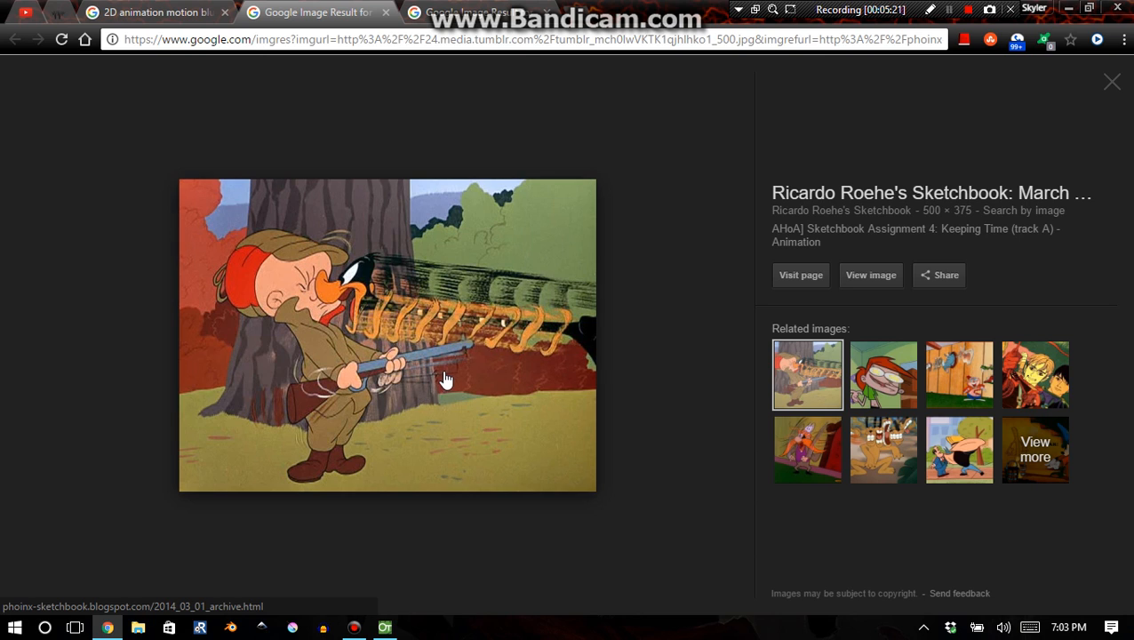
pyautogui.moveTo(436, 372)
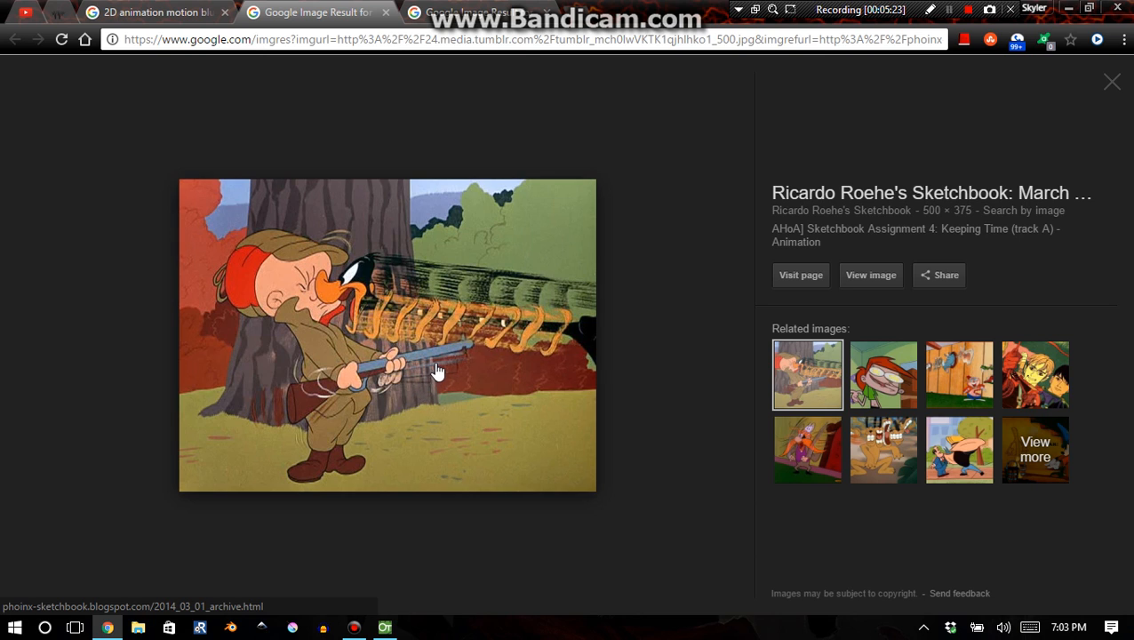
pyautogui.moveTo(254, 412)
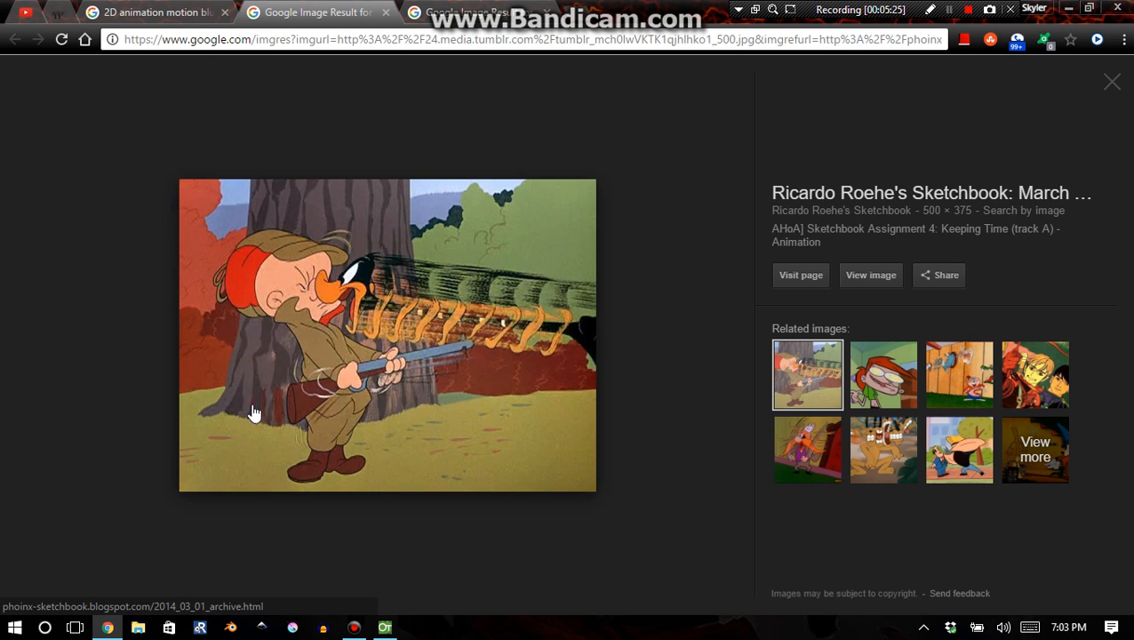
pyautogui.moveTo(277, 415)
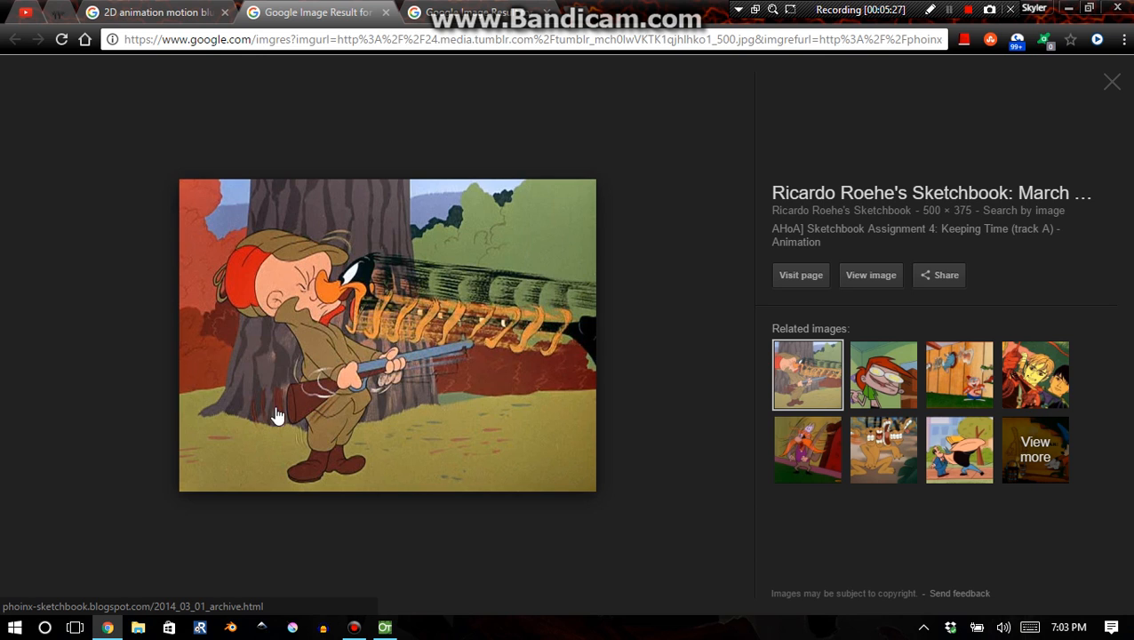
pyautogui.moveTo(303, 405)
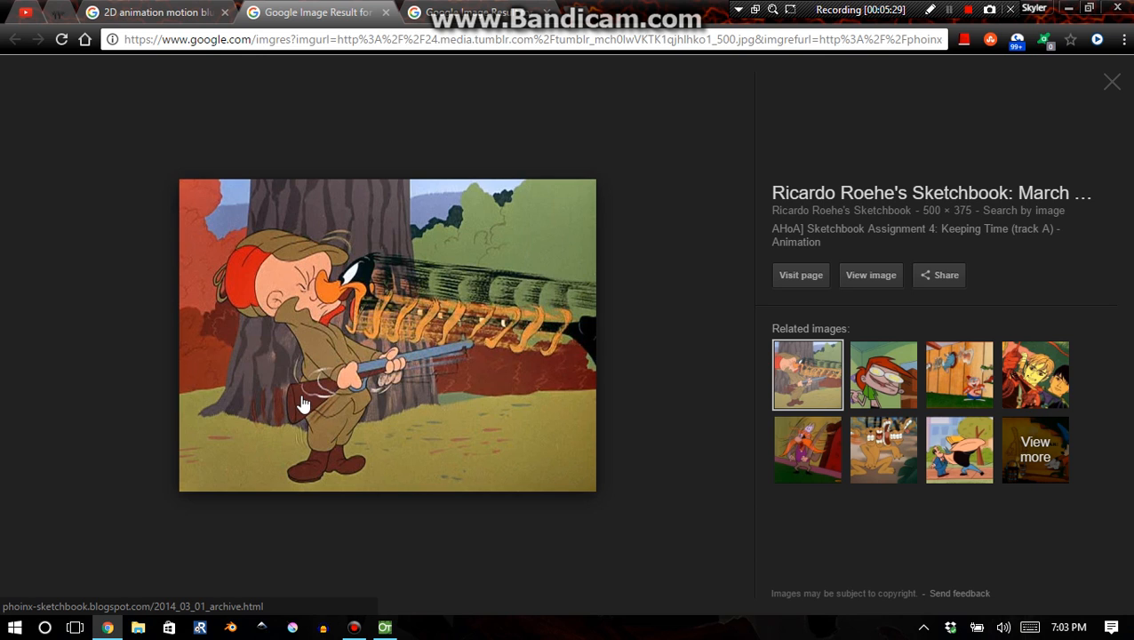
pyautogui.moveTo(278, 398)
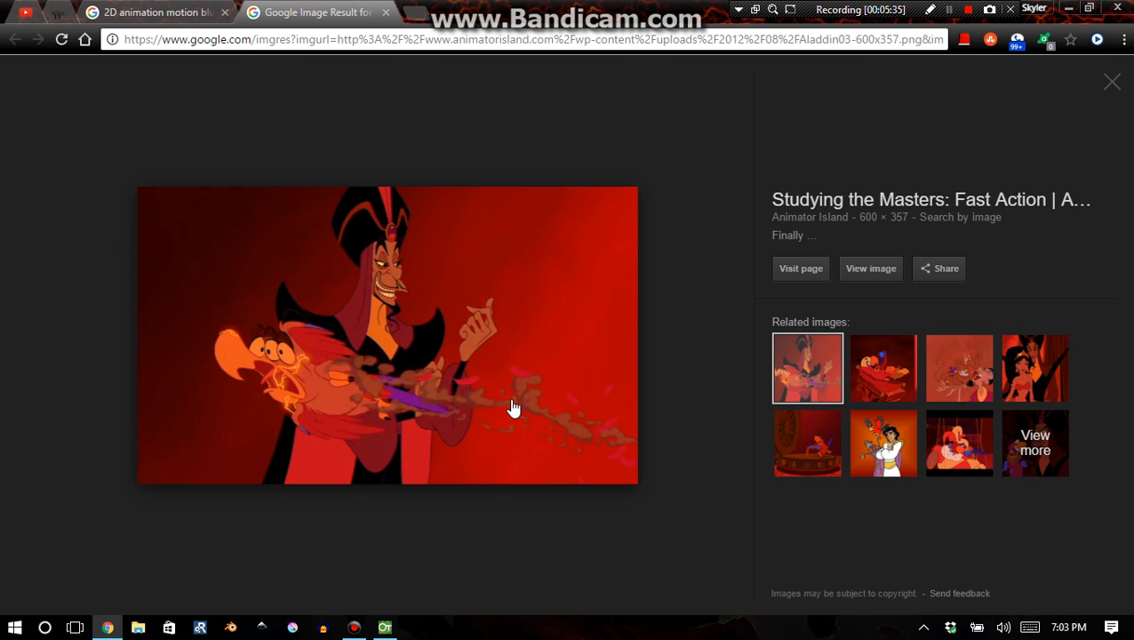
pyautogui.moveTo(709, 401)
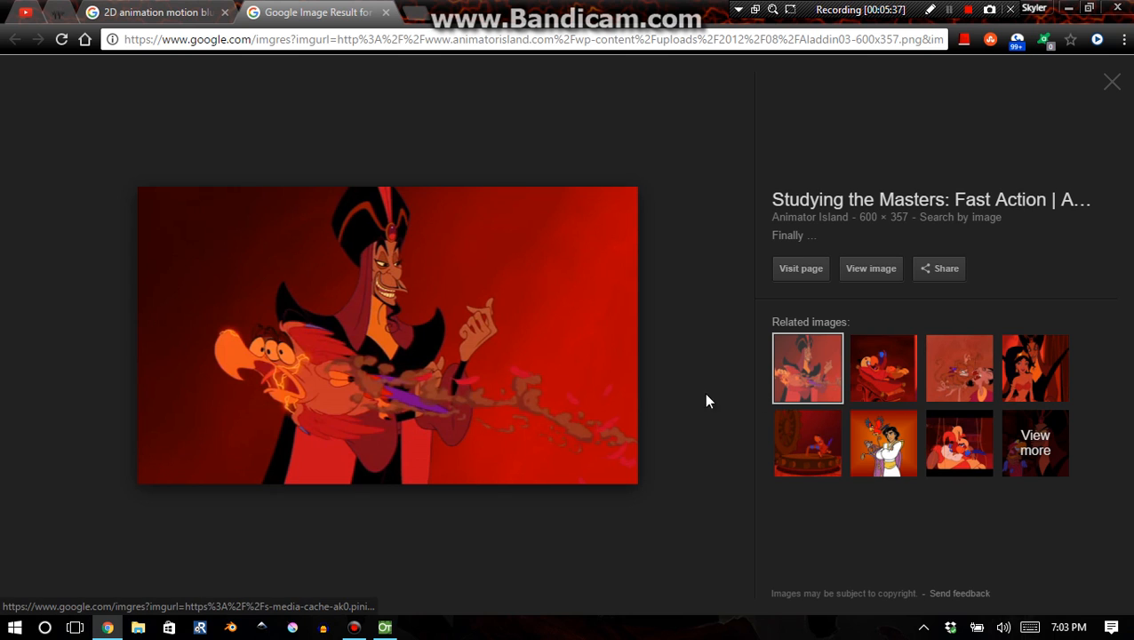
pyautogui.moveTo(268, 357)
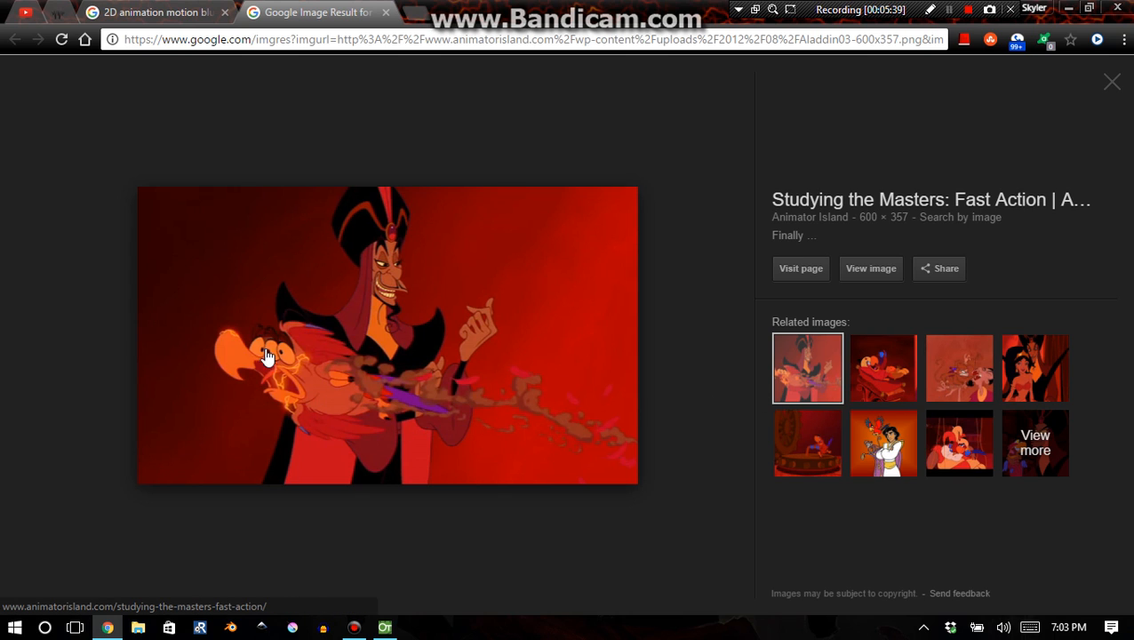
pyautogui.moveTo(402, 429)
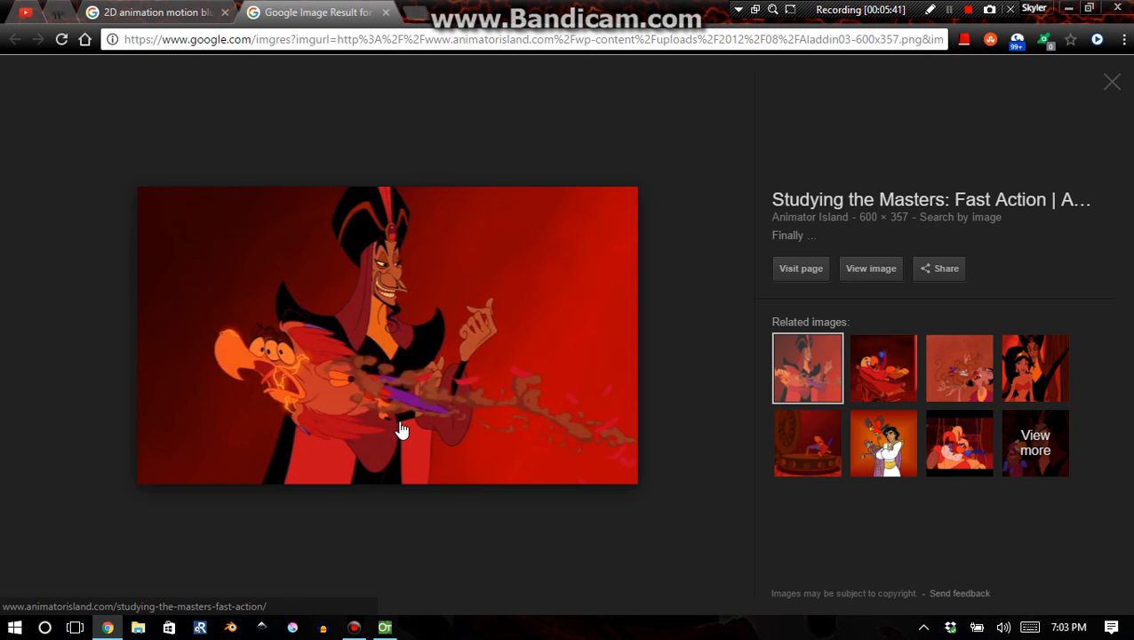
pyautogui.moveTo(412, 326)
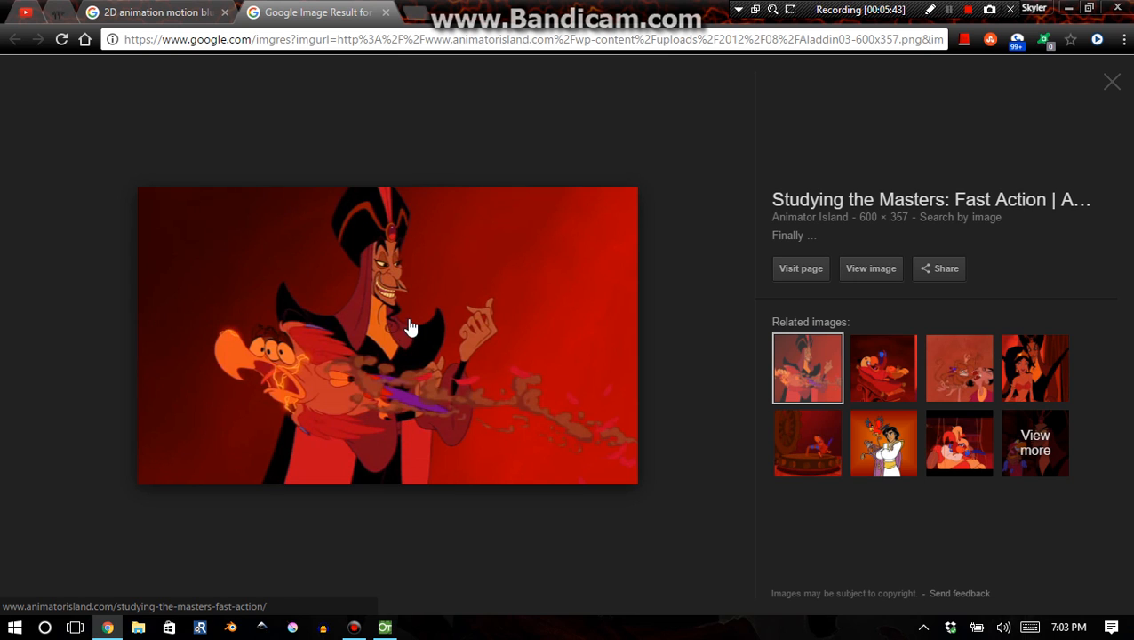
pyautogui.moveTo(585, 441)
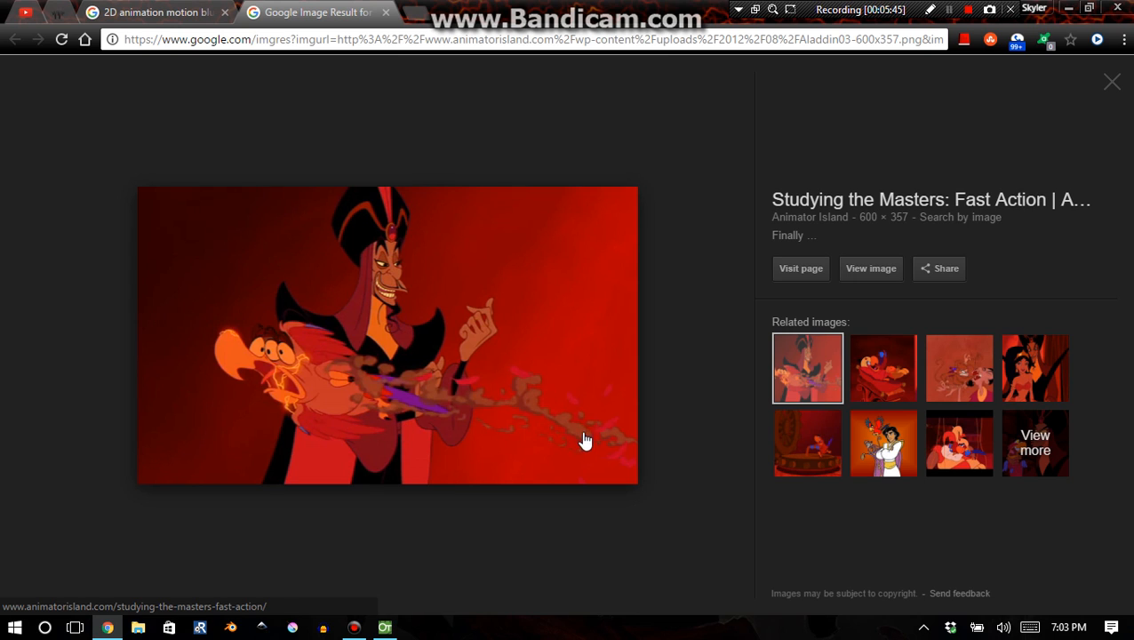
pyautogui.moveTo(578, 441)
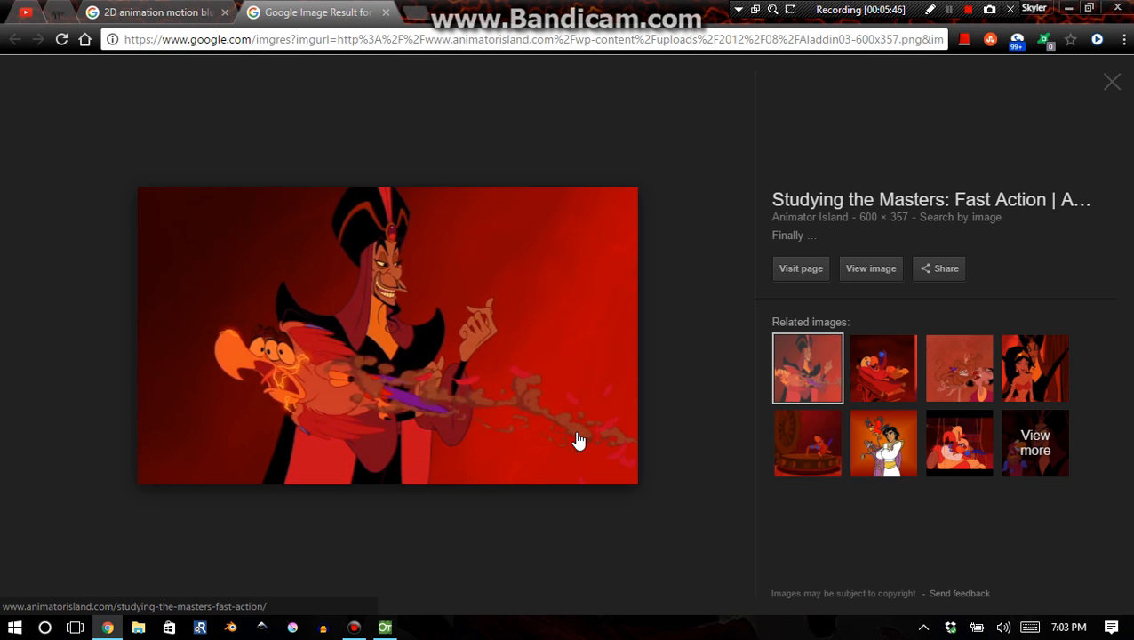
pyautogui.moveTo(374, 336)
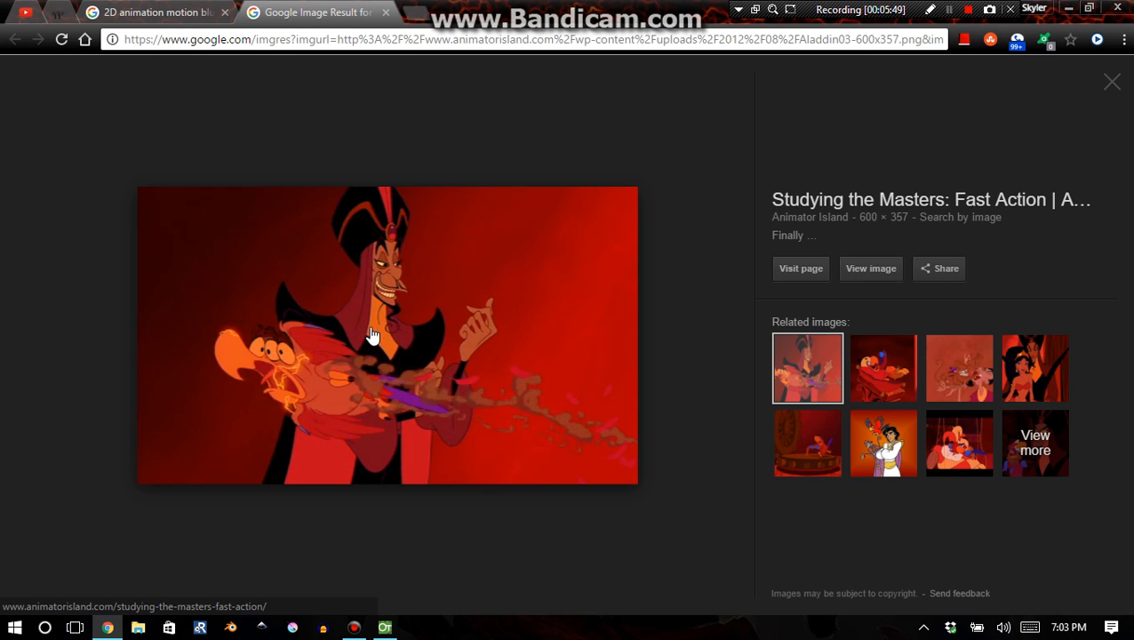
pyautogui.moveTo(382, 421)
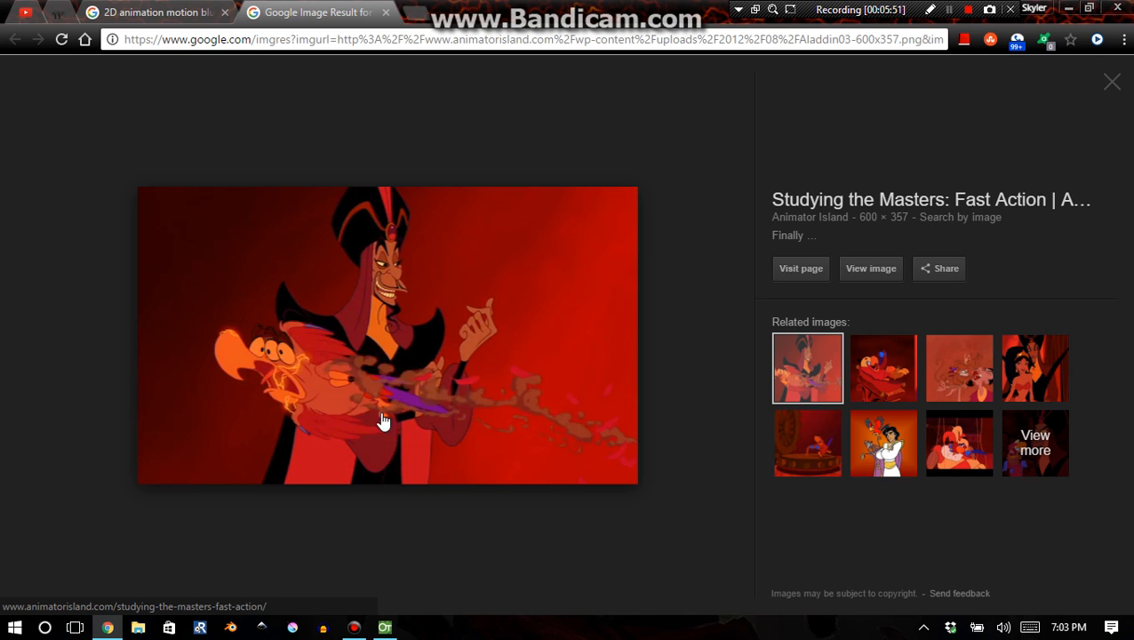
pyautogui.moveTo(355, 319)
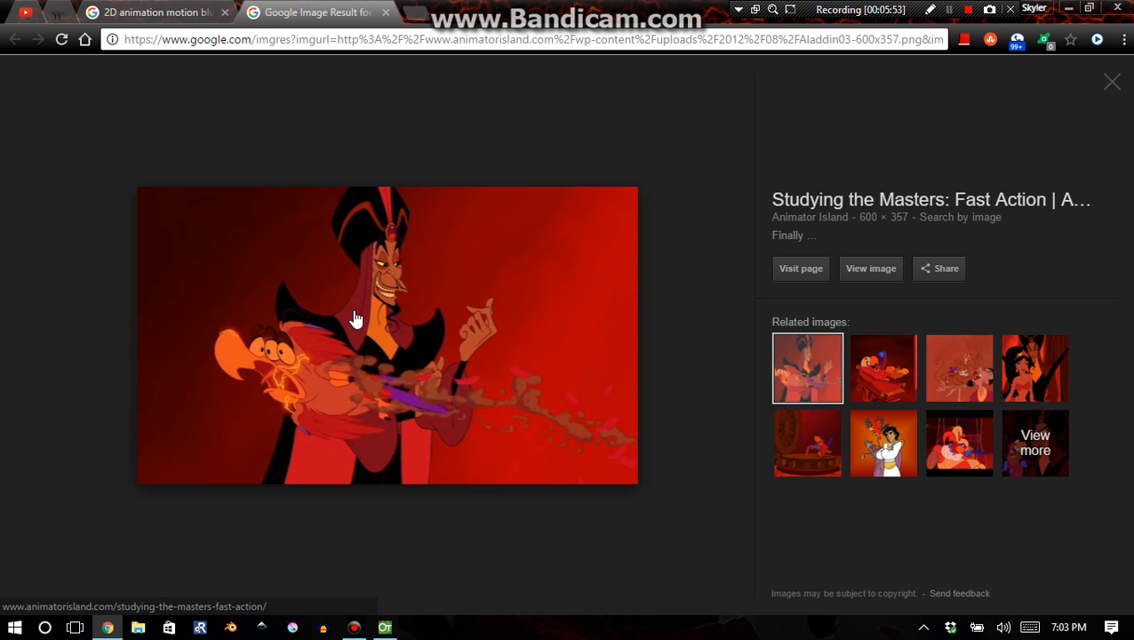
pyautogui.moveTo(420, 362)
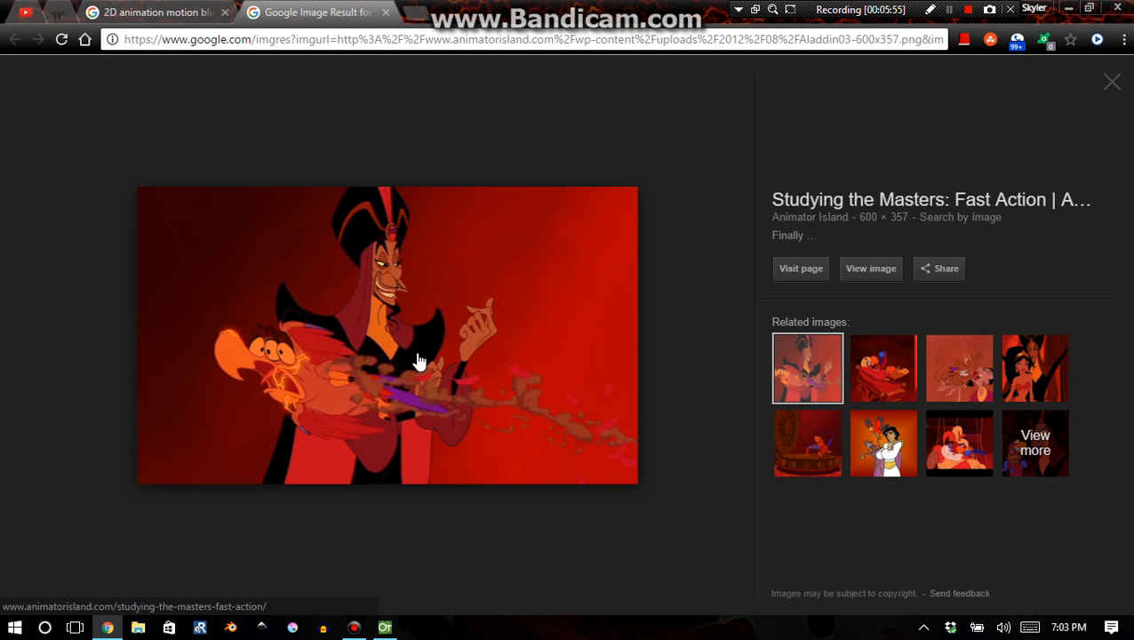
pyautogui.moveTo(251, 364)
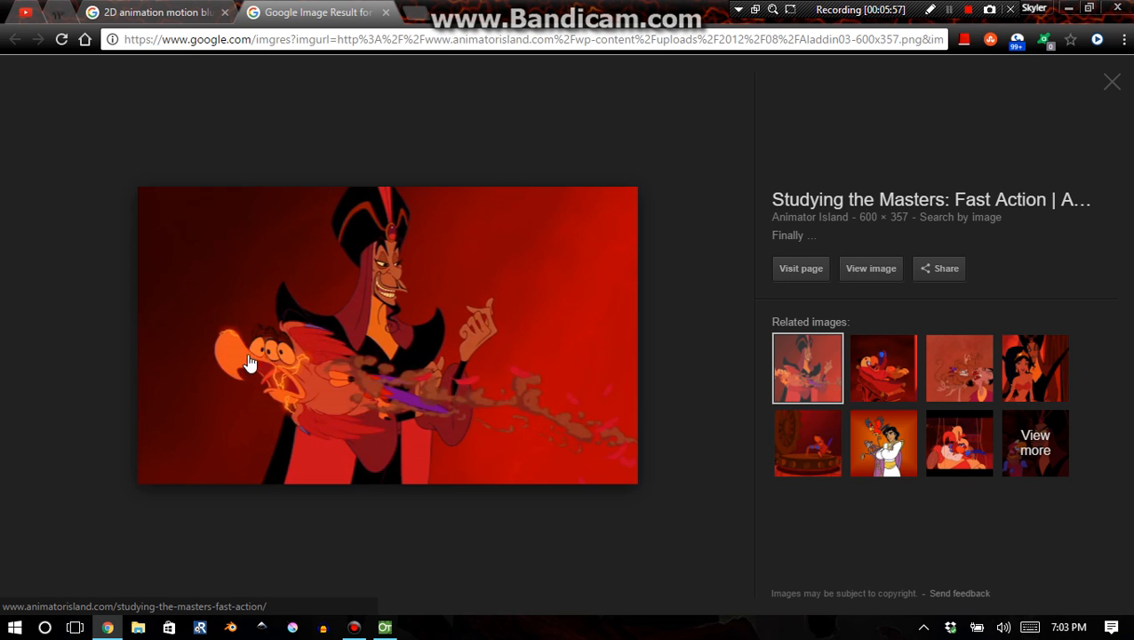
pyautogui.moveTo(318, 357)
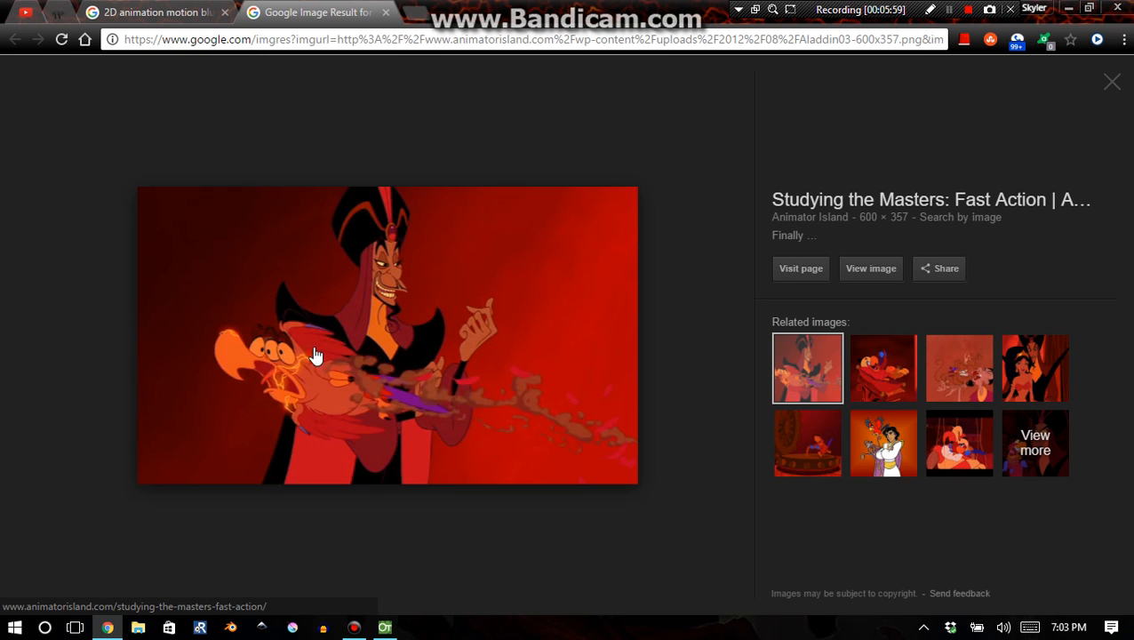
pyautogui.moveTo(958, 9)
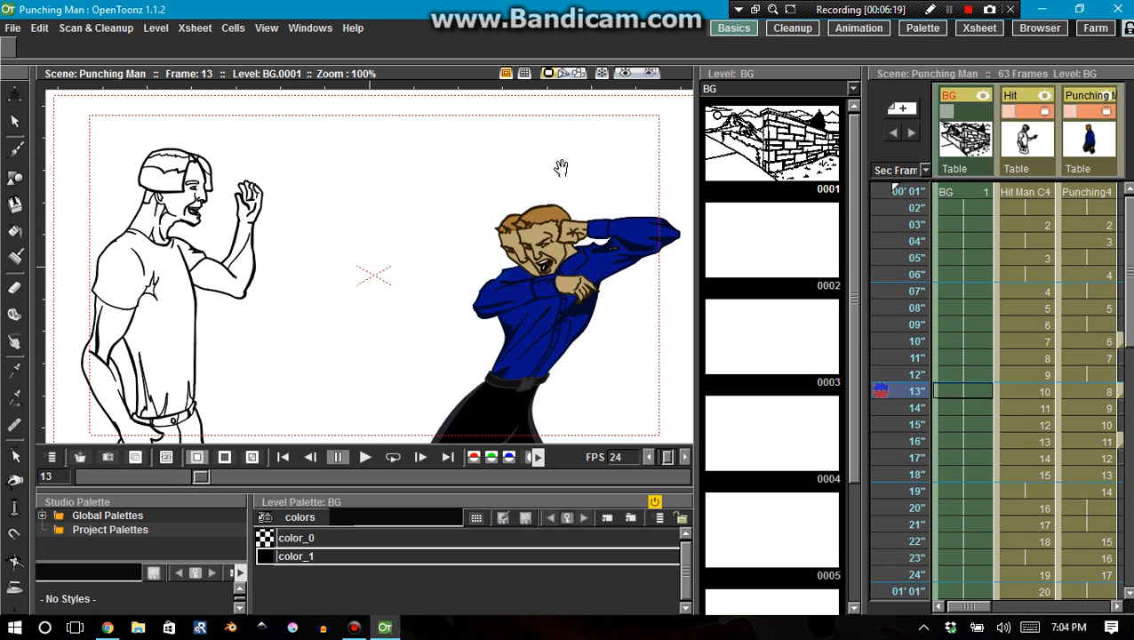
pyautogui.moveTo(493, 205)
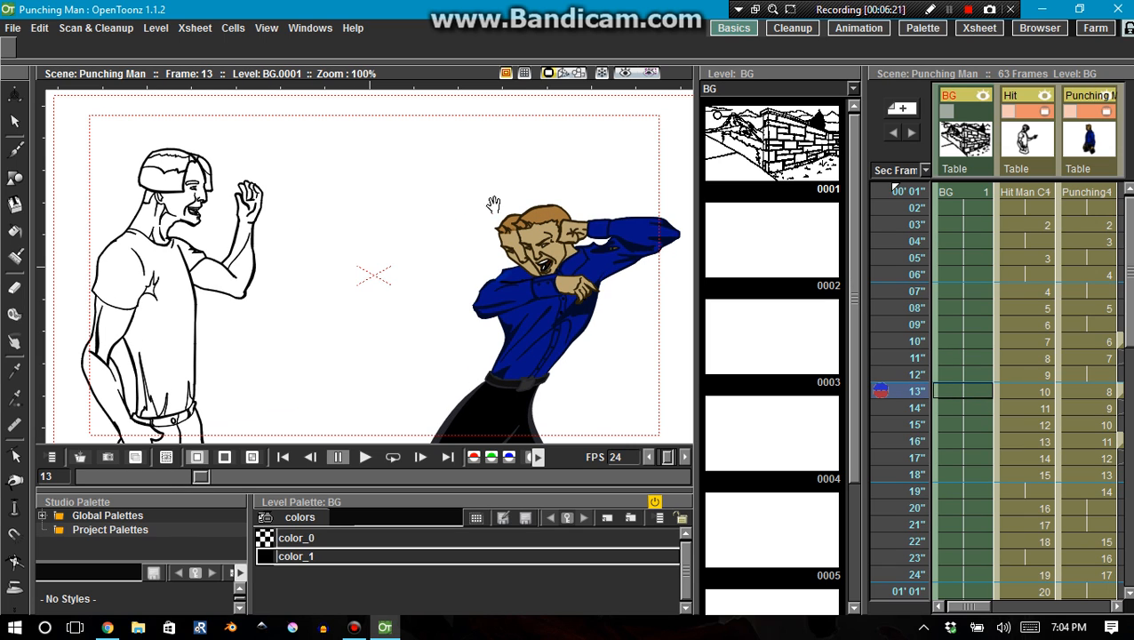
pyautogui.moveTo(547, 249)
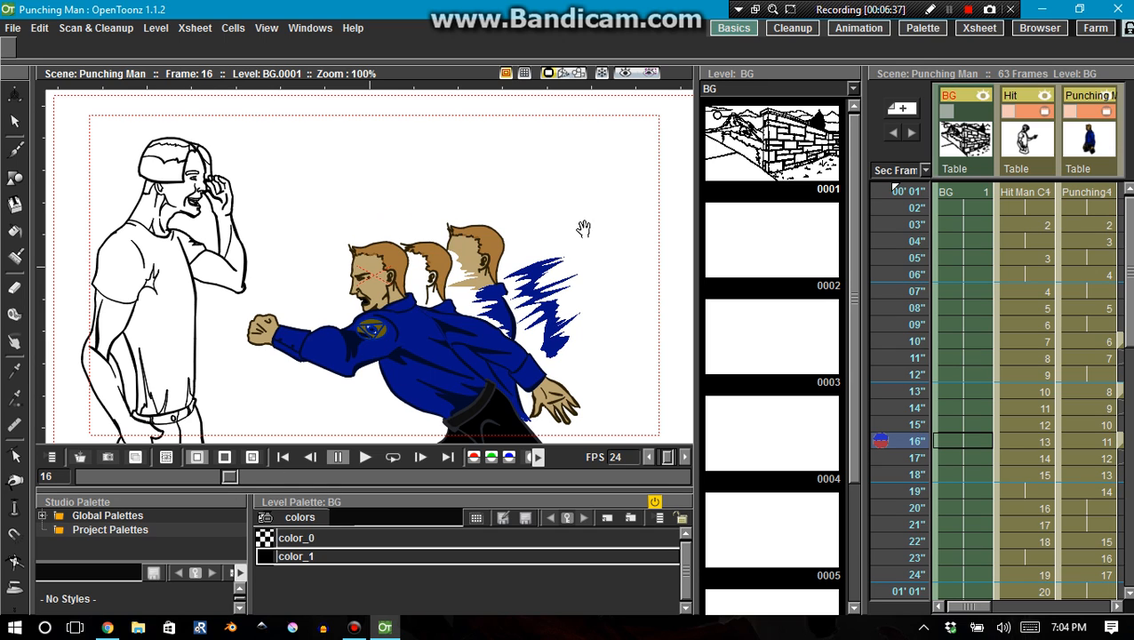
# Toggle the viewer preview at frame 16 to see the smeared, repeated heads.
pyautogui.click(624, 73)
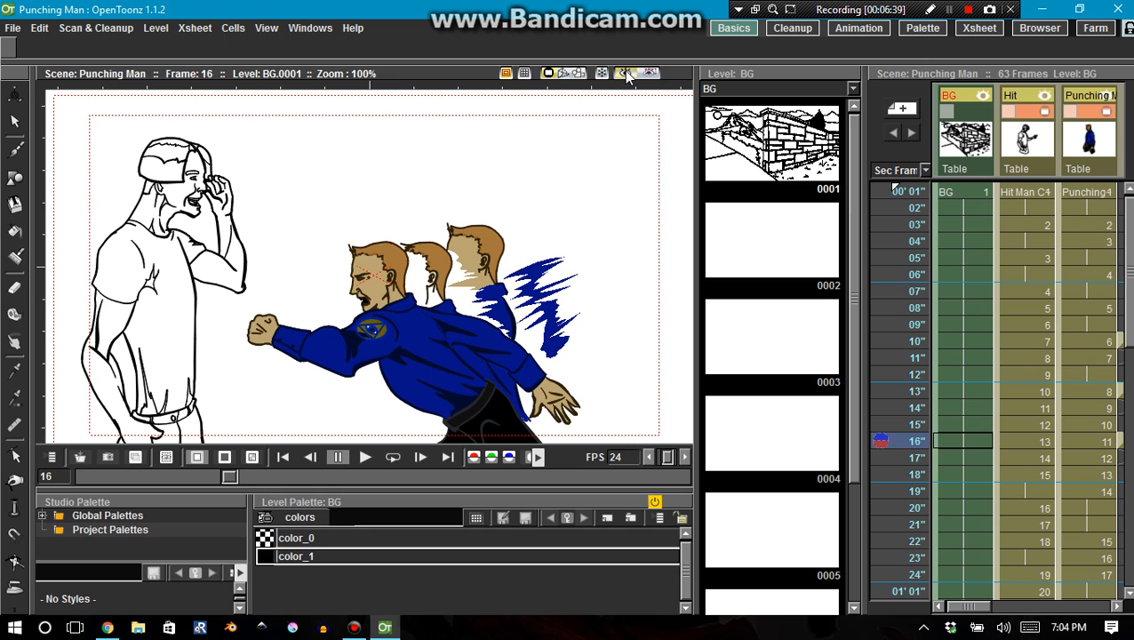
pyautogui.click(625, 73)
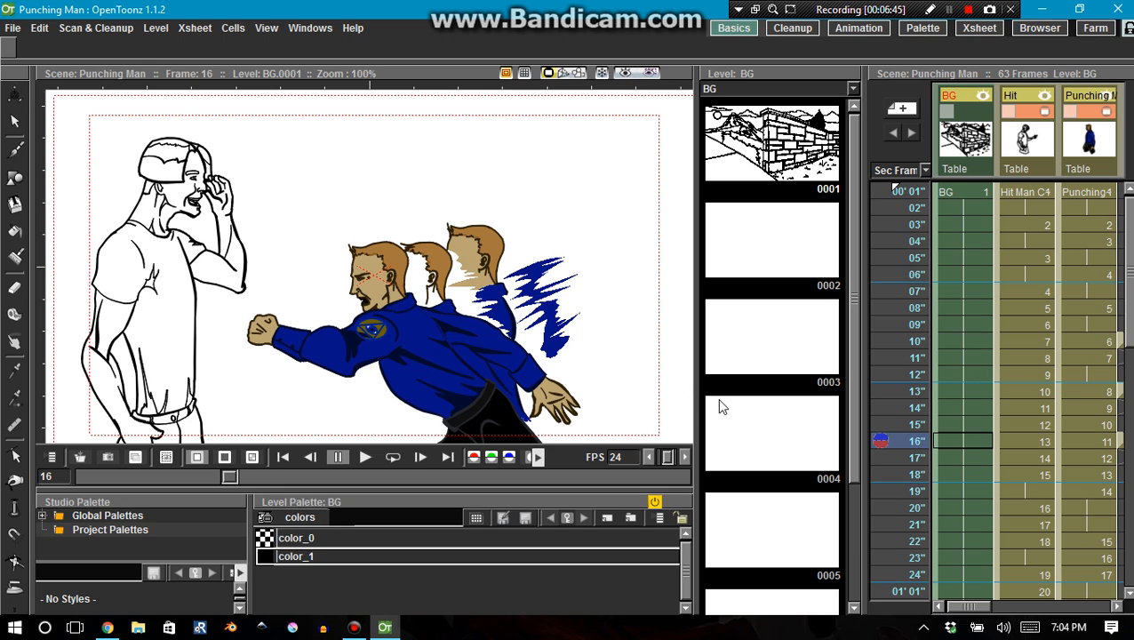
pyautogui.moveTo(928, 280)
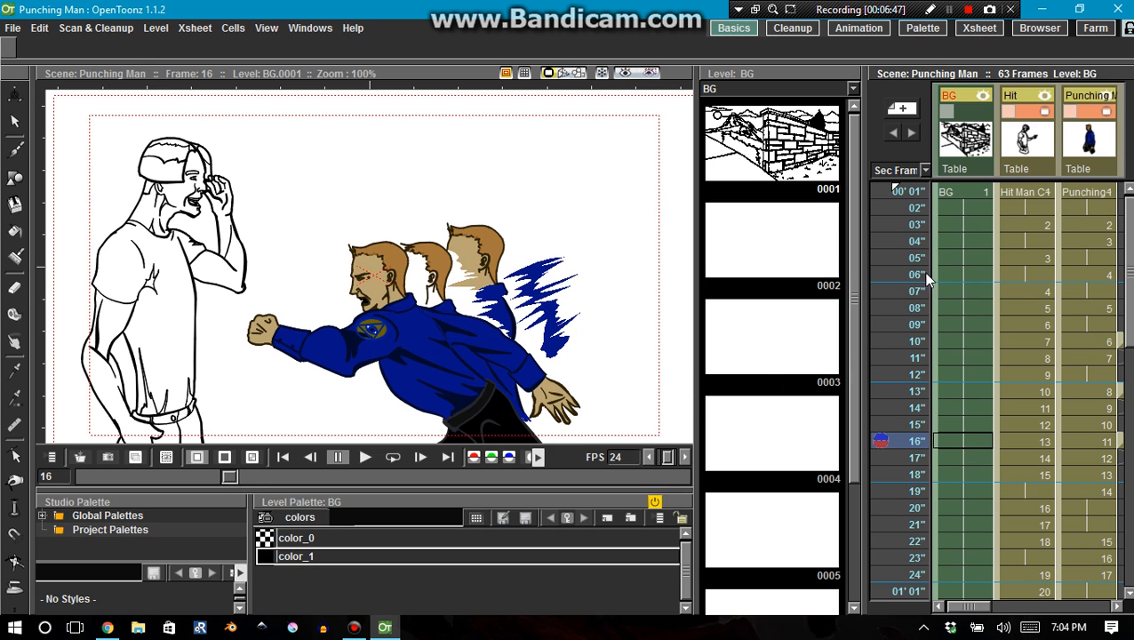
# Scroll the Xsheet to the fist columns and scrub the punch from frame 4 to 22.
pyautogui.hscroll(3)
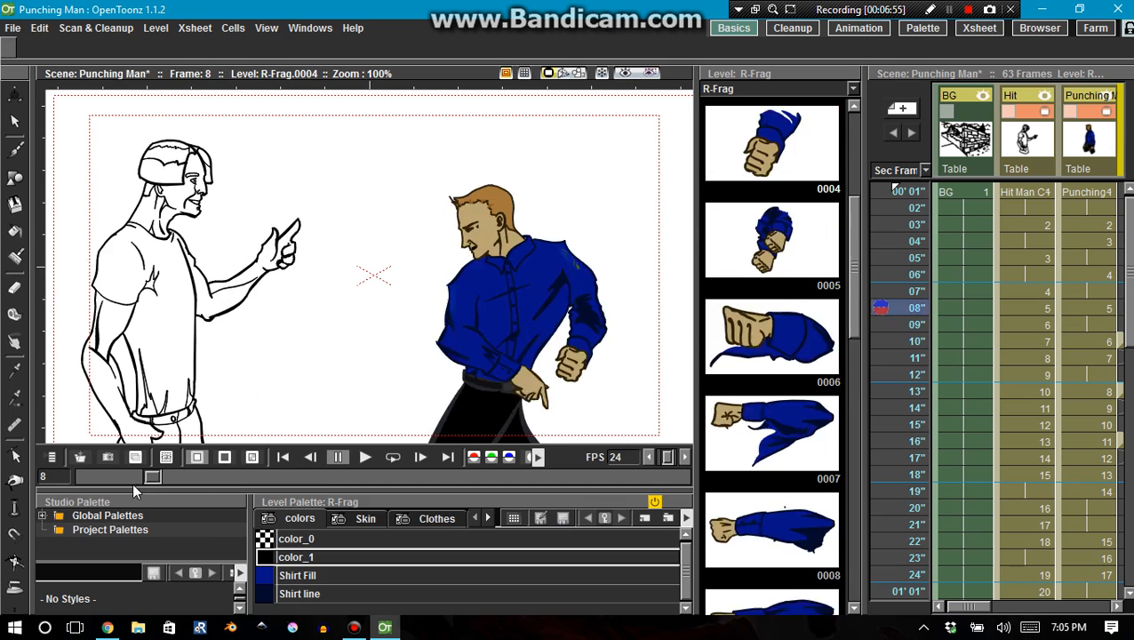
pyautogui.moveTo(153, 477); pyautogui.dragTo(268, 477)
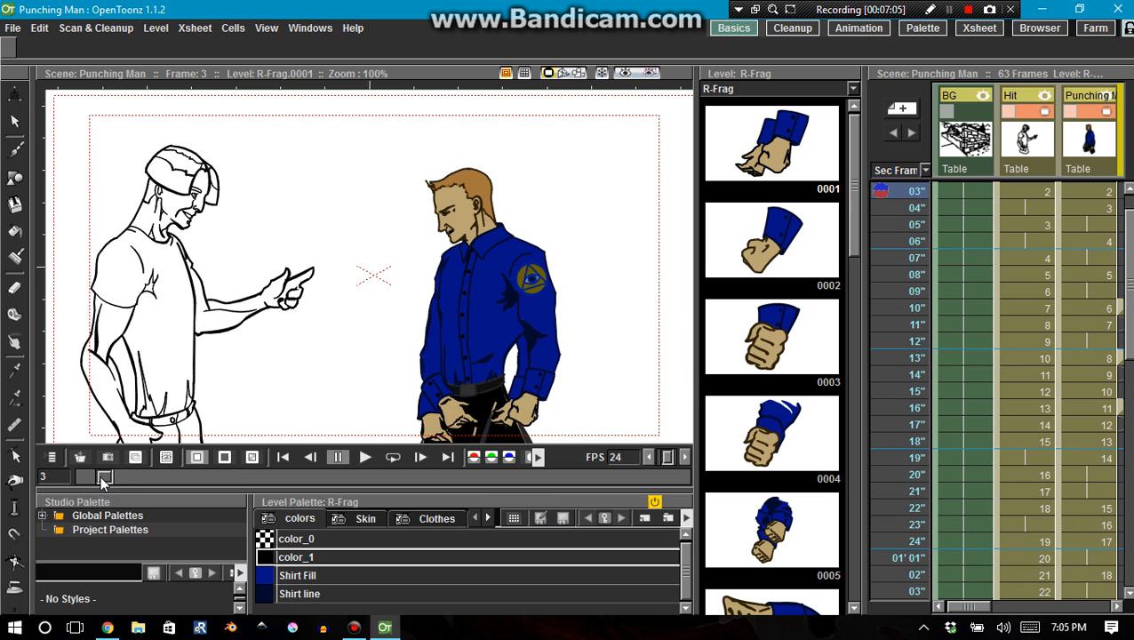
pyautogui.moveTo(103, 477); pyautogui.dragTo(124, 477)
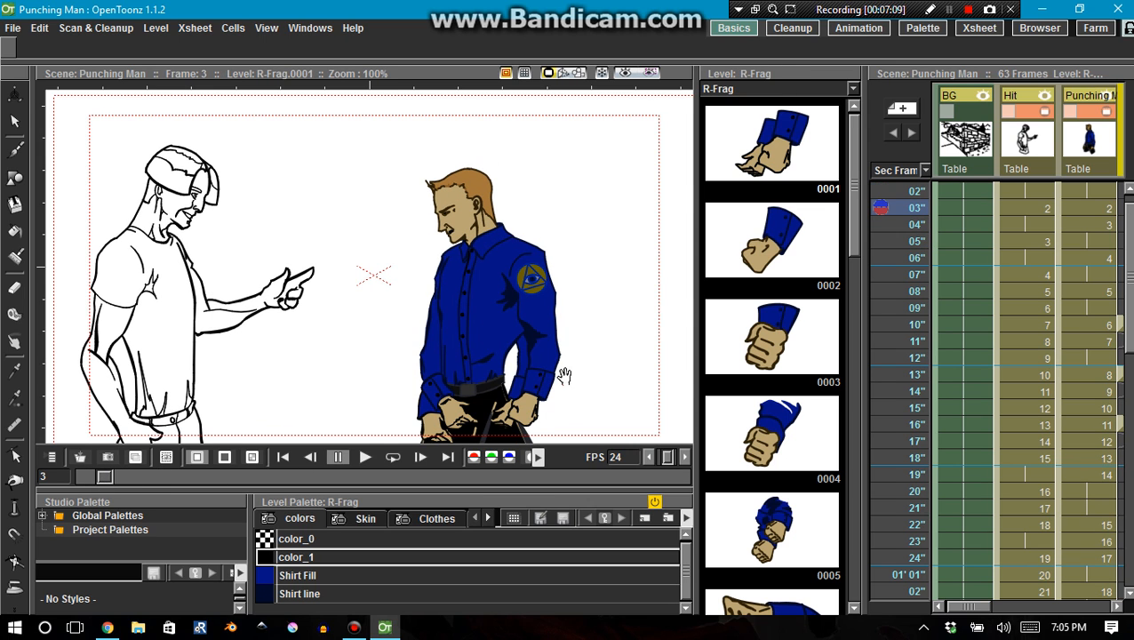
pyautogui.moveTo(480, 389)
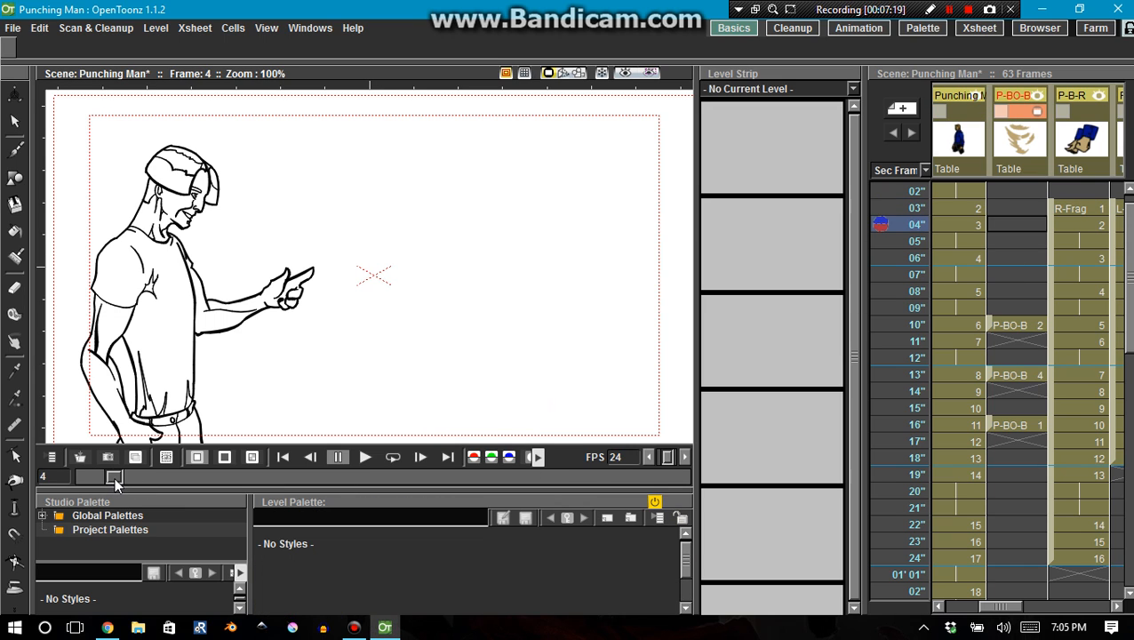
pyautogui.moveTo(114, 477); pyautogui.dragTo(163, 477)
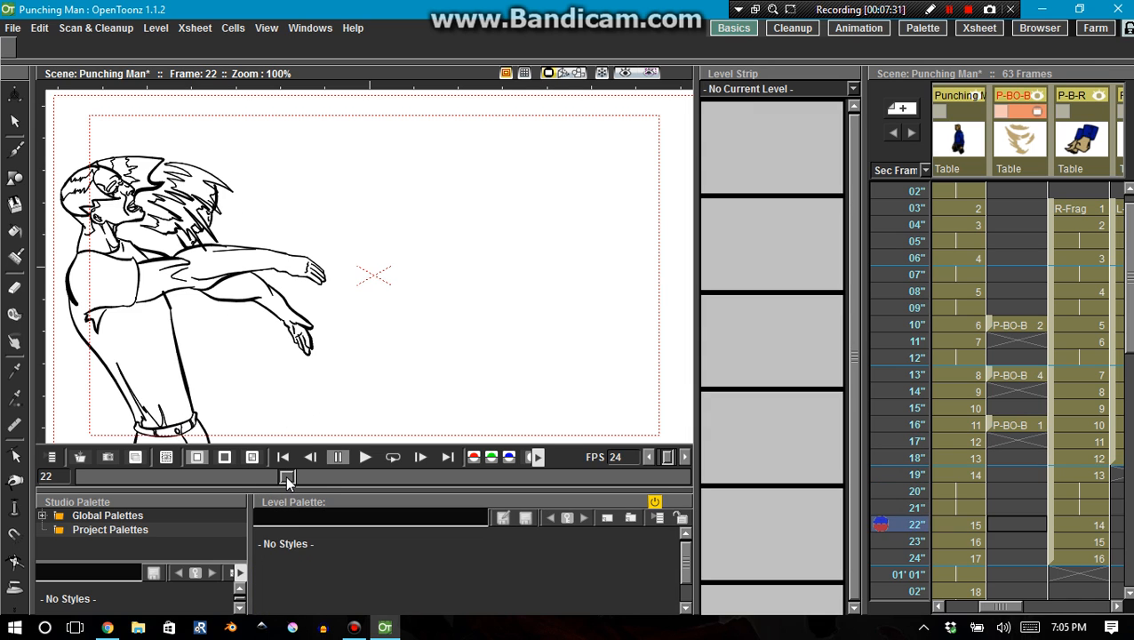
pyautogui.moveTo(287, 478); pyautogui.dragTo(422, 477)
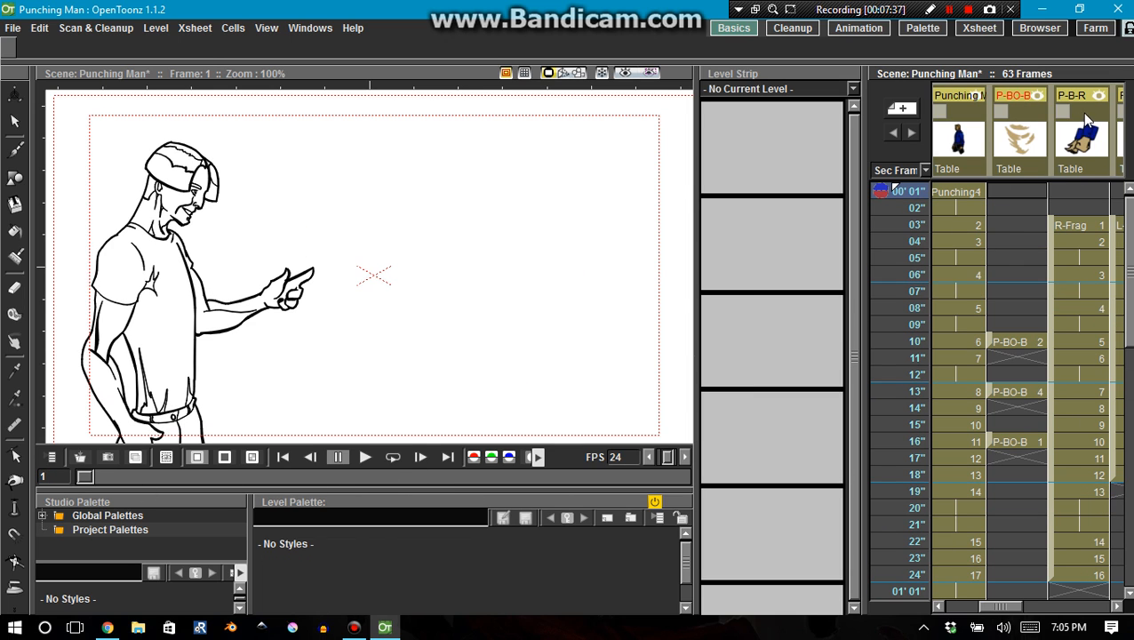
# Select the P-B-R fist column, view frame 8, and return to frame 1.
pyautogui.click(1078, 111)
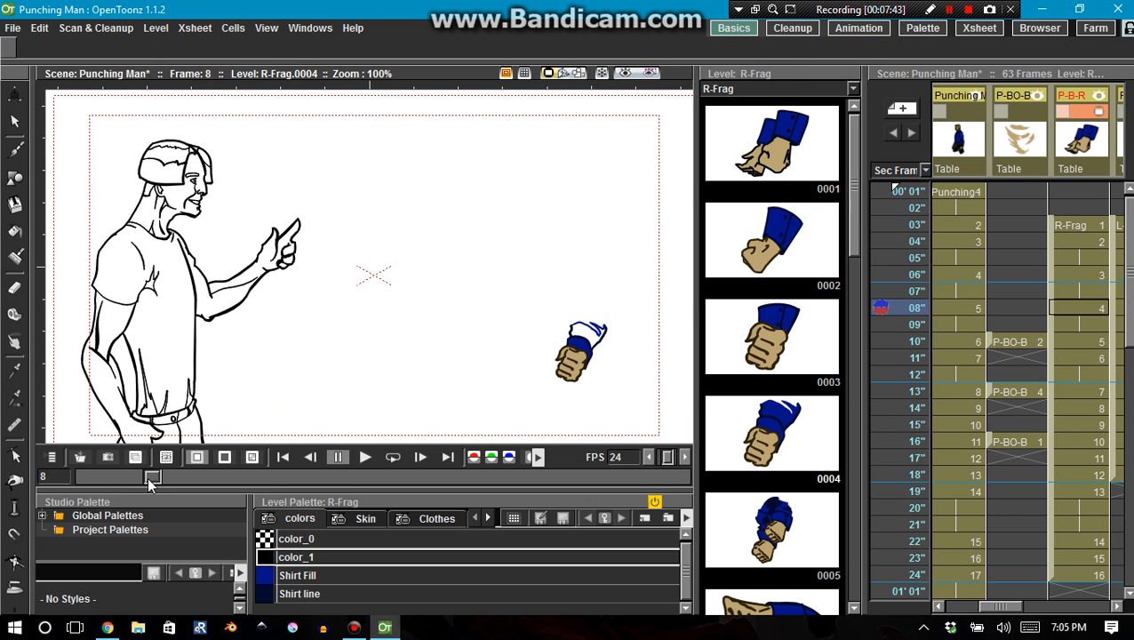
pyautogui.moveTo(151, 477); pyautogui.dragTo(229, 477)
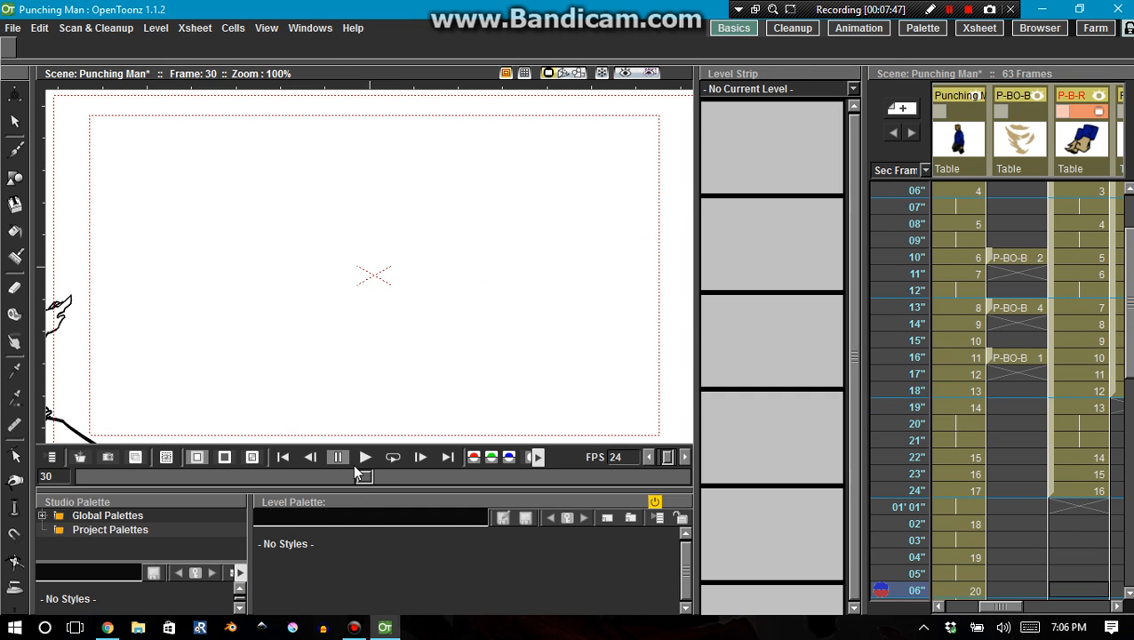
pyautogui.click(282, 457)
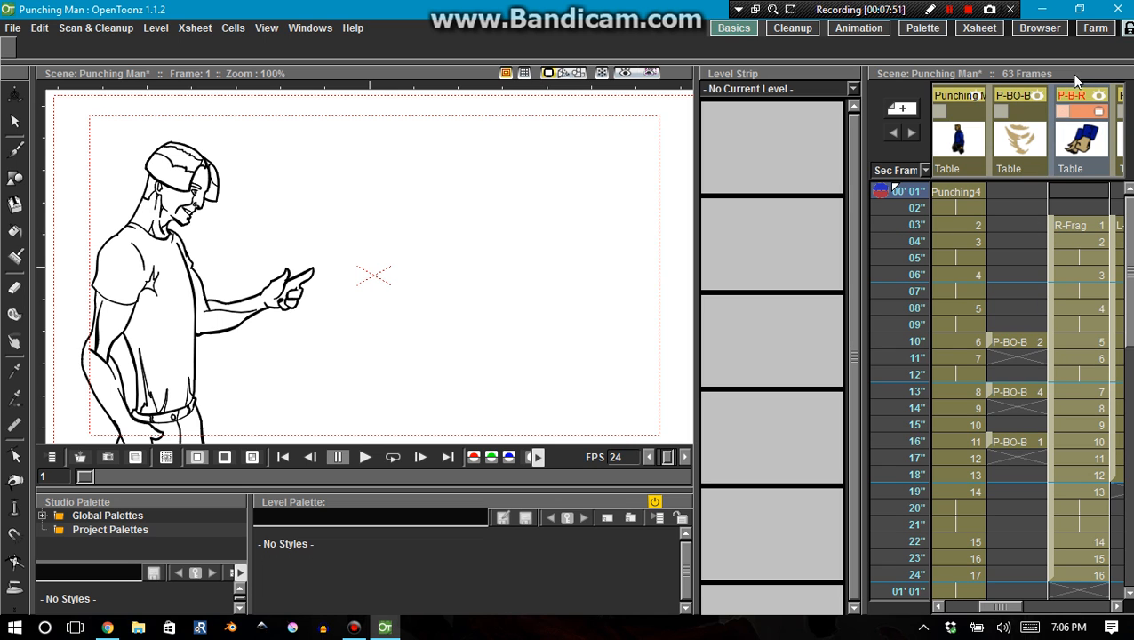
# Select the L-Frag arm level and scrub its frames, ending at frame 1.
pyautogui.hscroll(3)
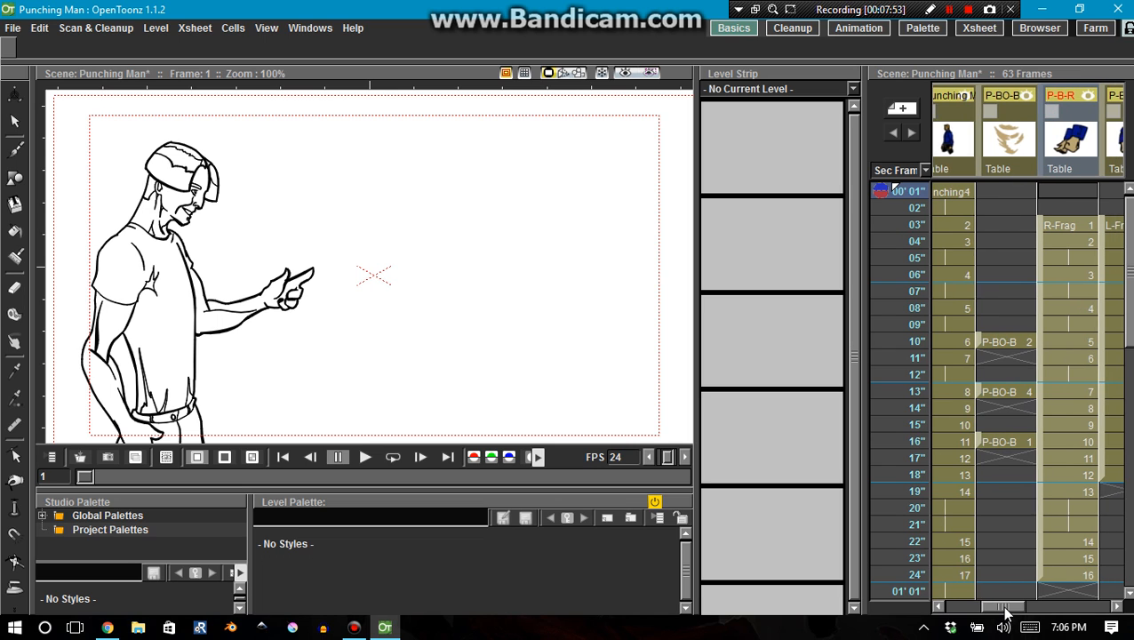
pyautogui.hscroll(3)
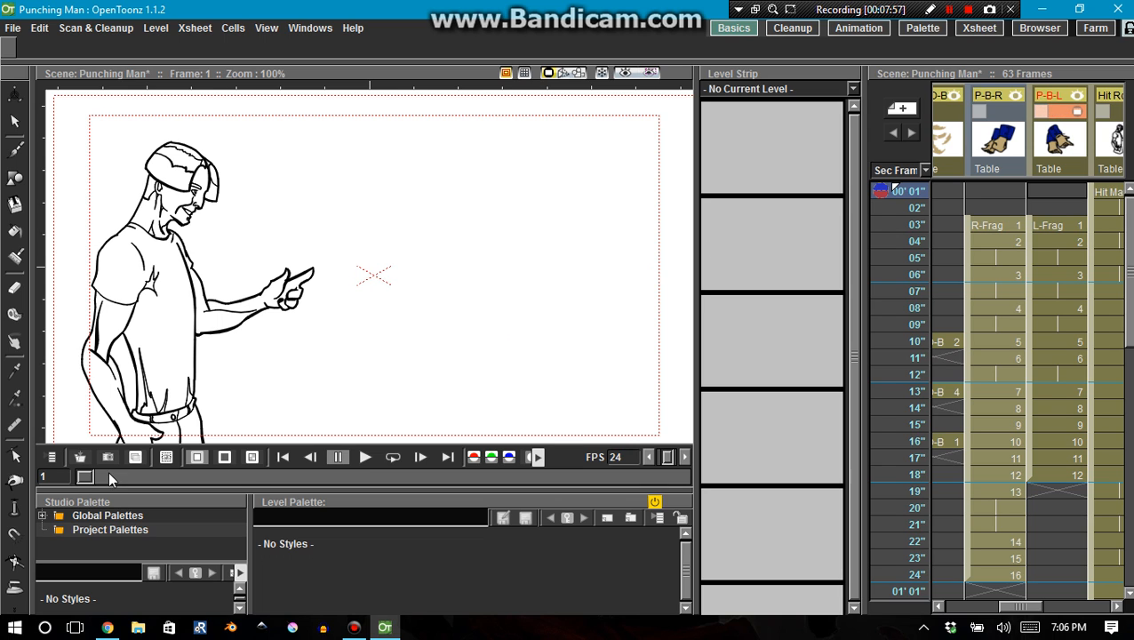
pyautogui.click(1058, 241)
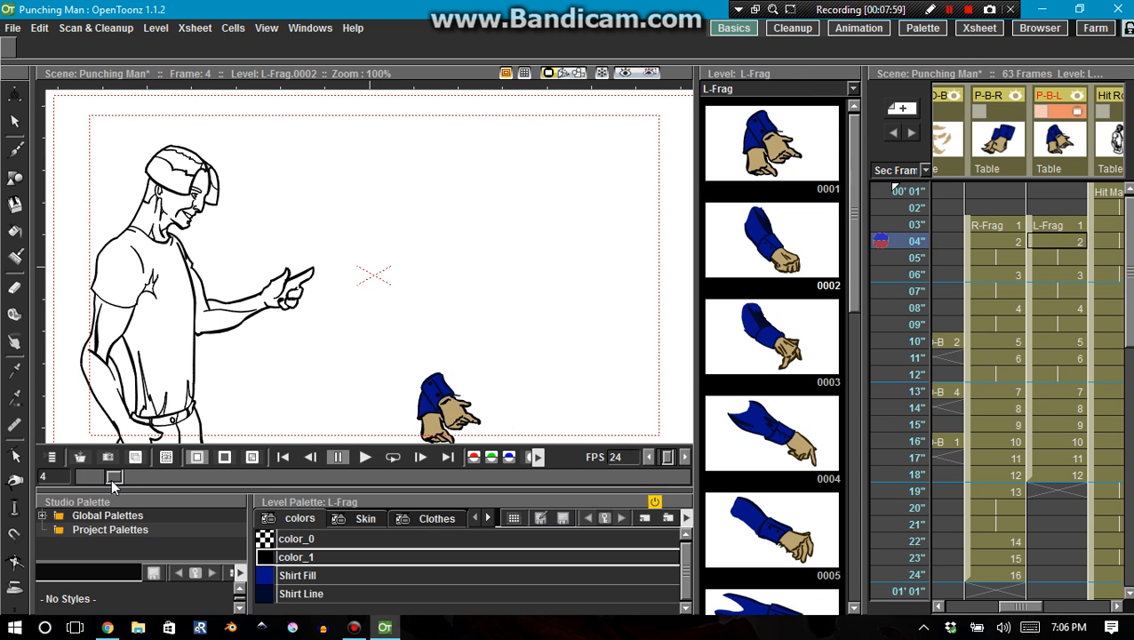
pyautogui.moveTo(114, 478); pyautogui.dragTo(192, 477)
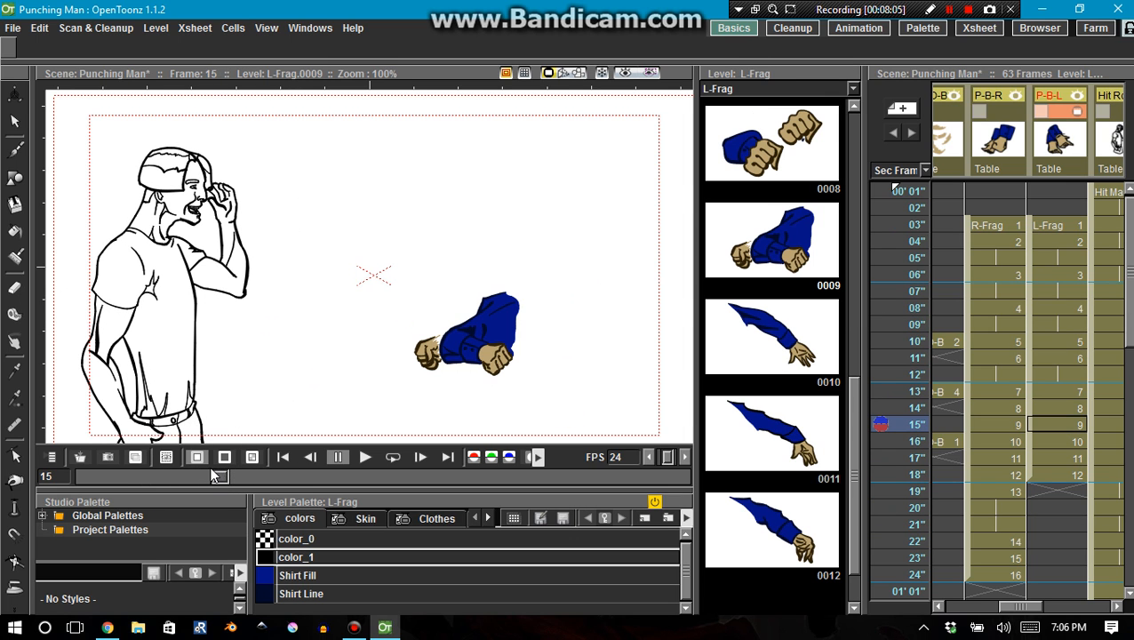
pyautogui.click(309, 457)
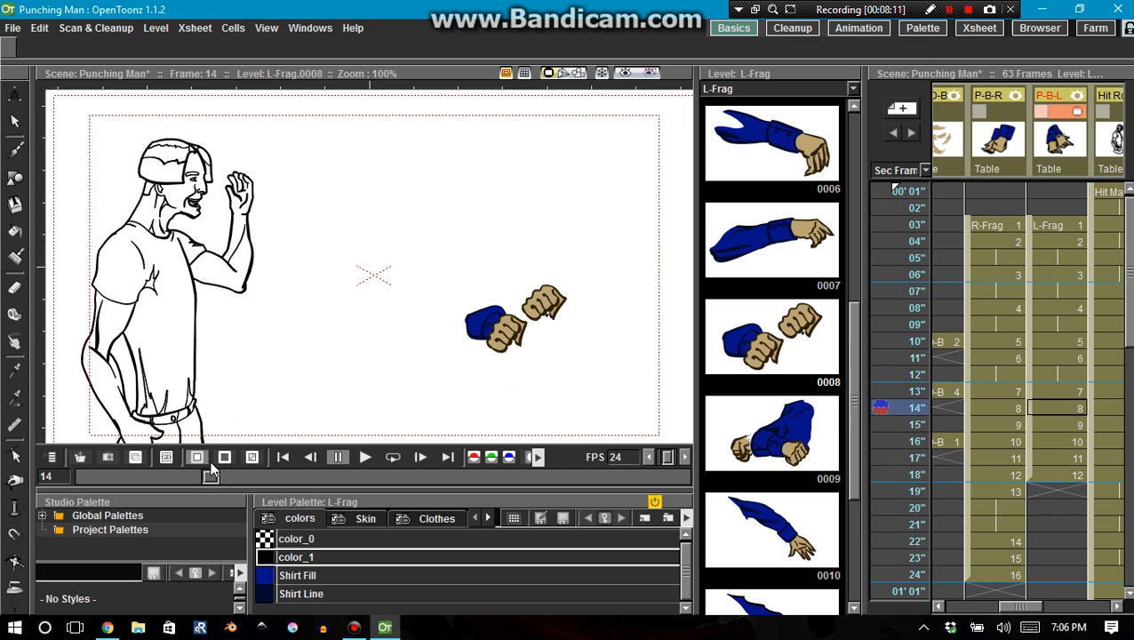
pyautogui.moveTo(205, 476); pyautogui.dragTo(151, 477)
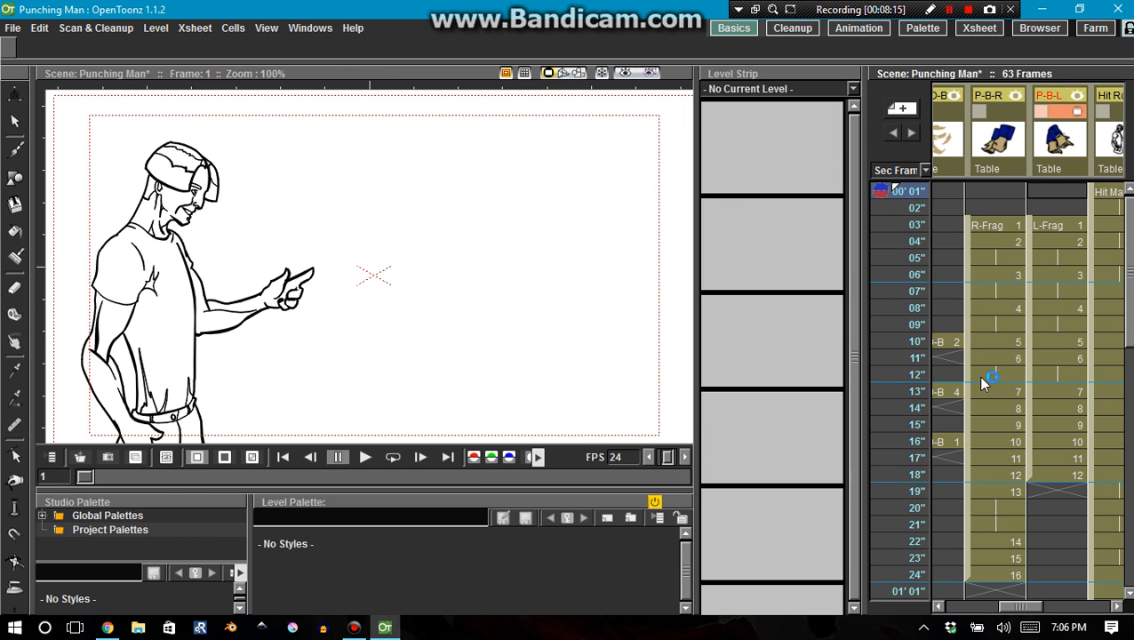
# Select the Punching Man Cleanup column and preview the motion-blurred punch at frame 16.
pyautogui.click(989, 95)
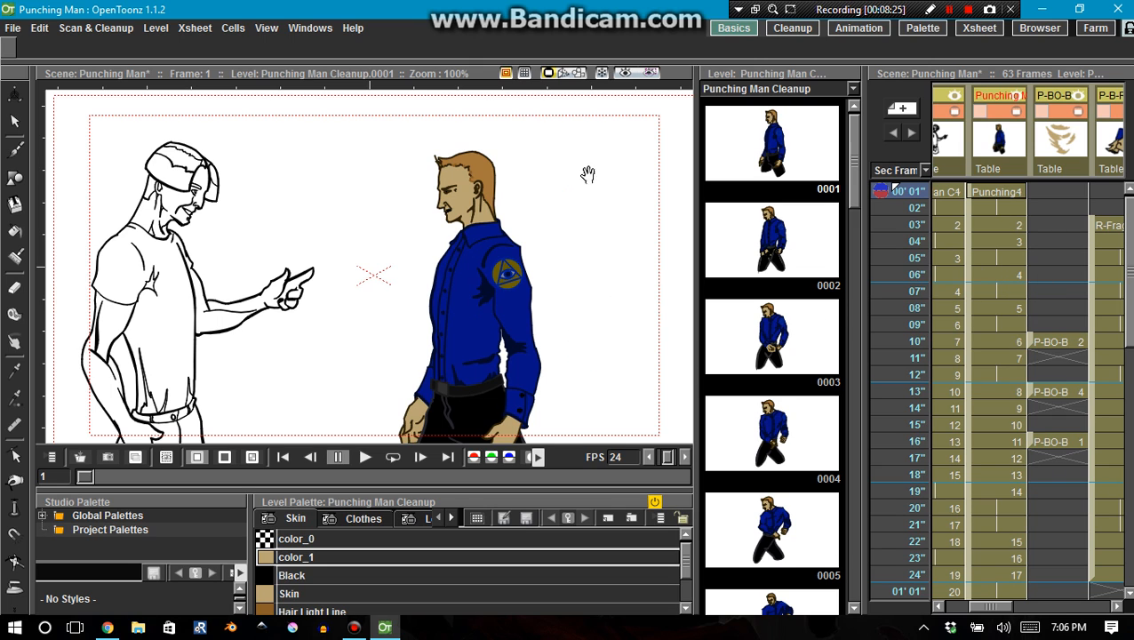
pyautogui.moveTo(600, 170)
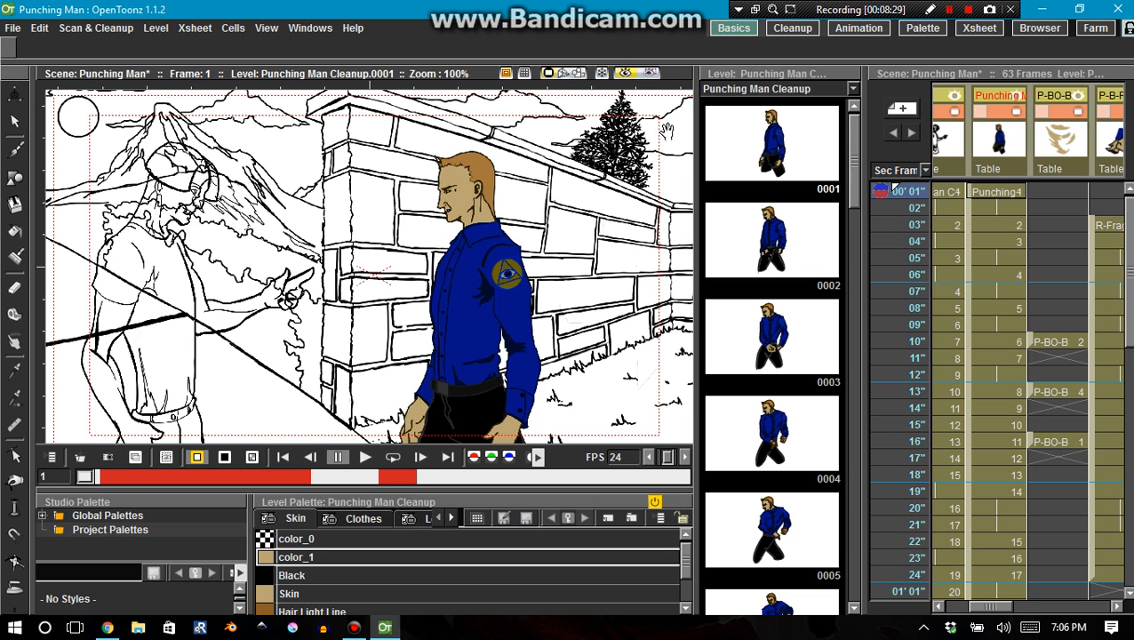
pyautogui.click(949, 9)
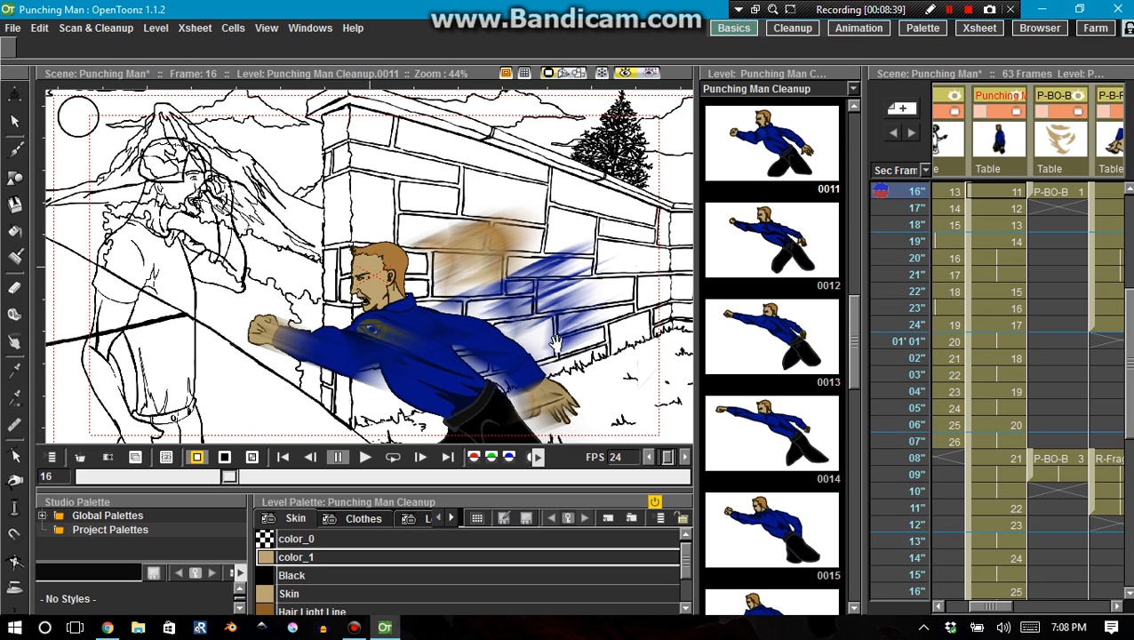
pyautogui.moveTo(435, 265)
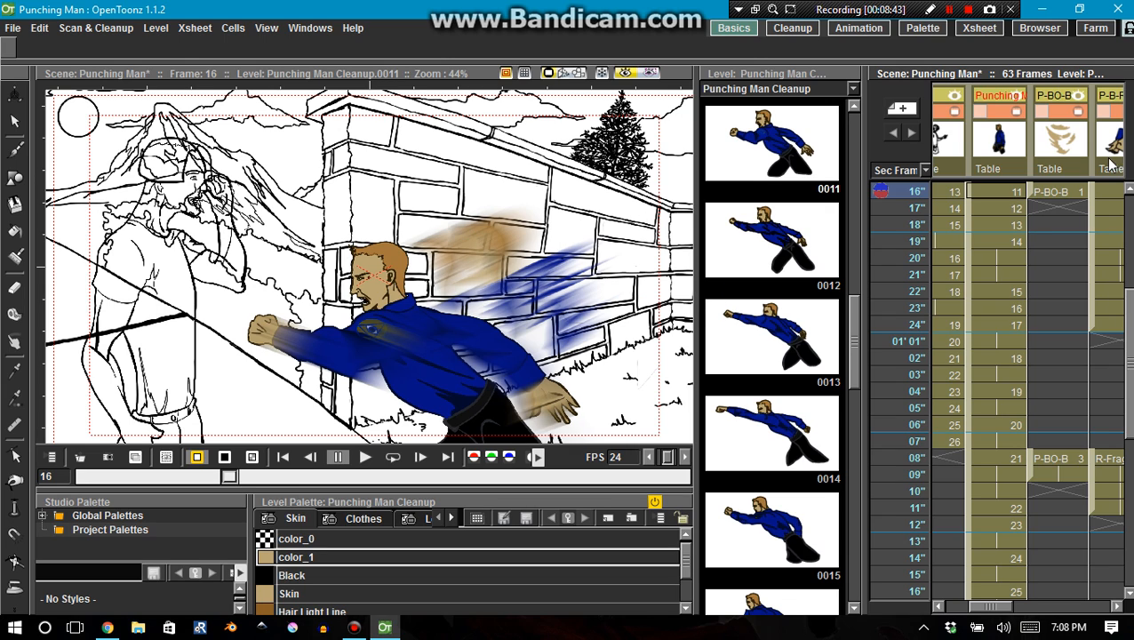
pyautogui.moveTo(1044, 107)
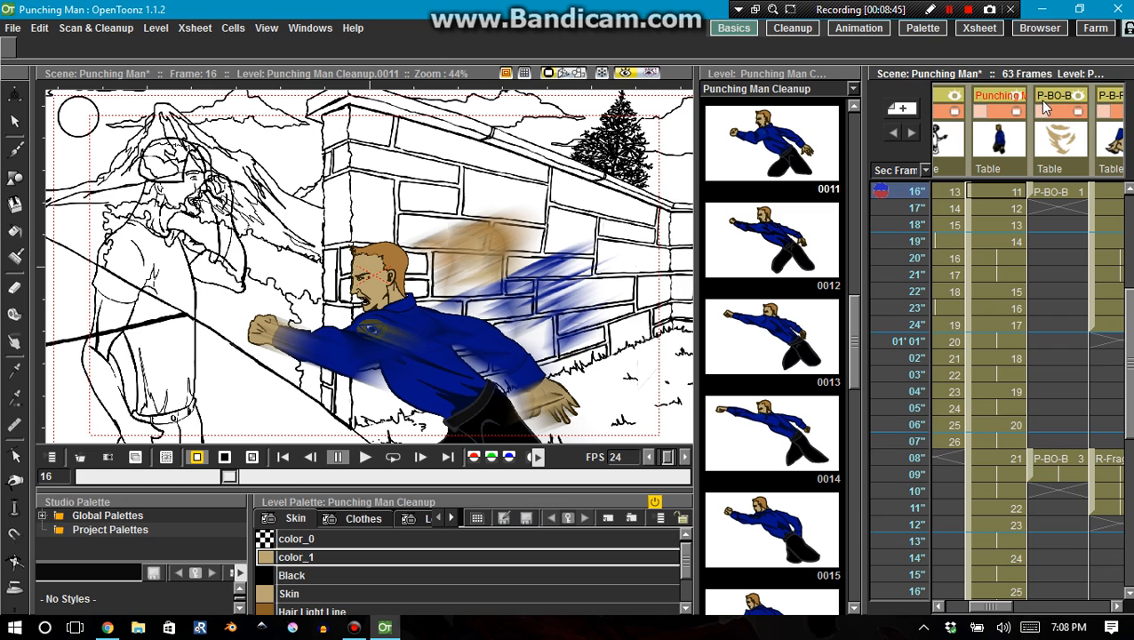
pyautogui.moveTo(1073, 113)
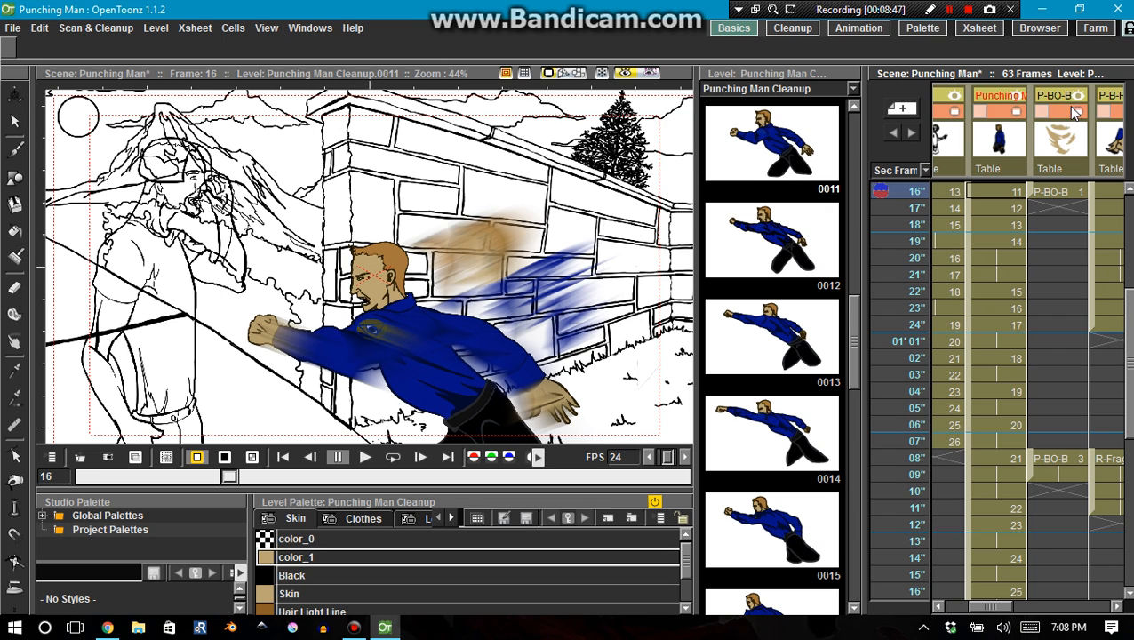
pyautogui.moveTo(718, 142)
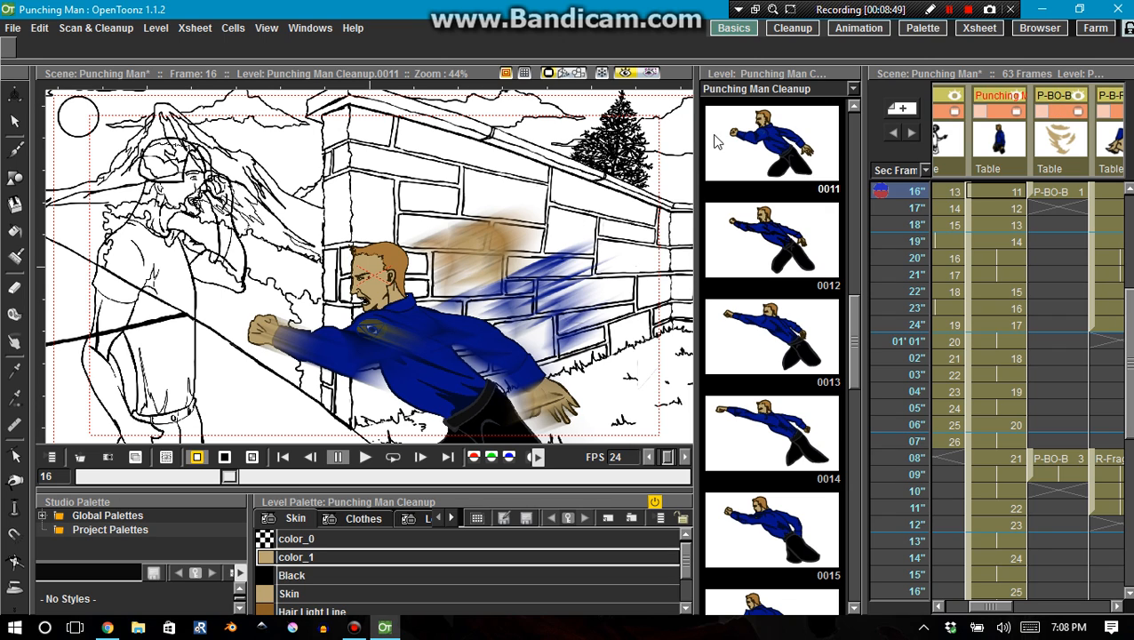
# Switch to the Animation room, show the FX schematic, and open the P-Left Blur group.
pyautogui.click(858, 28)
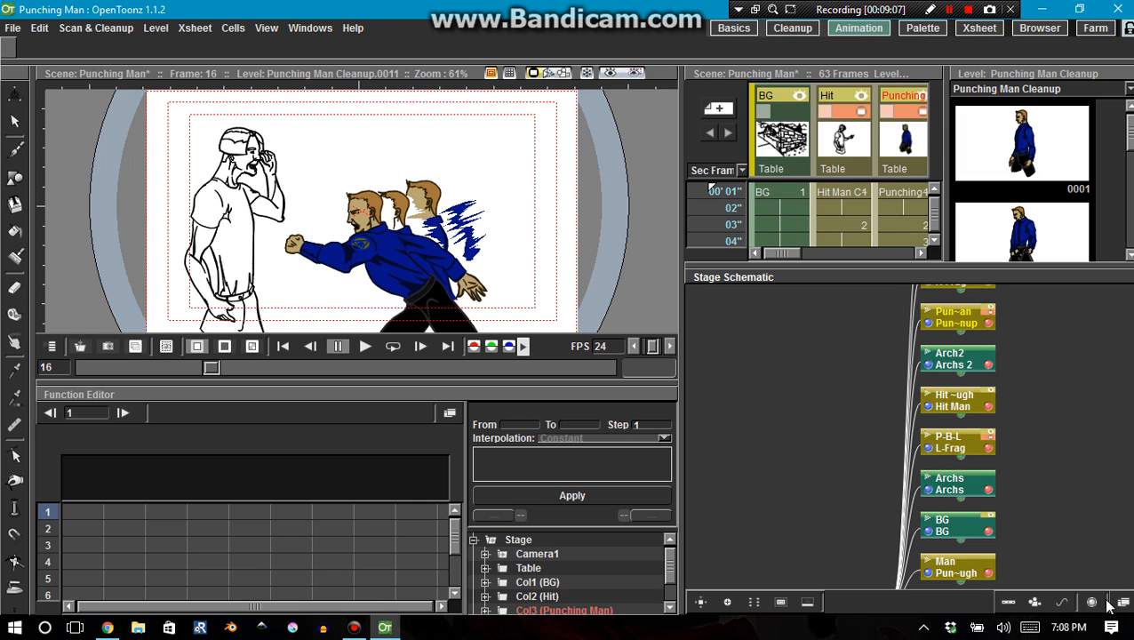
pyautogui.click(1120, 602)
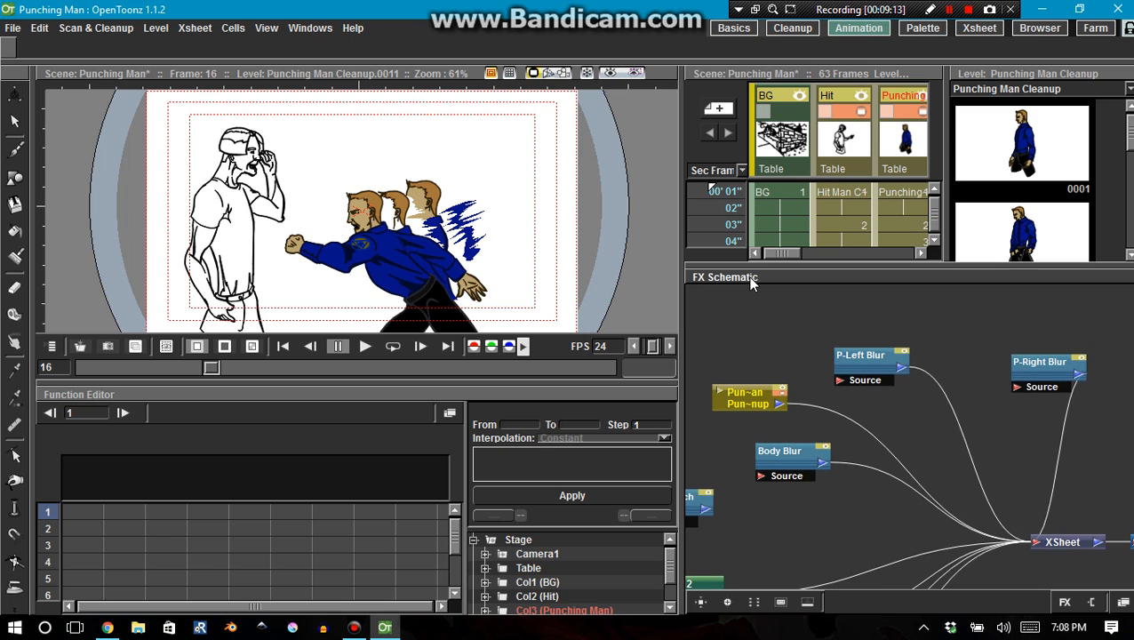
pyautogui.rightClick(862, 353)
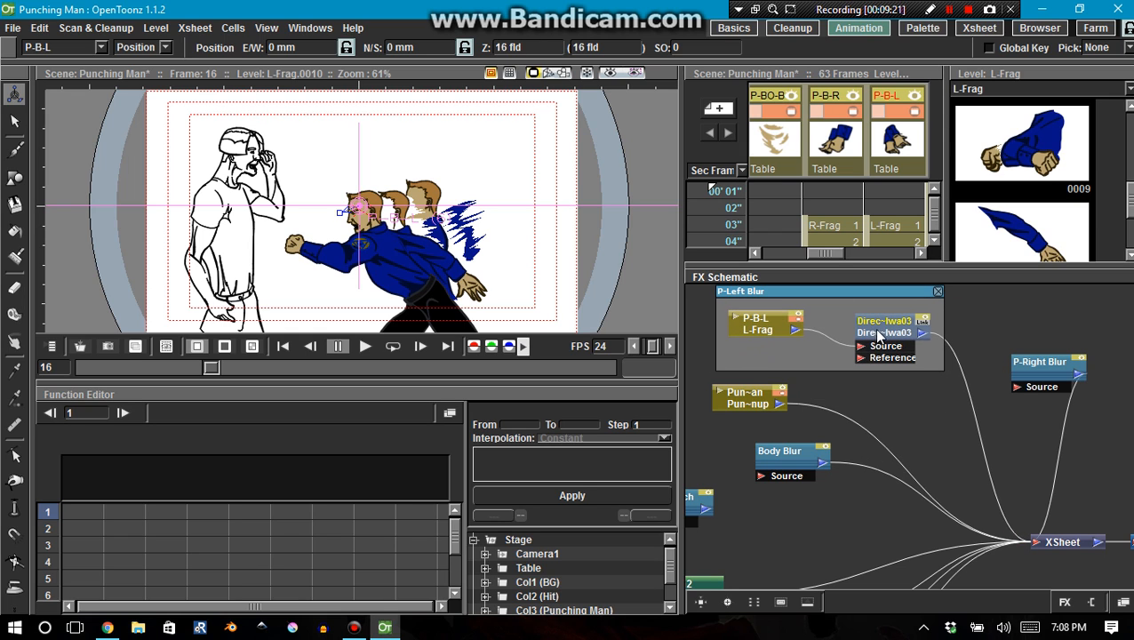
pyautogui.moveTo(869, 345)
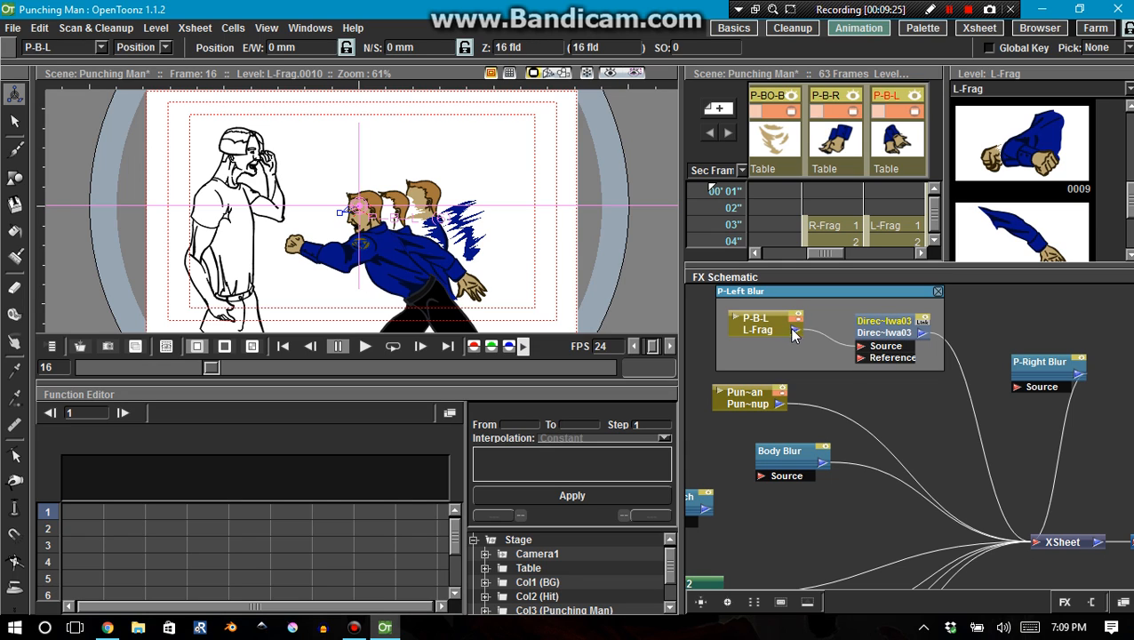
pyautogui.moveTo(1054, 551)
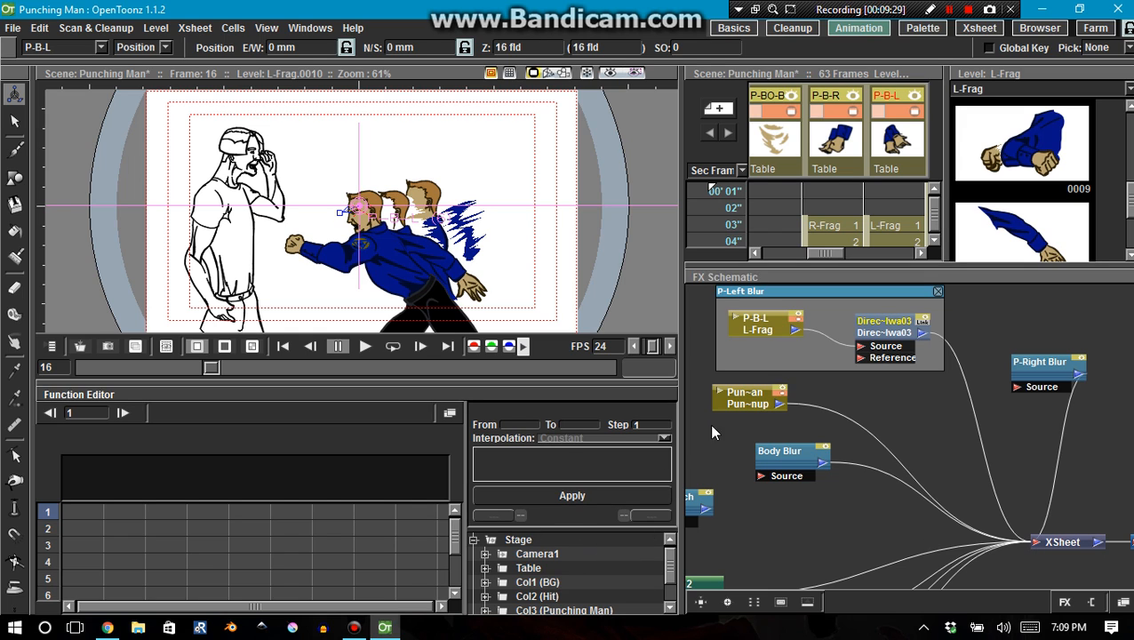
pyautogui.moveTo(676, 483)
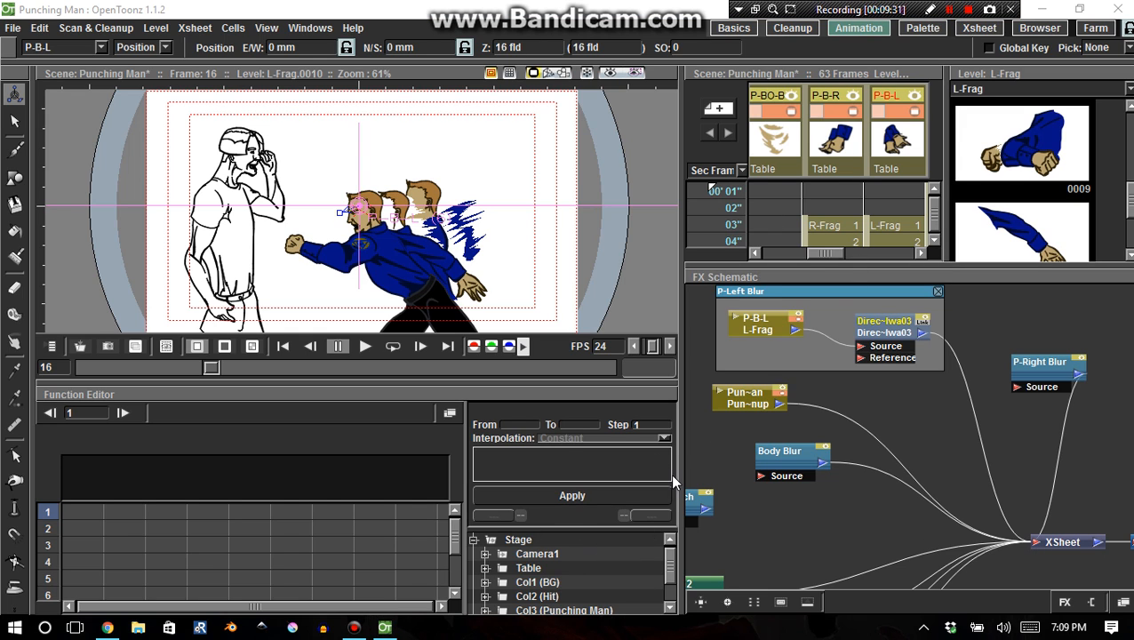
pyautogui.moveTo(400, 453)
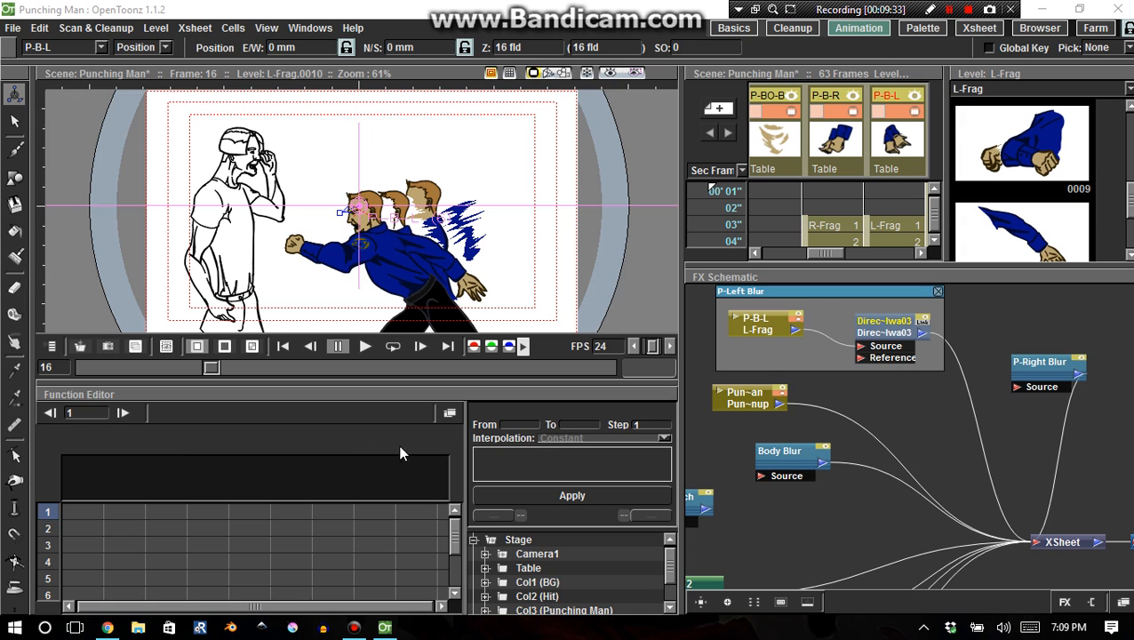
pyautogui.moveTo(670, 575)
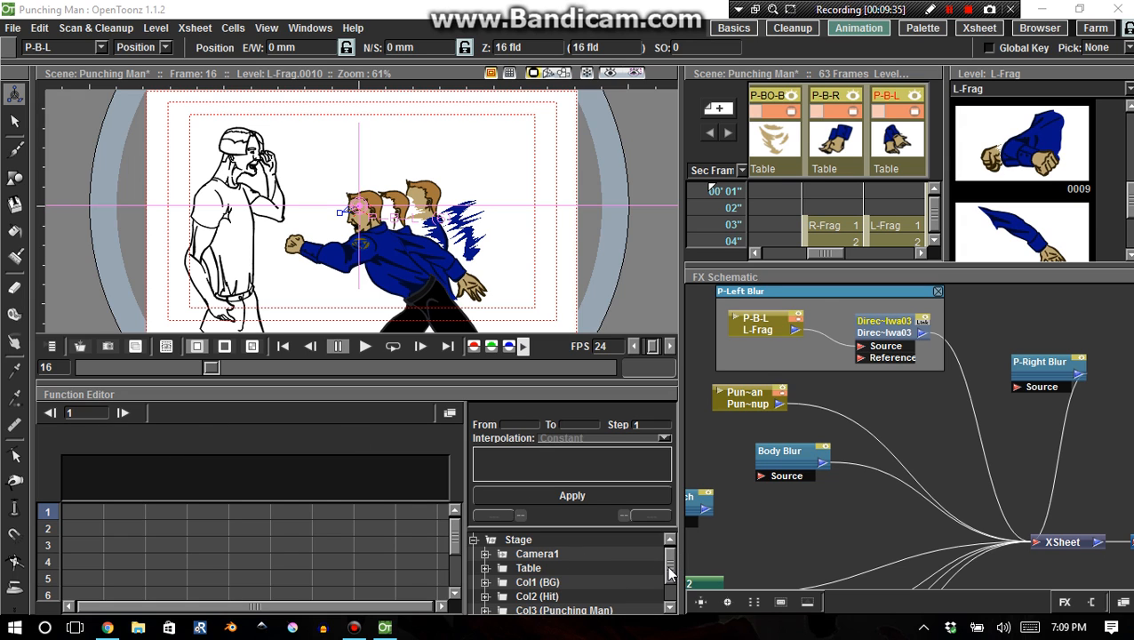
# Show DirectionalBlurIwa03's Angle 220 and Intensity 5 curves in the Function Editor spreadsheet.
pyautogui.scroll(-3)
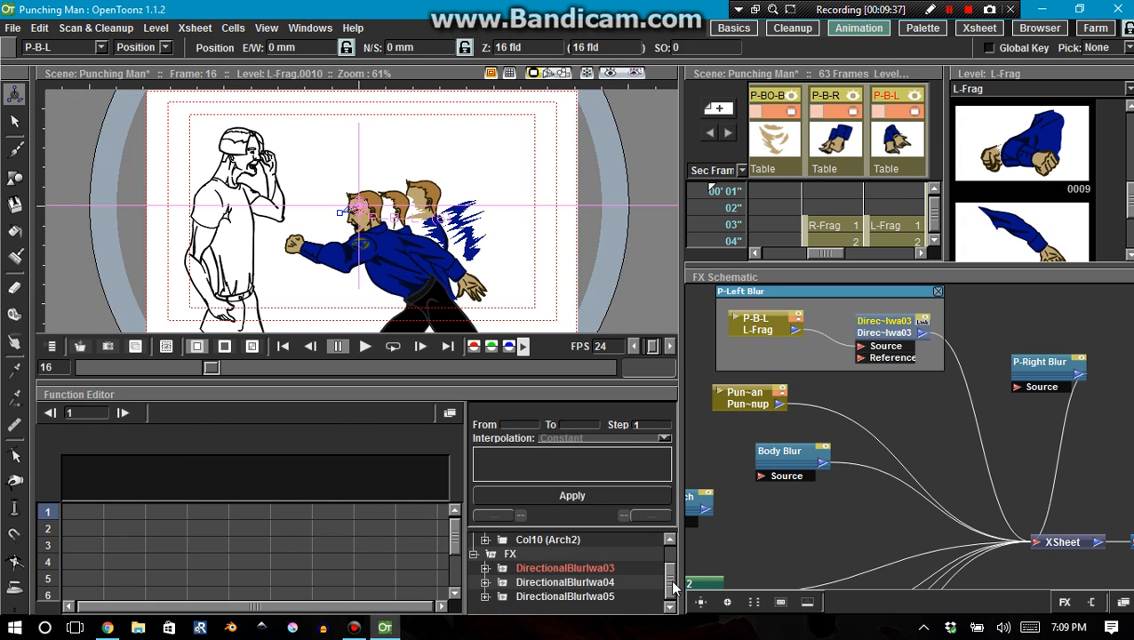
pyautogui.click(486, 567)
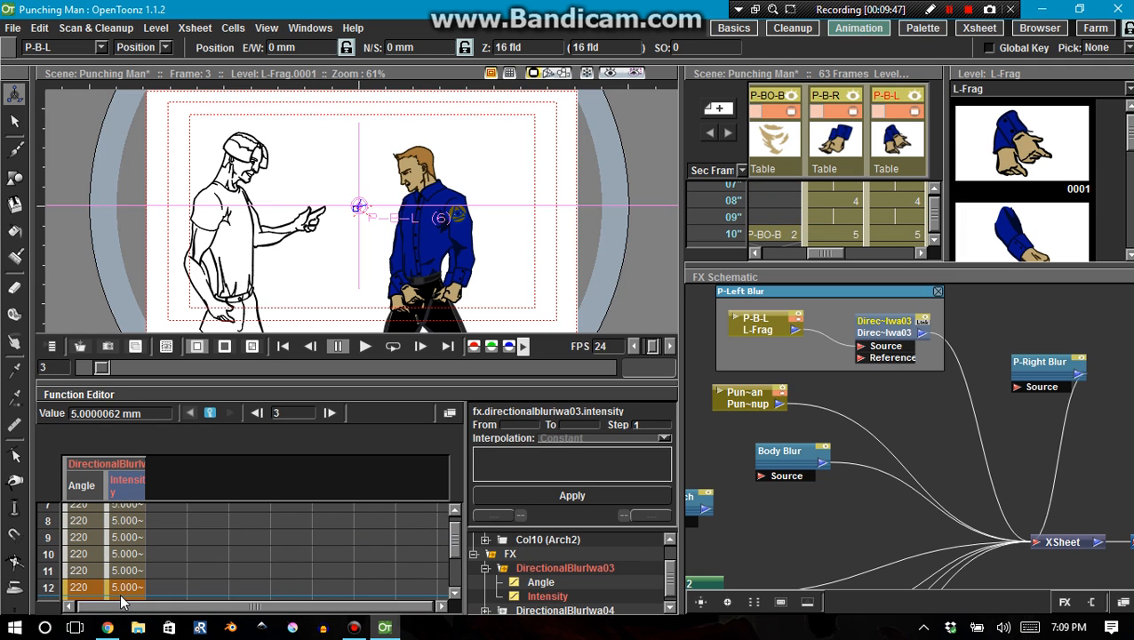
pyautogui.moveTo(129, 598)
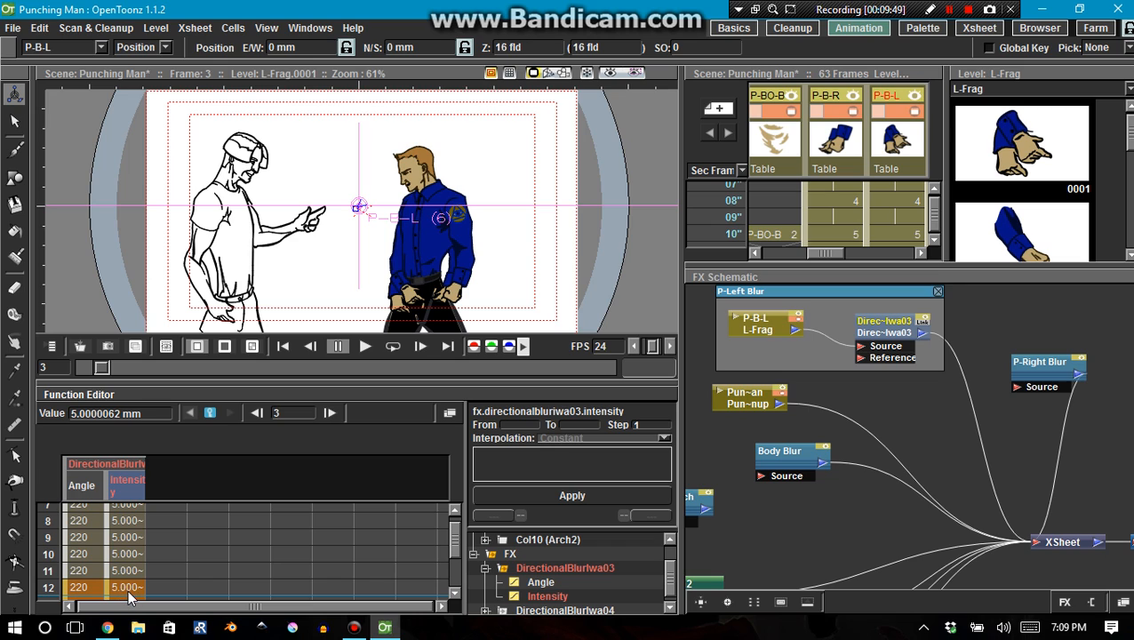